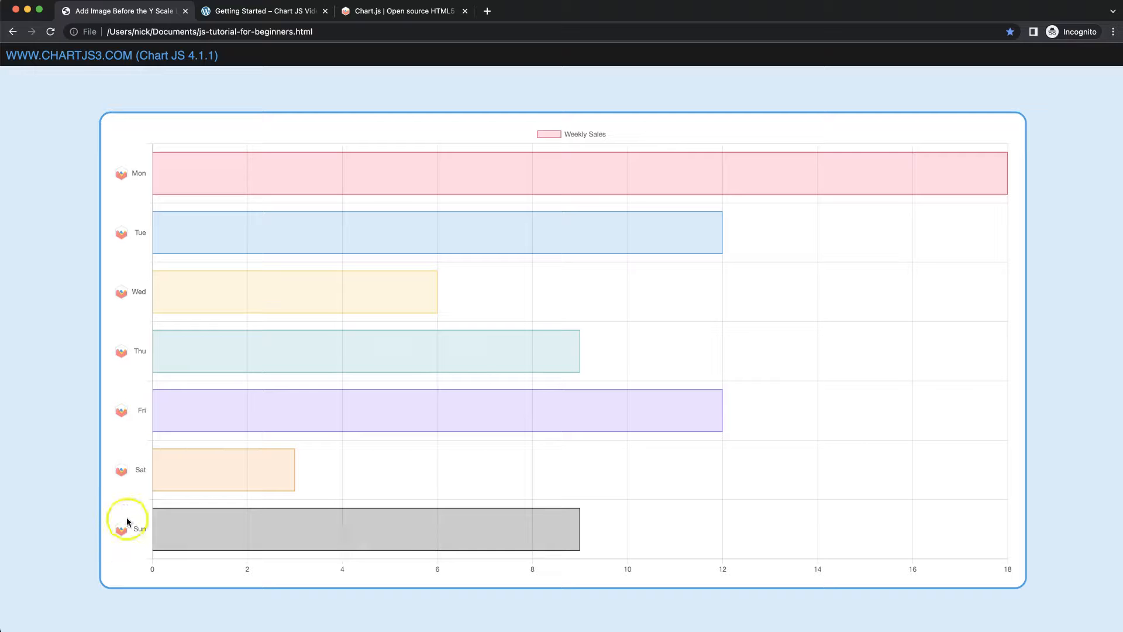
mouse_move(122, 177)
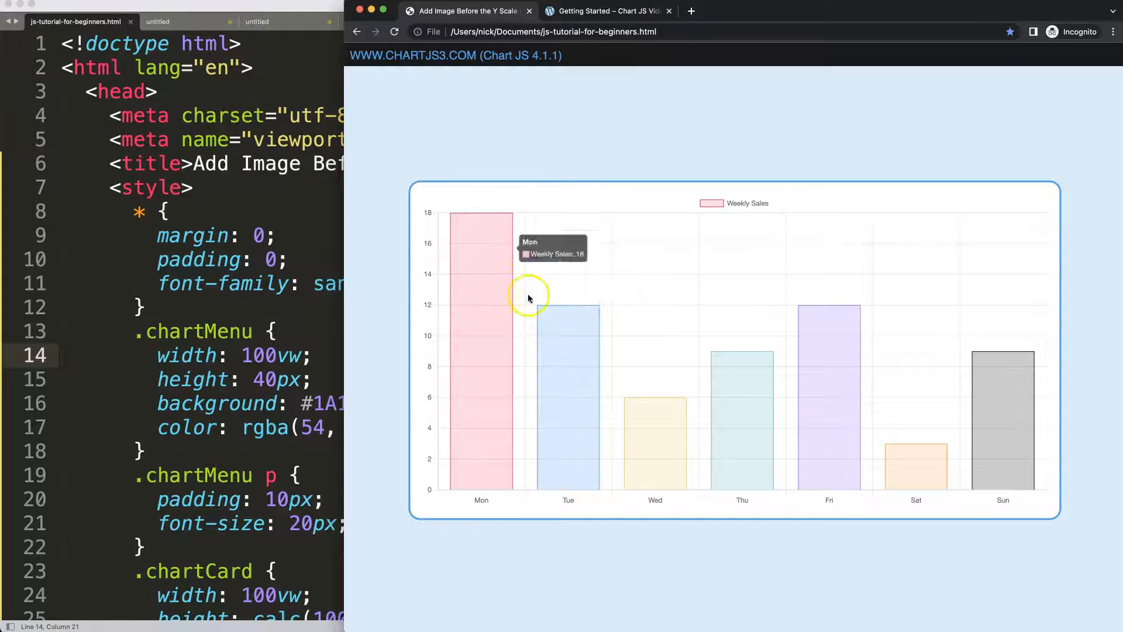
Switch Chrome to the Chart JS Getting Started guide and scroll to the body markup
click(608, 11)
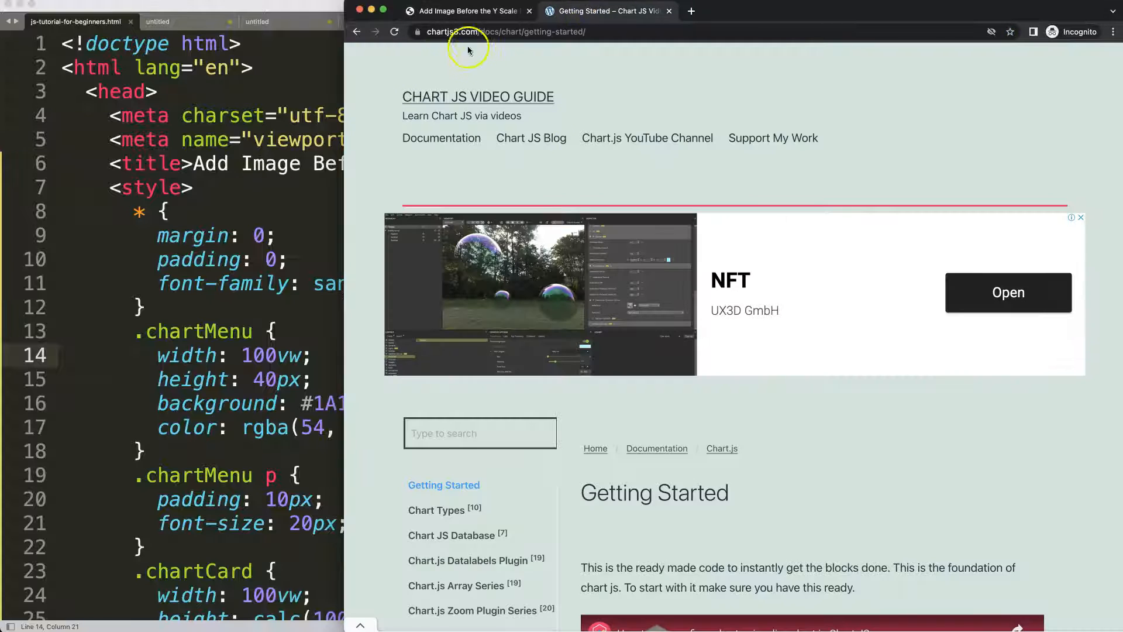
scroll(down, 3)
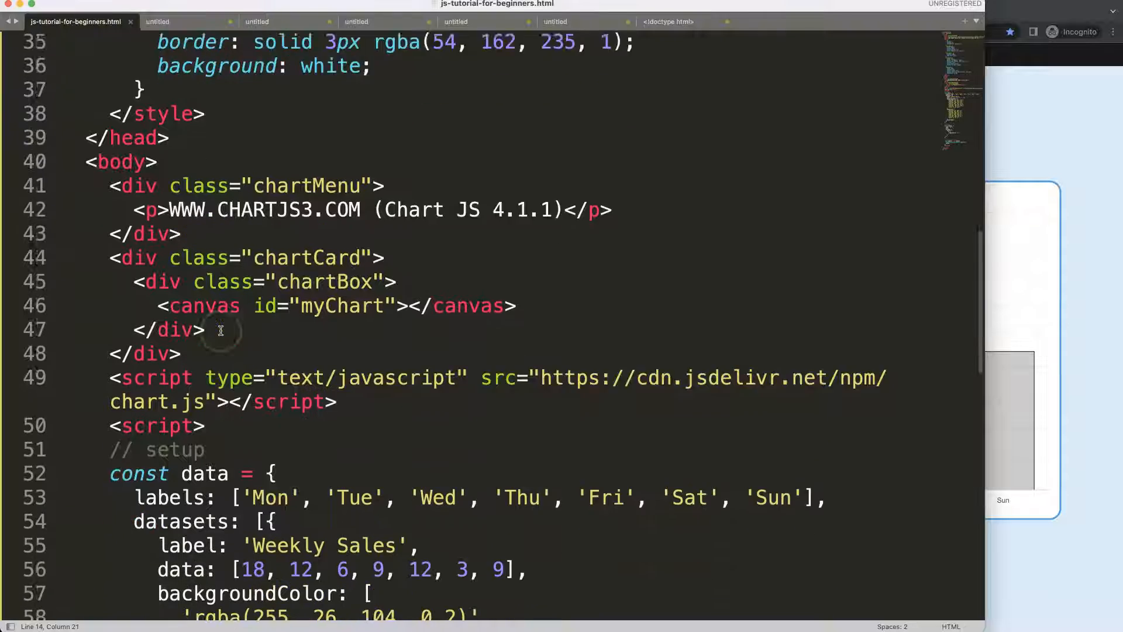
Add indexAxis: 'y' to the config options so the bars run horizontally
scroll(down, 3)
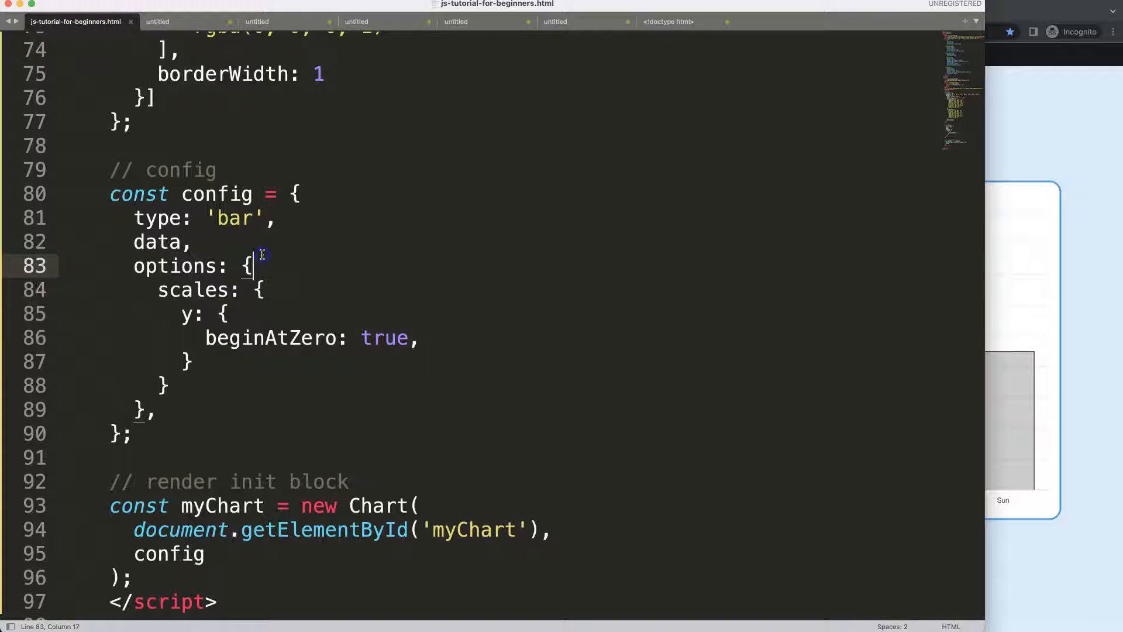
text(inde)
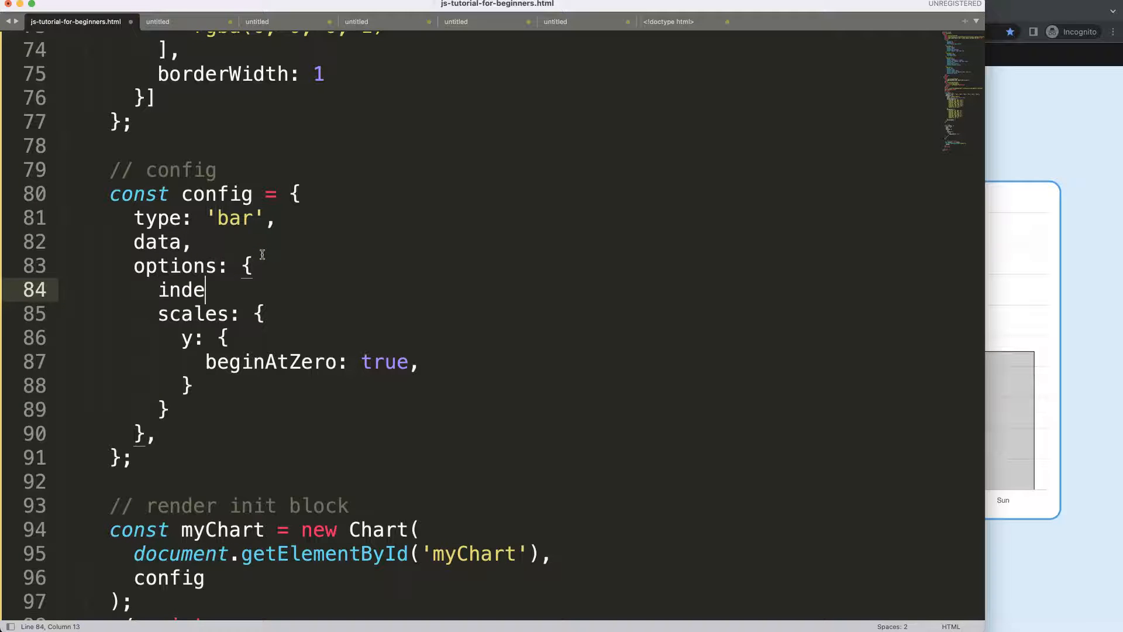
text(xAxis:)
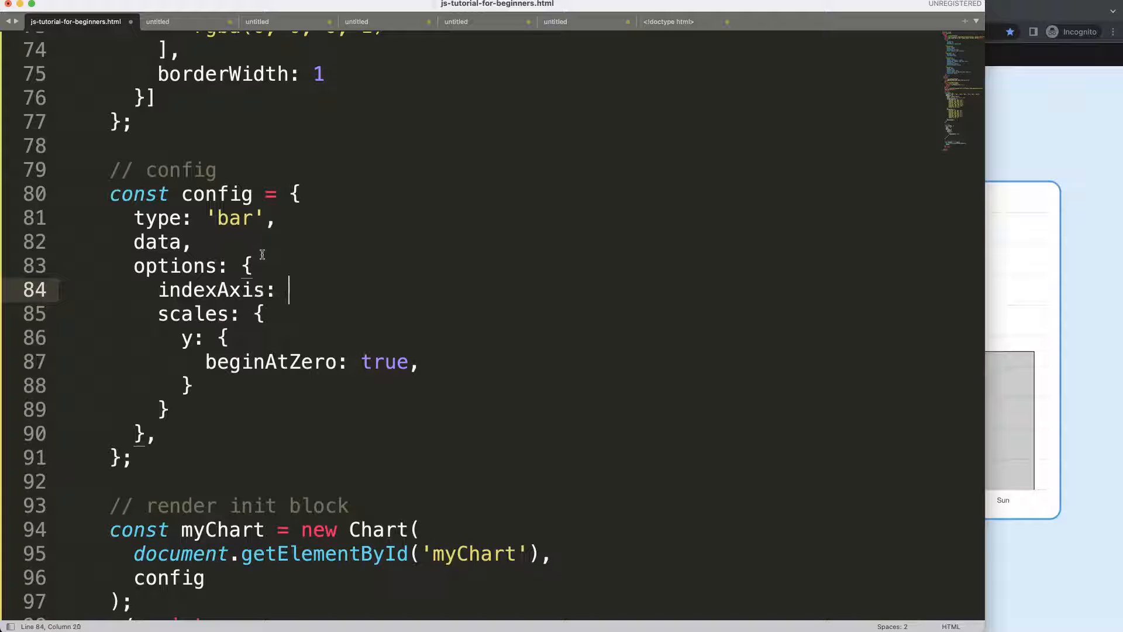
text('y',)
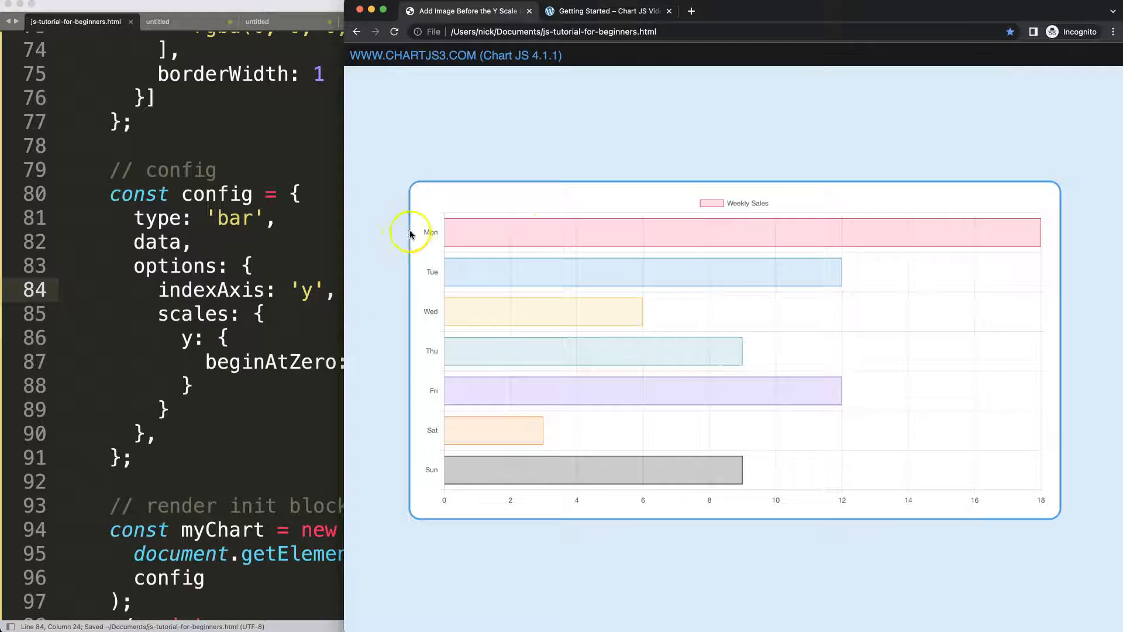
mouse_move(419, 330)
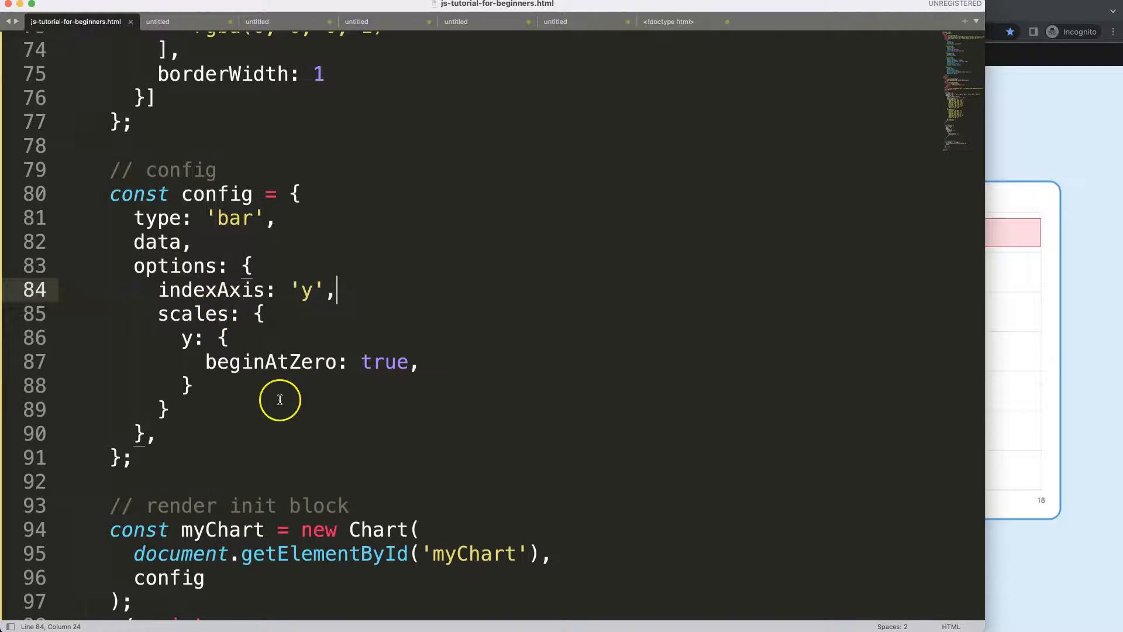
Register plugins: [imageItems] in the config after the options block
click(155, 433)
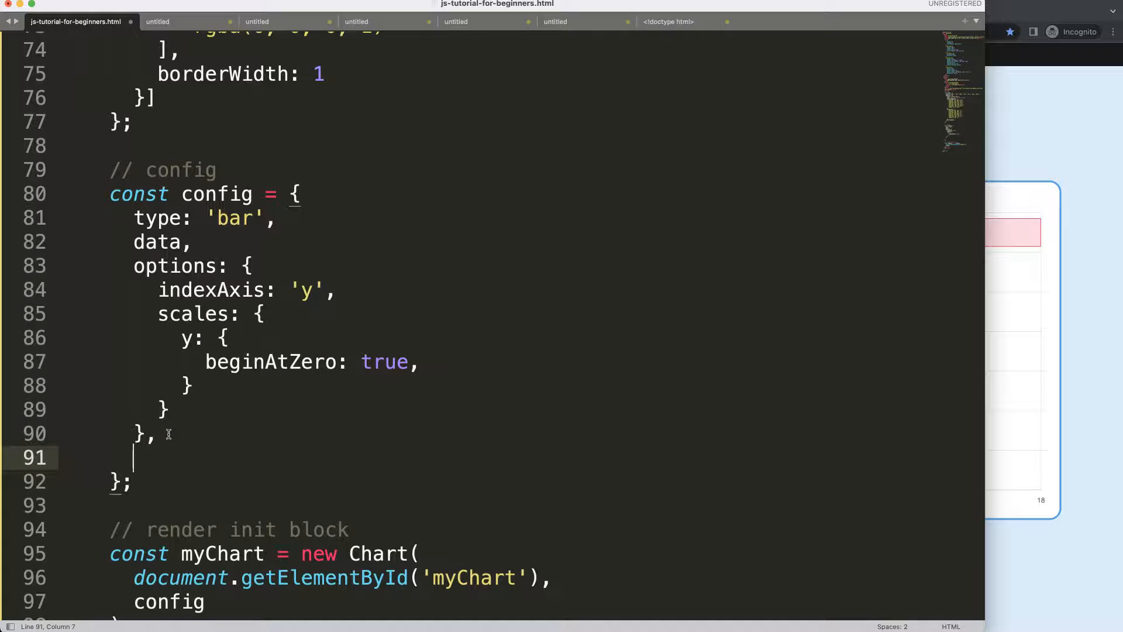
text(plugins:)
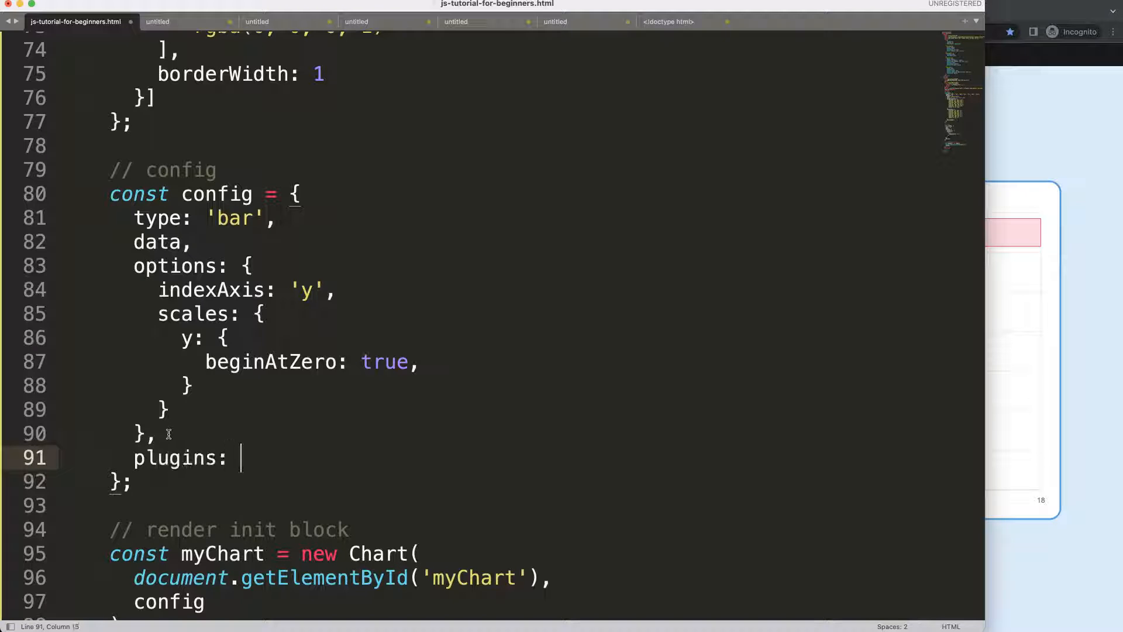
text([])
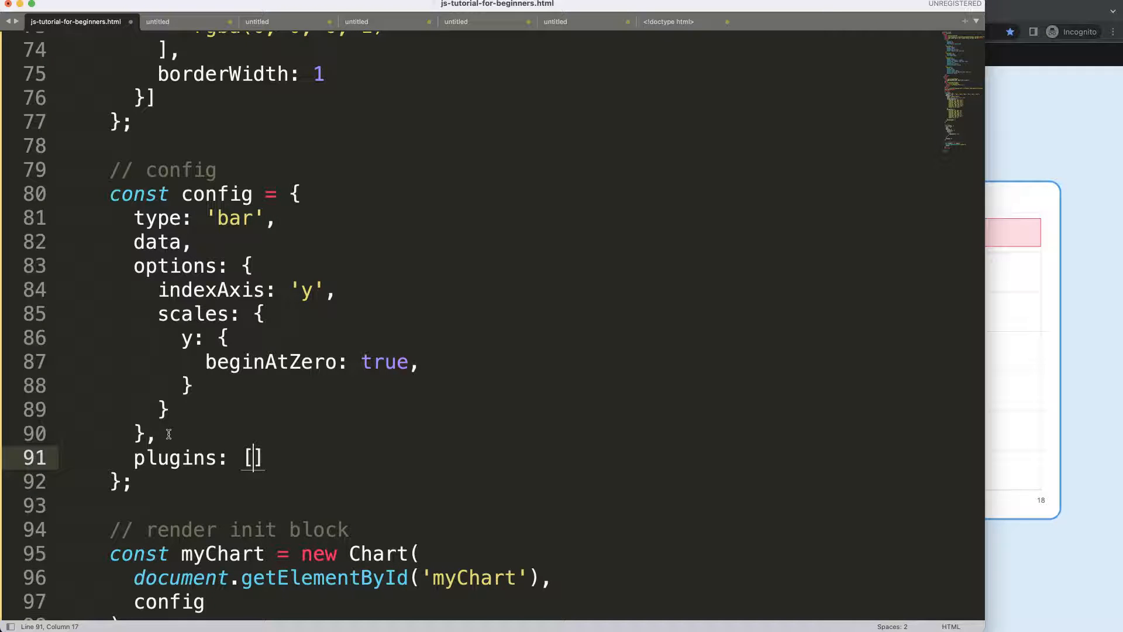
text(image)
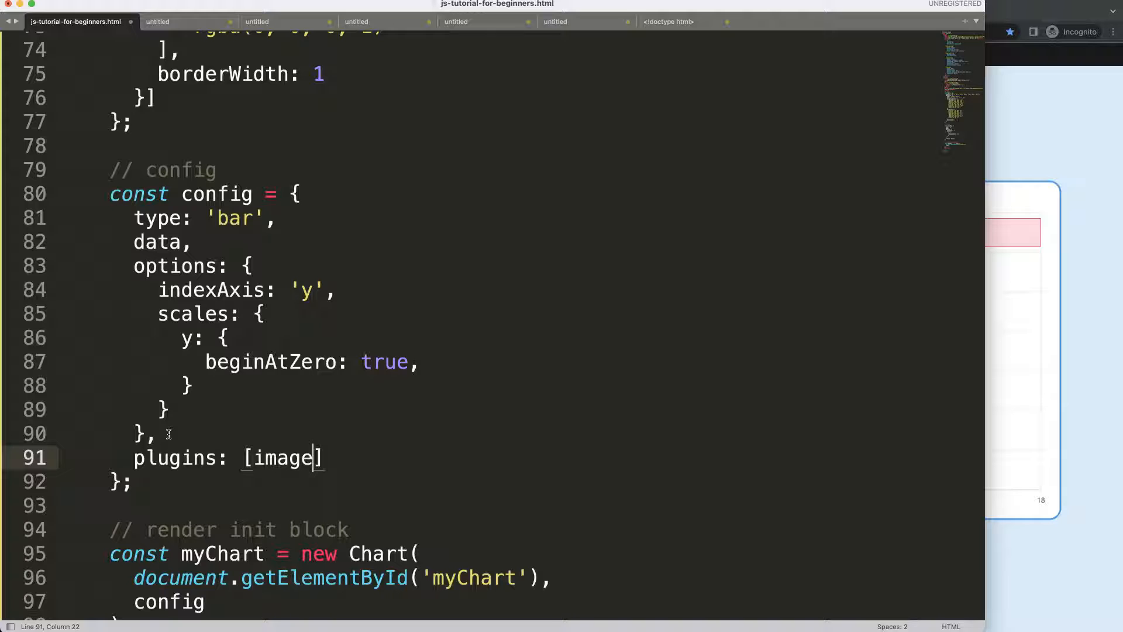
text(Items)
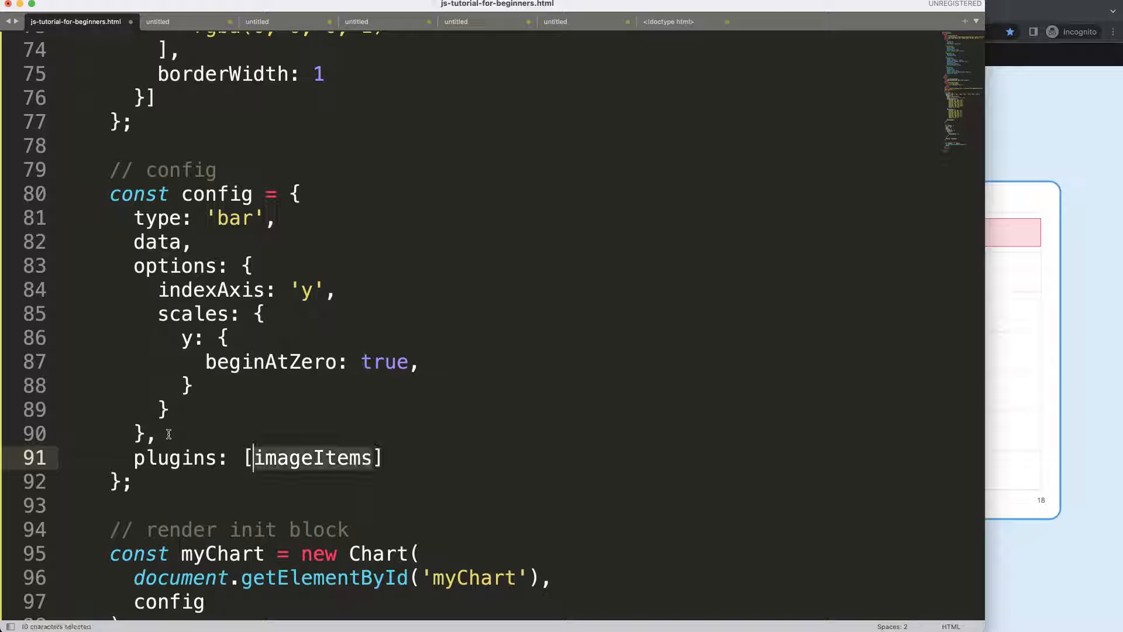
Create const imageItems above config with an id and beforeDatasetsDraw(chart, args, pluginOptions) hook
click(213, 145)
text(// imageItems)
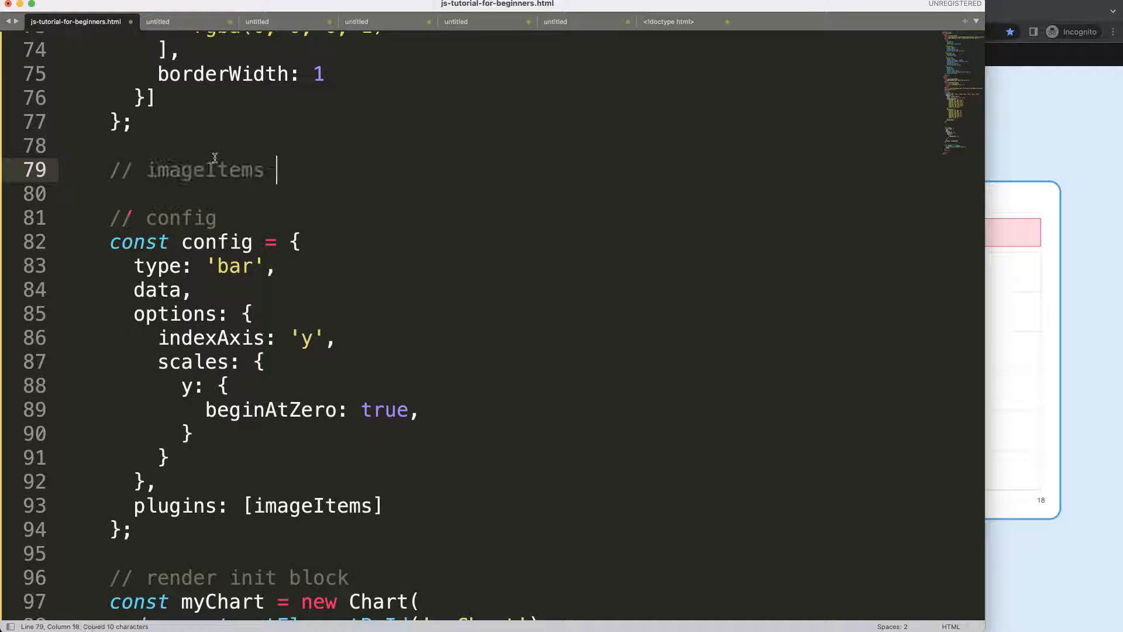
text(plugin block)
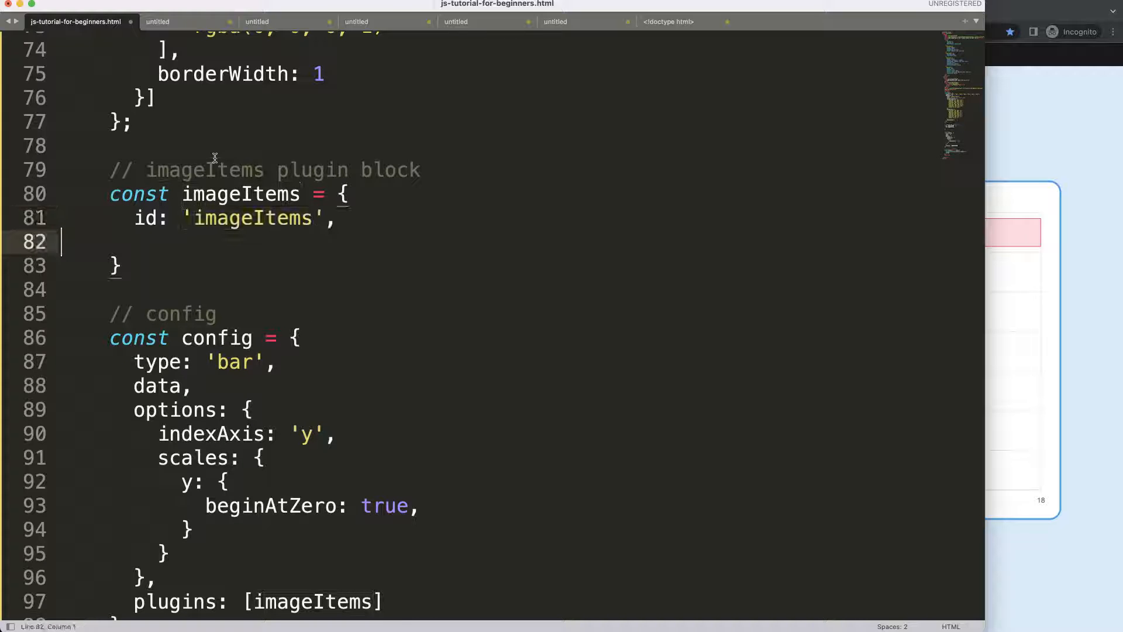
text(beforeDatasetsD)
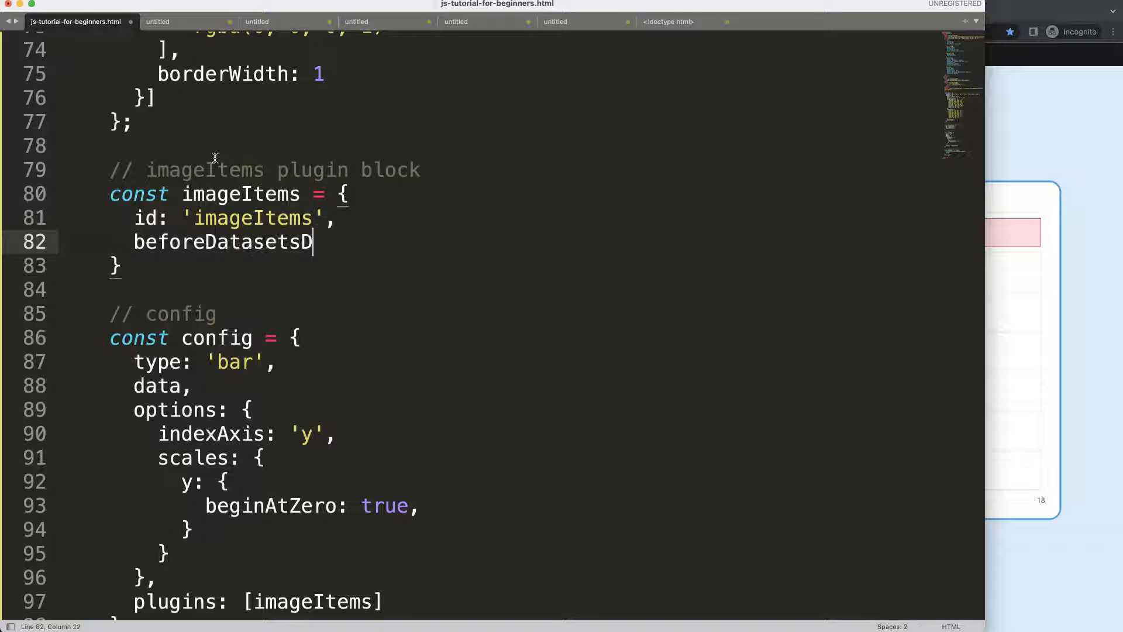
text(raw(ch)
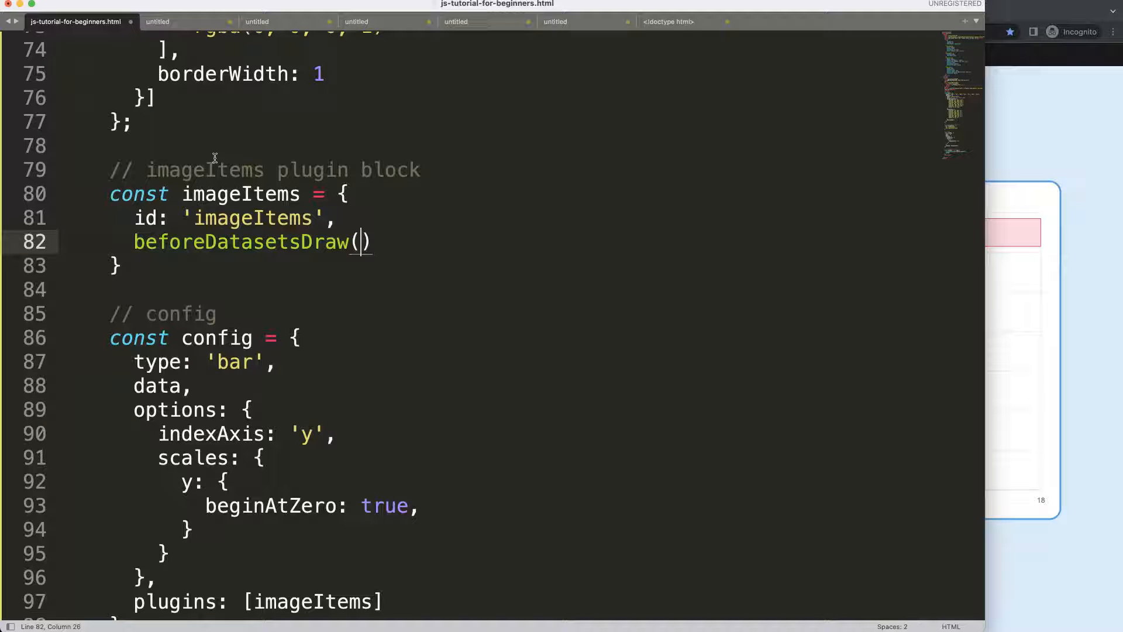
text(chart)
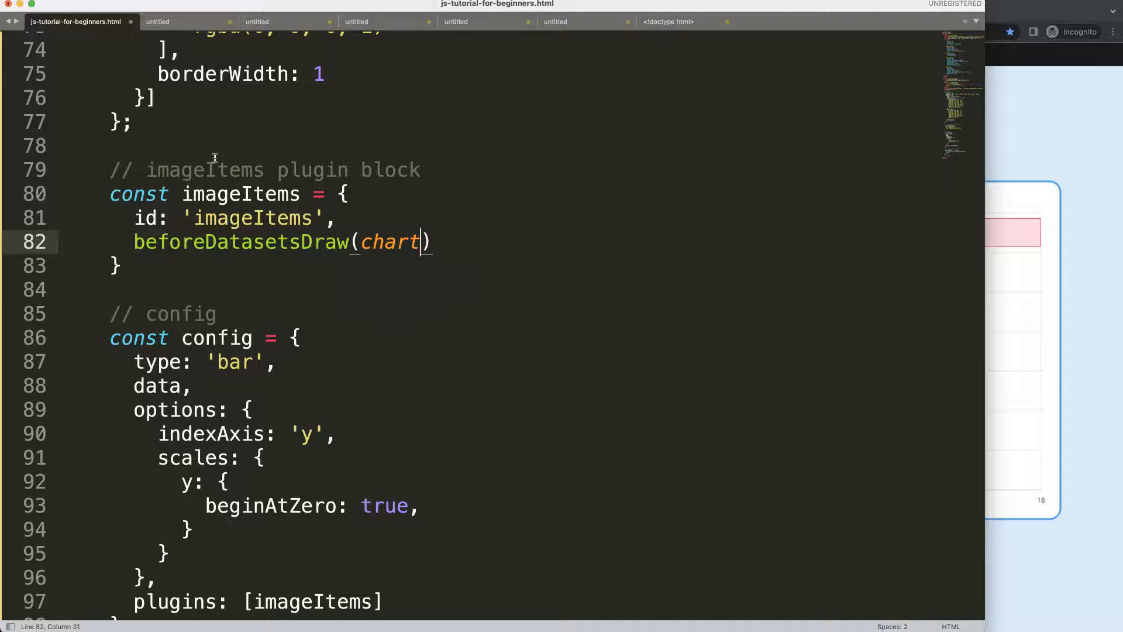
text(, args,)
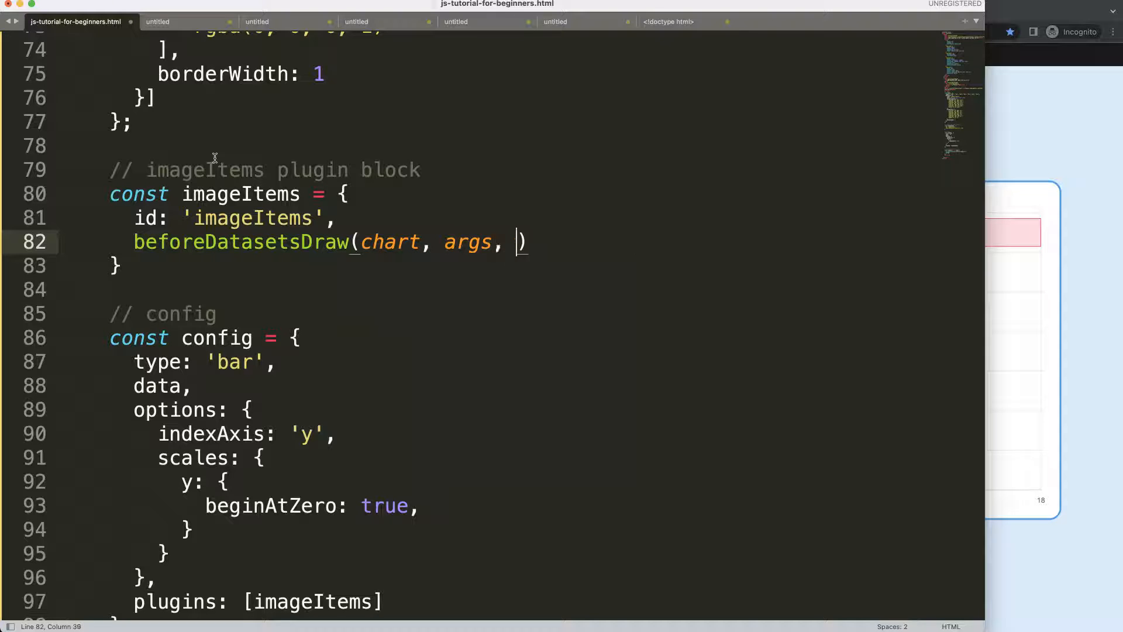
text(pluginO)
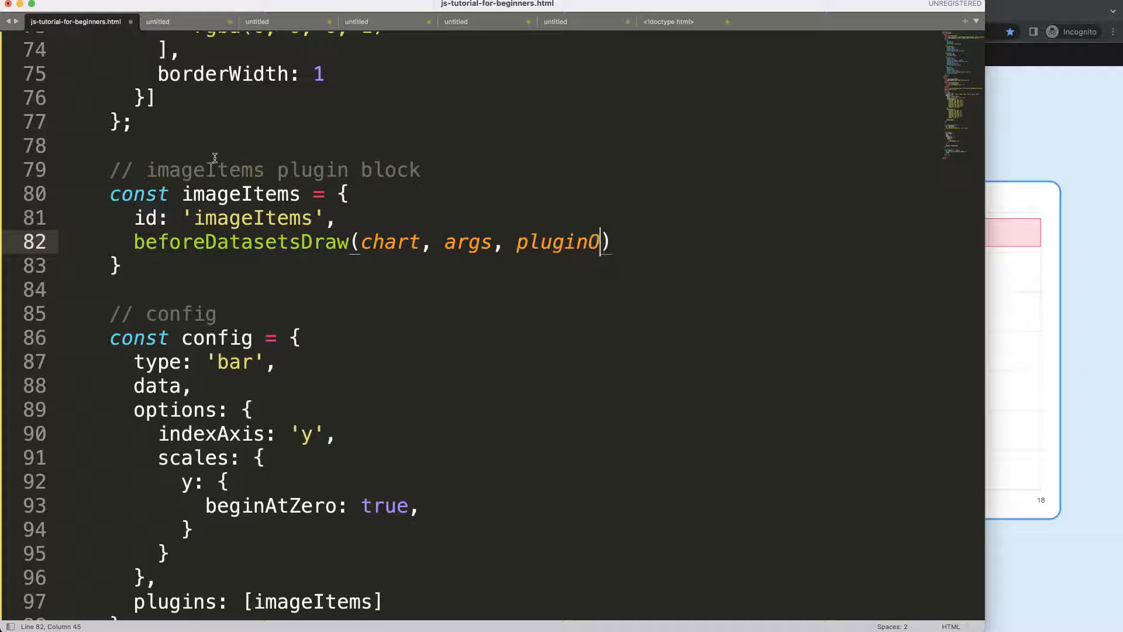
text(ptions) {)
text(co)
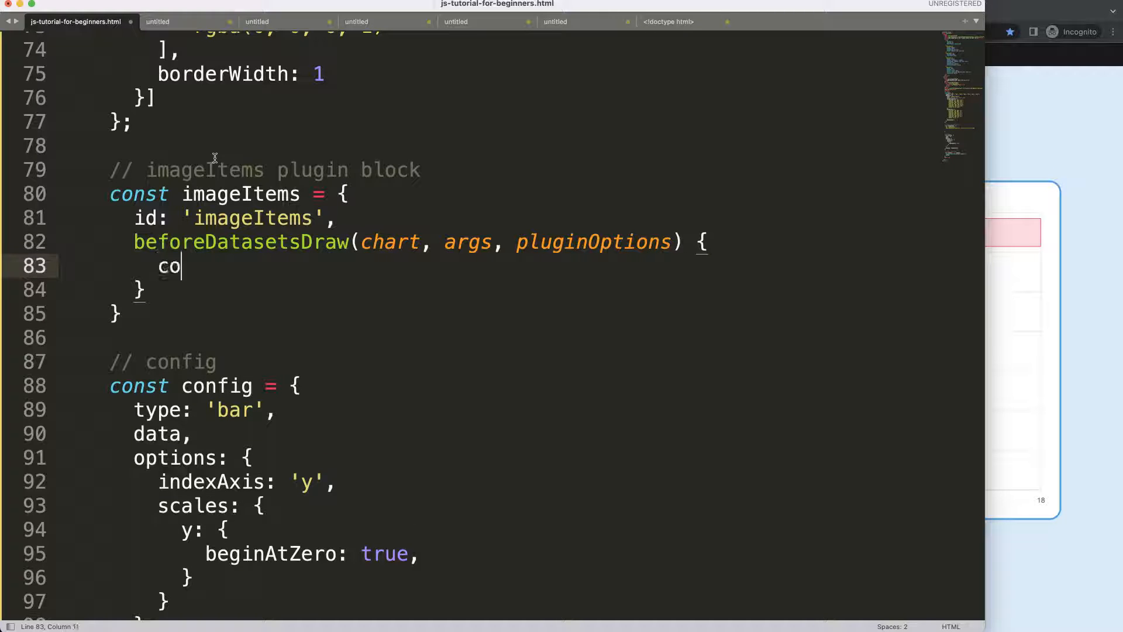
Destructure ctx, data and scales {x, ...} from chart inside the hook
text(nst {} =)
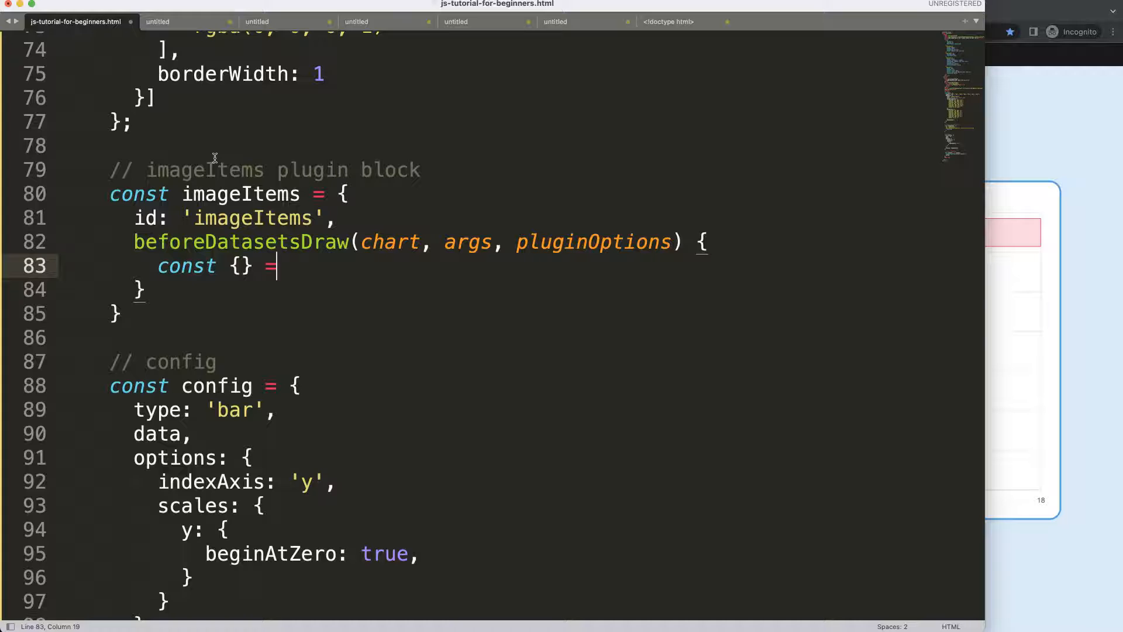
text(chart;)
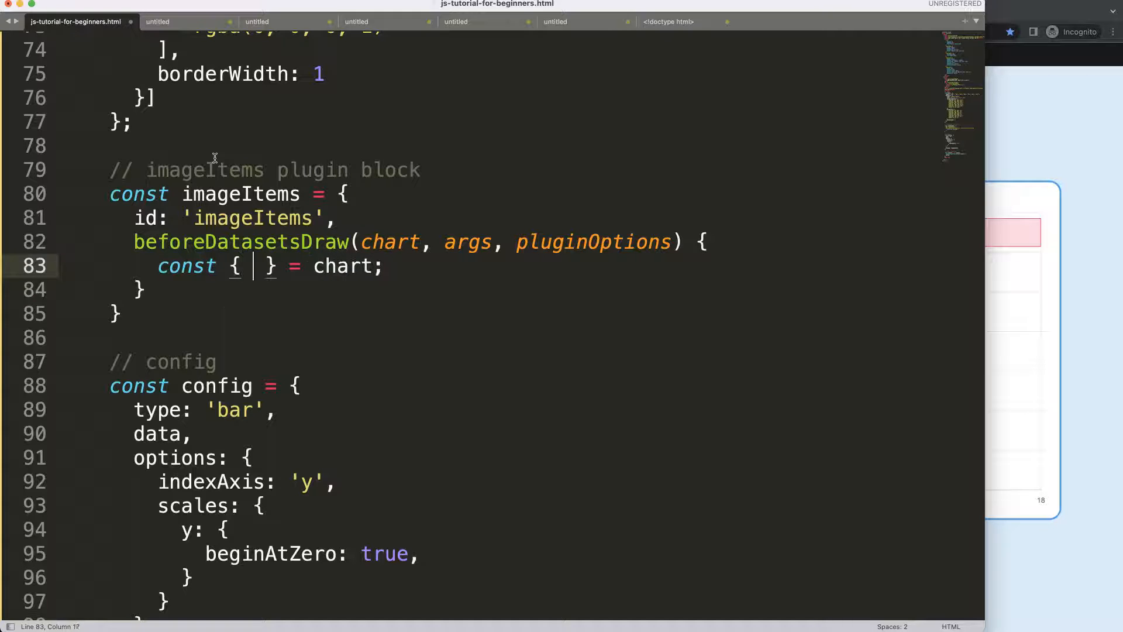
text(ctx,)
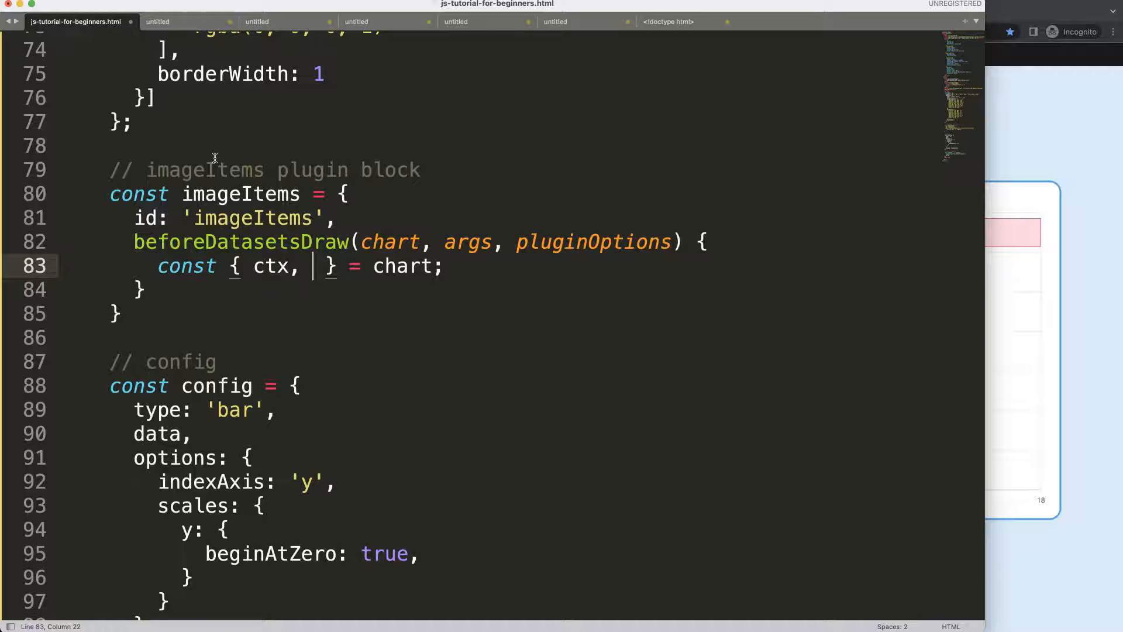
text(data,)
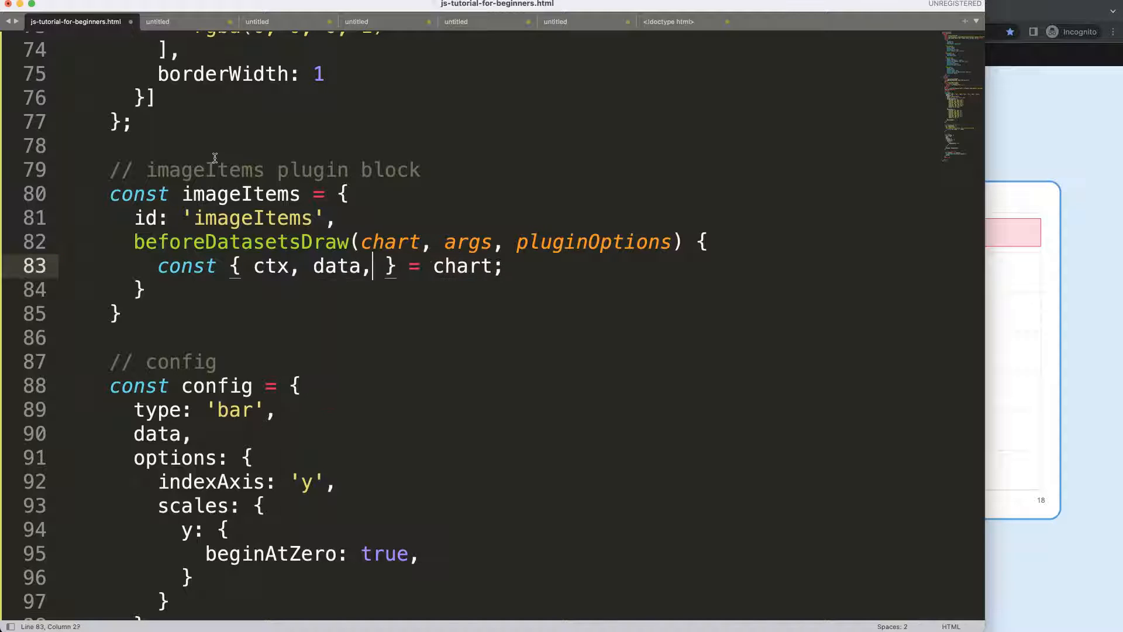
text(scales:)
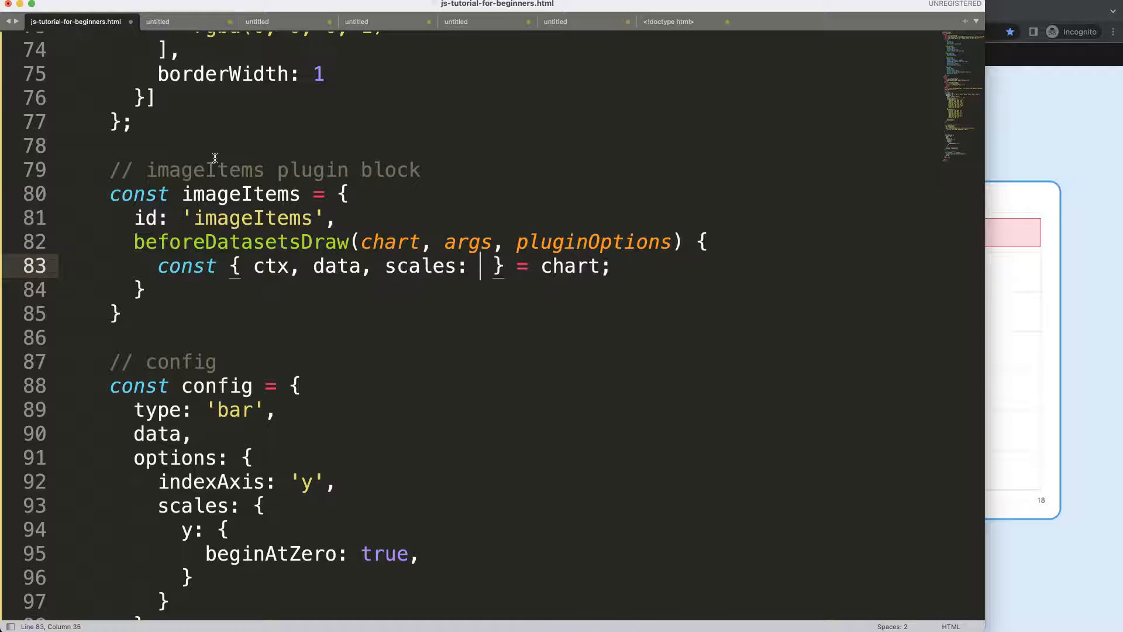
text({x,)
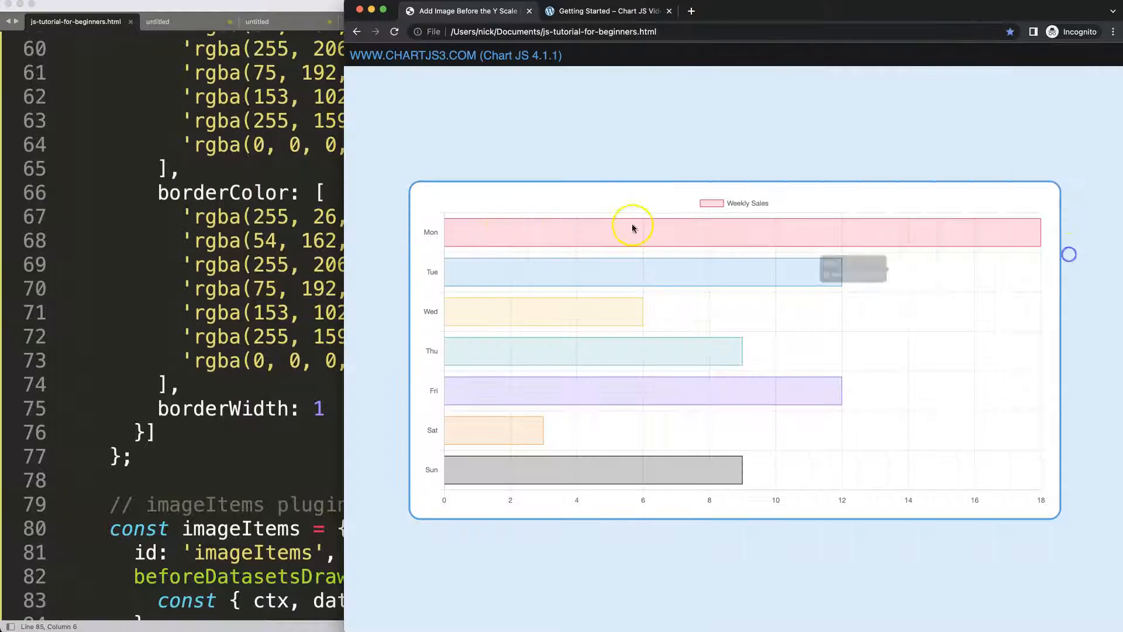
mouse_move(402, 348)
text(,)
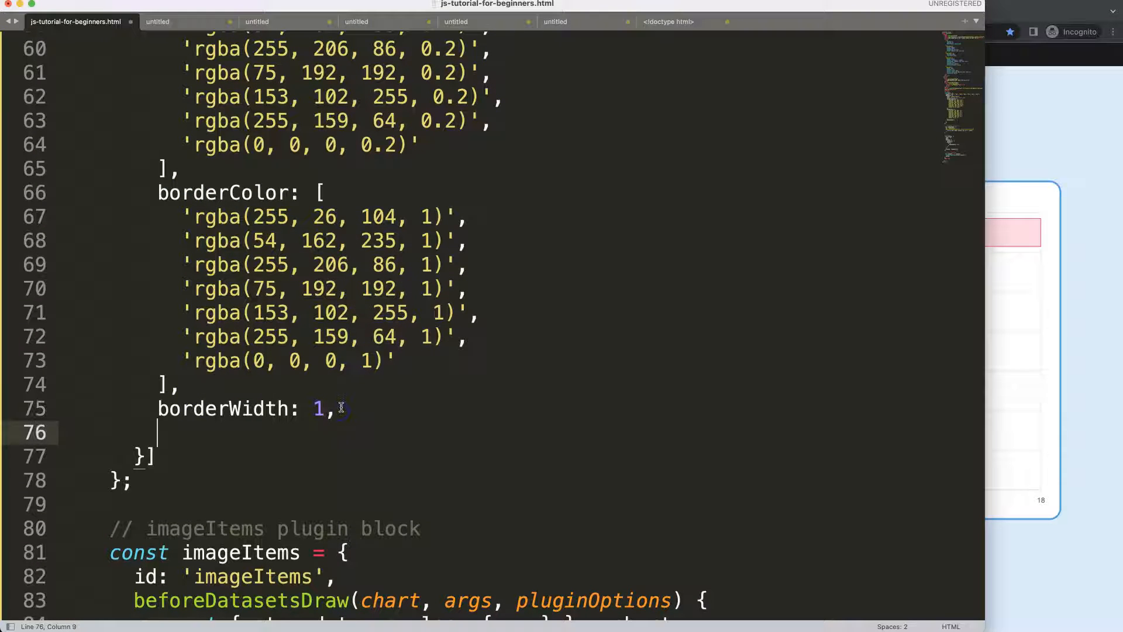
Add an empty image: [] array to the dataset after borderWidth: 1
text(con)
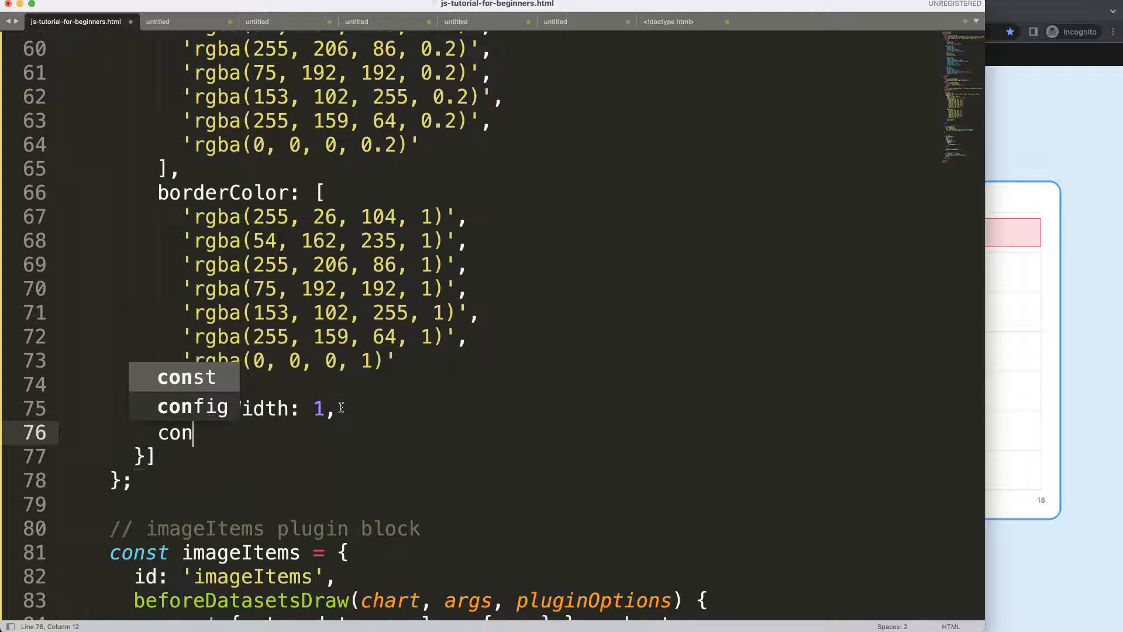
text(image:)
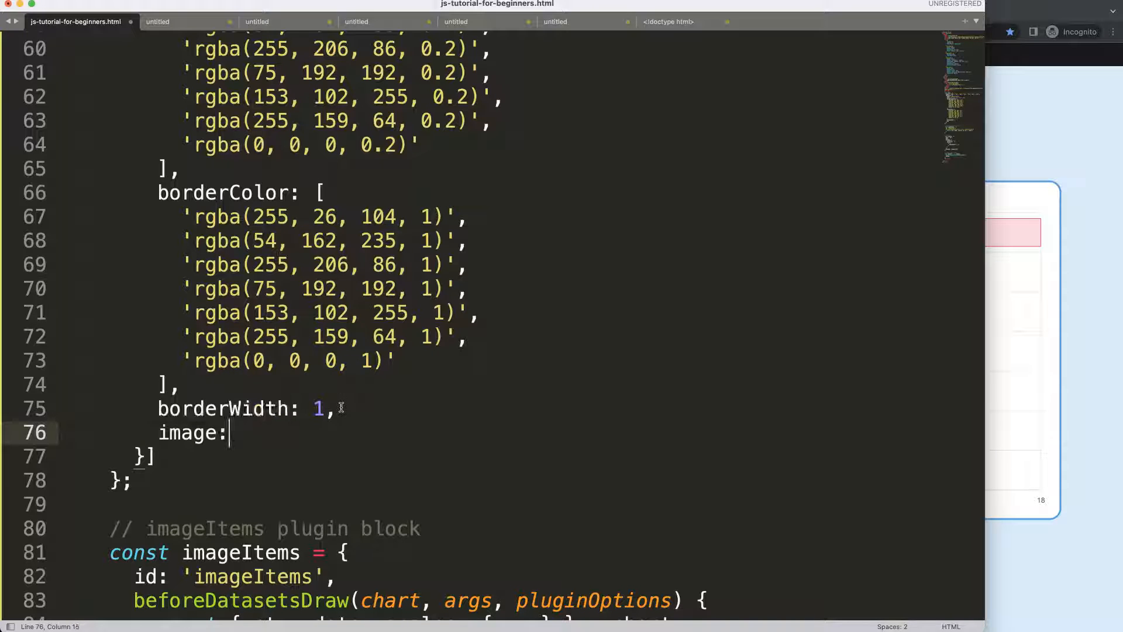
text([])
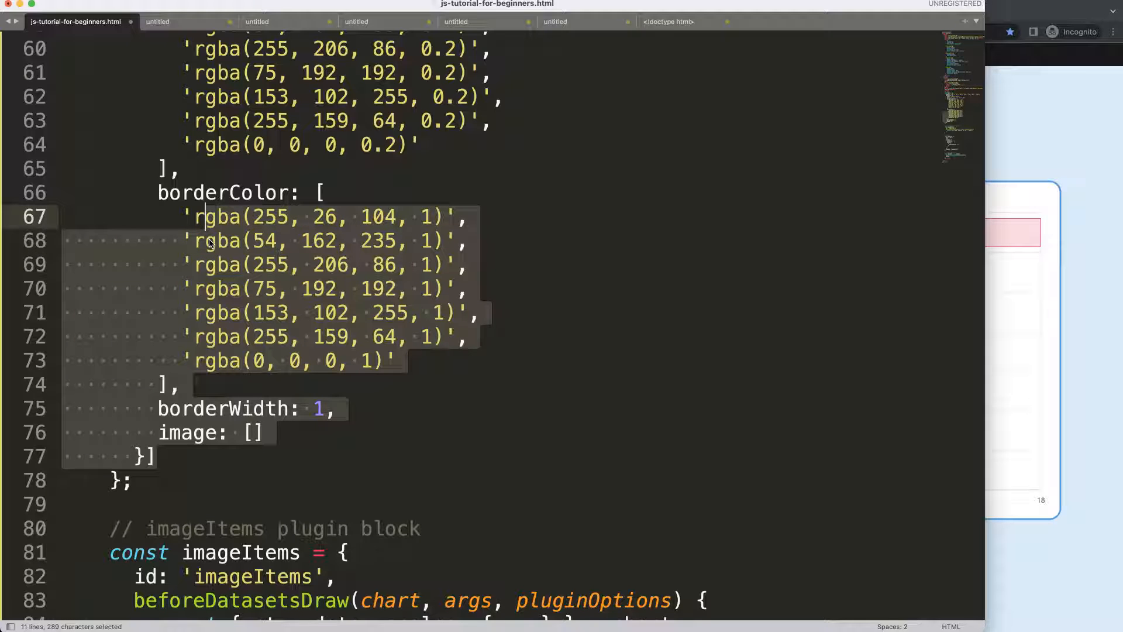
scroll(down, 3)
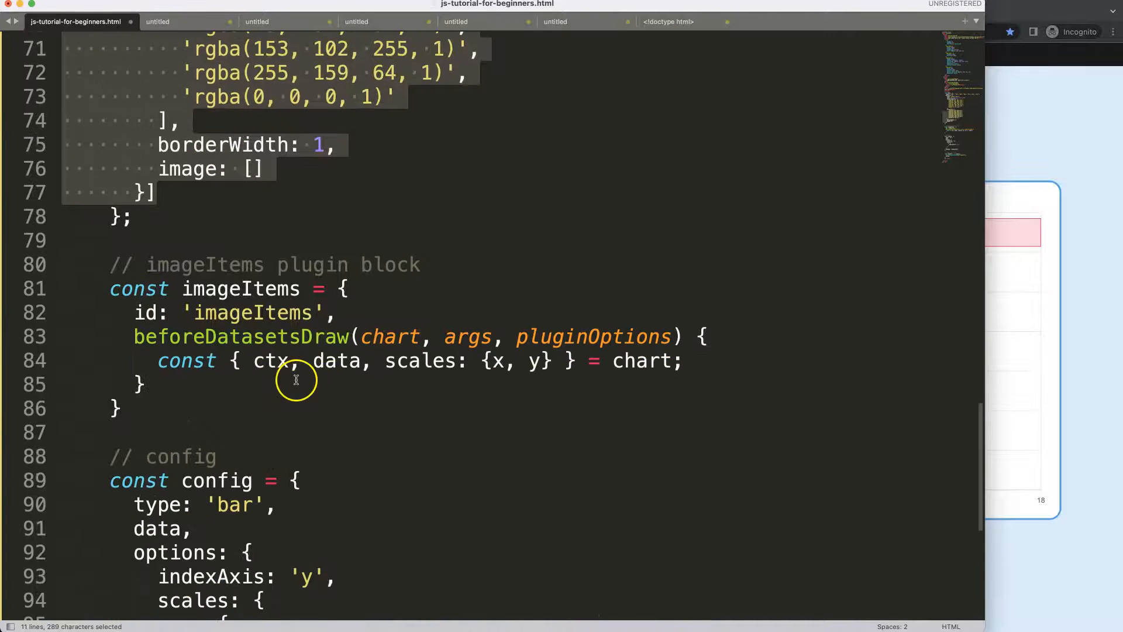
click(301, 361)
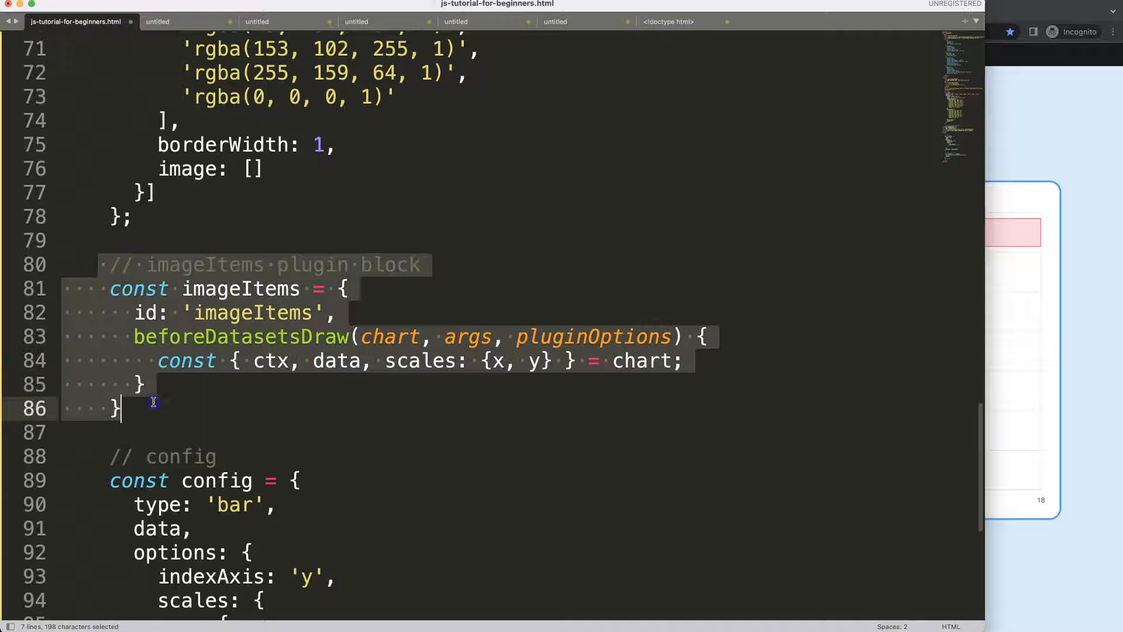
mouse_move(251, 286)
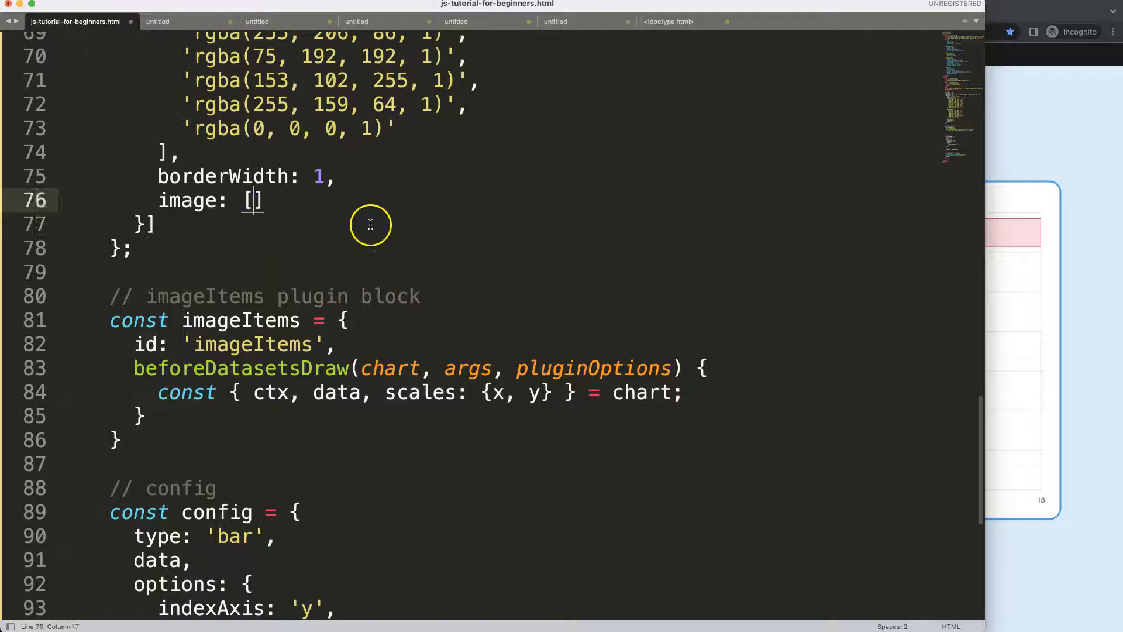
Copy the Chart.js logo SVG address from chartjs.org and fill the image array with it seven times
text('')
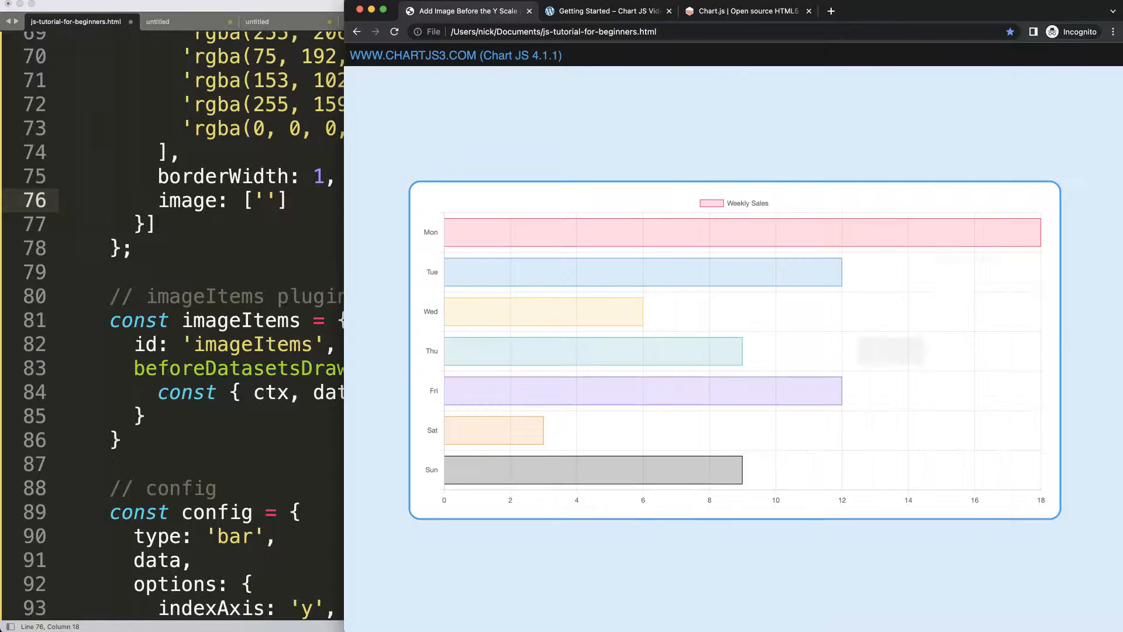
click(745, 10)
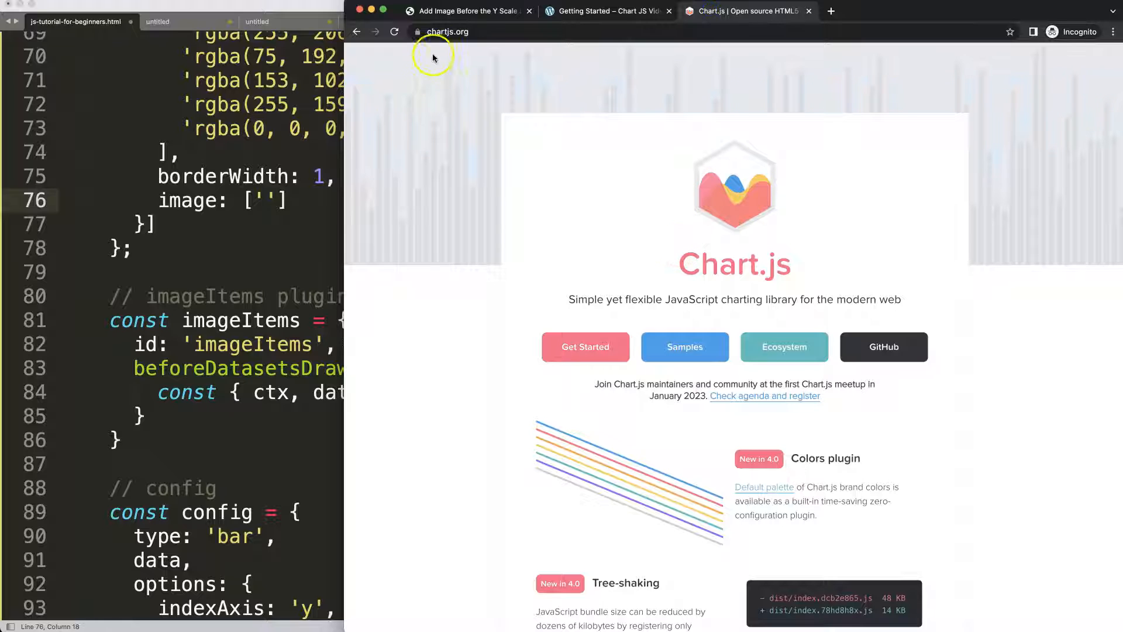
right_click(734, 186)
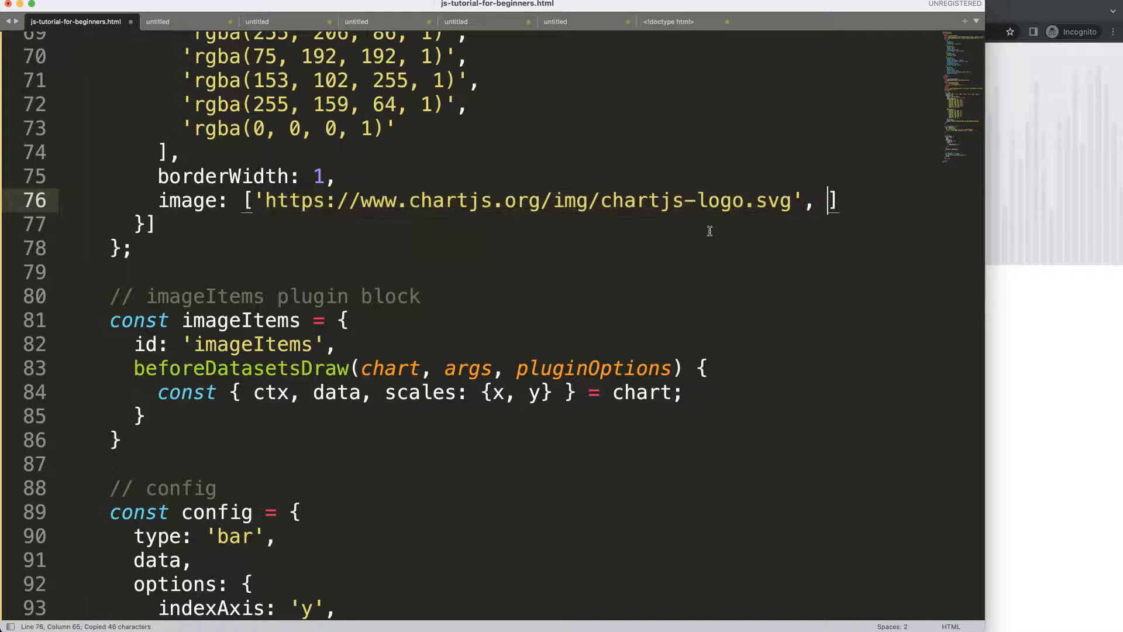
scroll(up, 3)
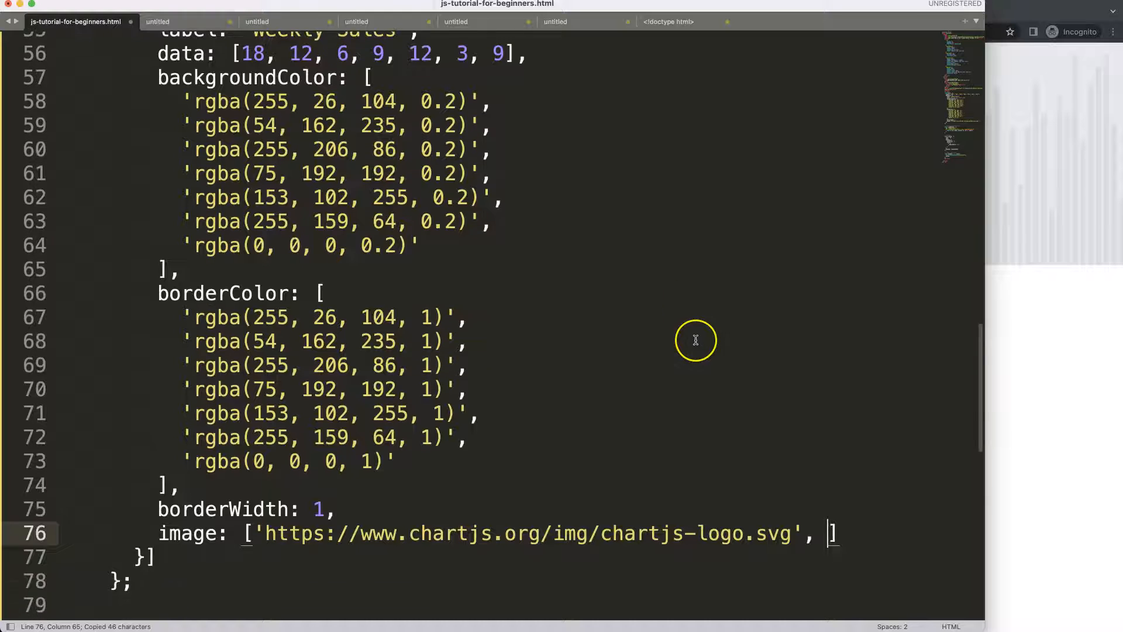
text('https://www.chartjs.org/img/chartjs-logo.svg')
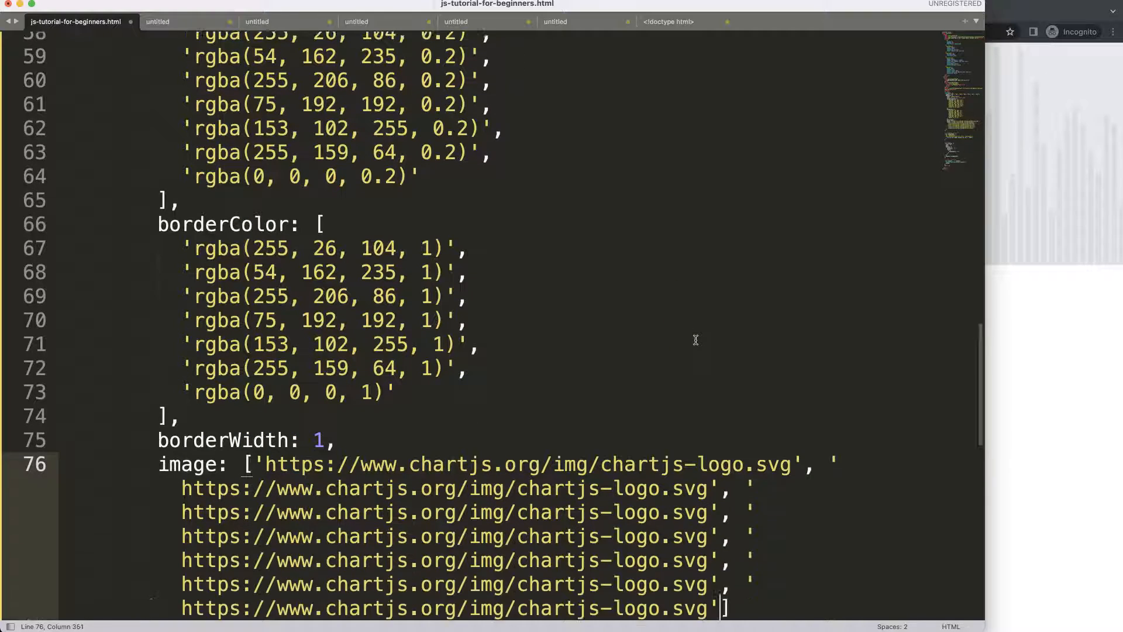
scroll(down, 3)
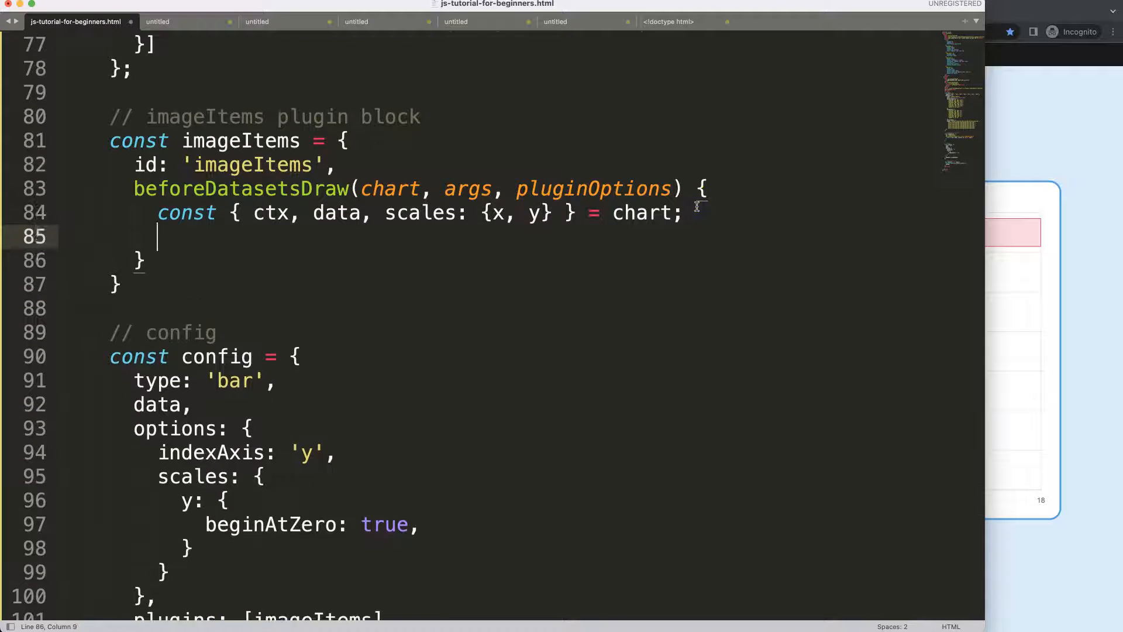
Call ctx.save() at the start of the beforeDatasetsDraw hook
text(ctx.ima)
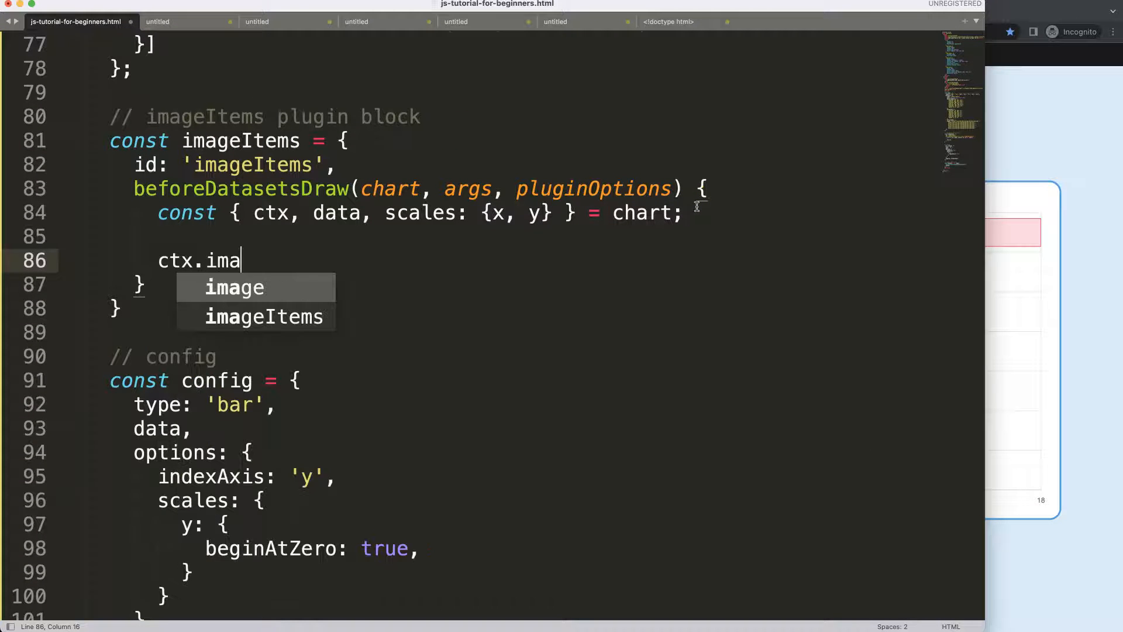
text(save();)
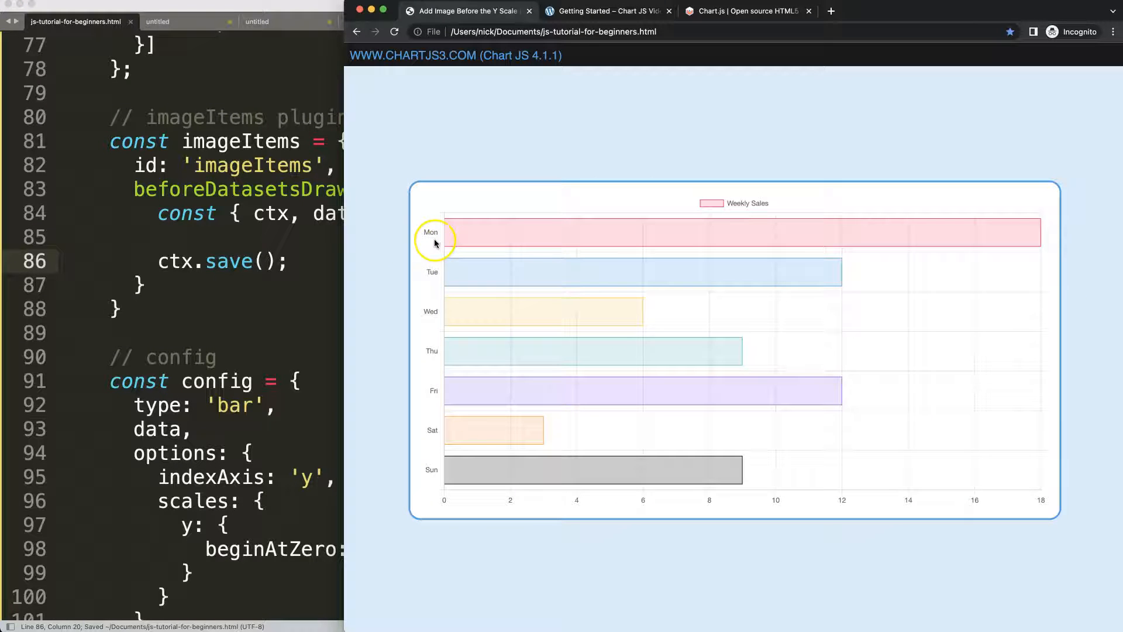
mouse_move(423, 284)
text(padd)
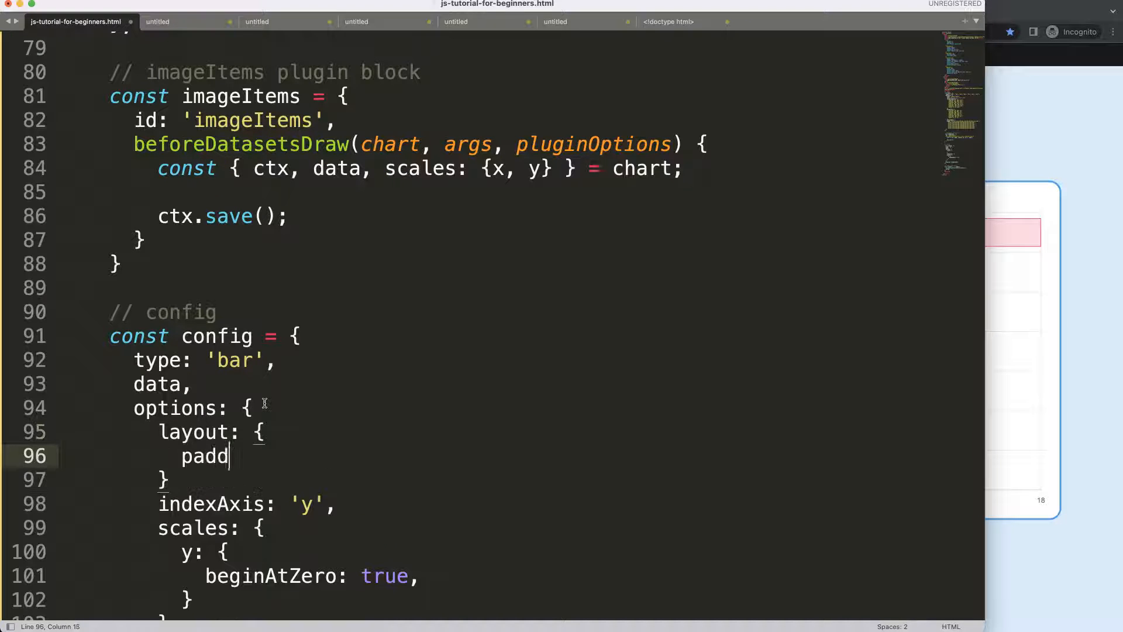
Add layout: { padding: { left: 30 } } to options and save the file
text(ing: {)
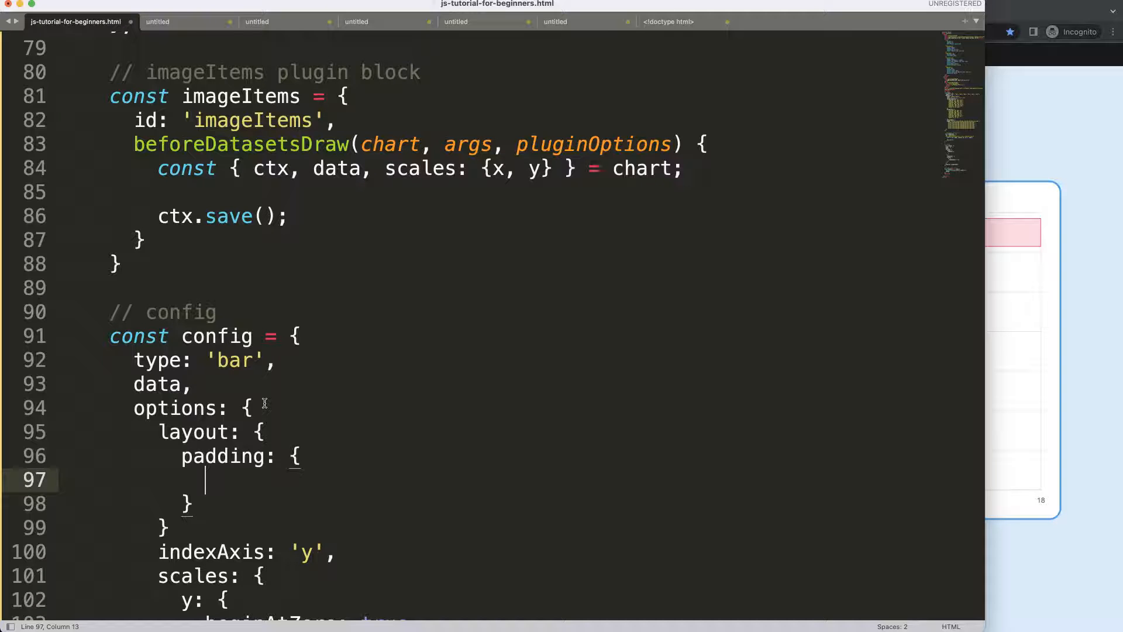
text(left:)
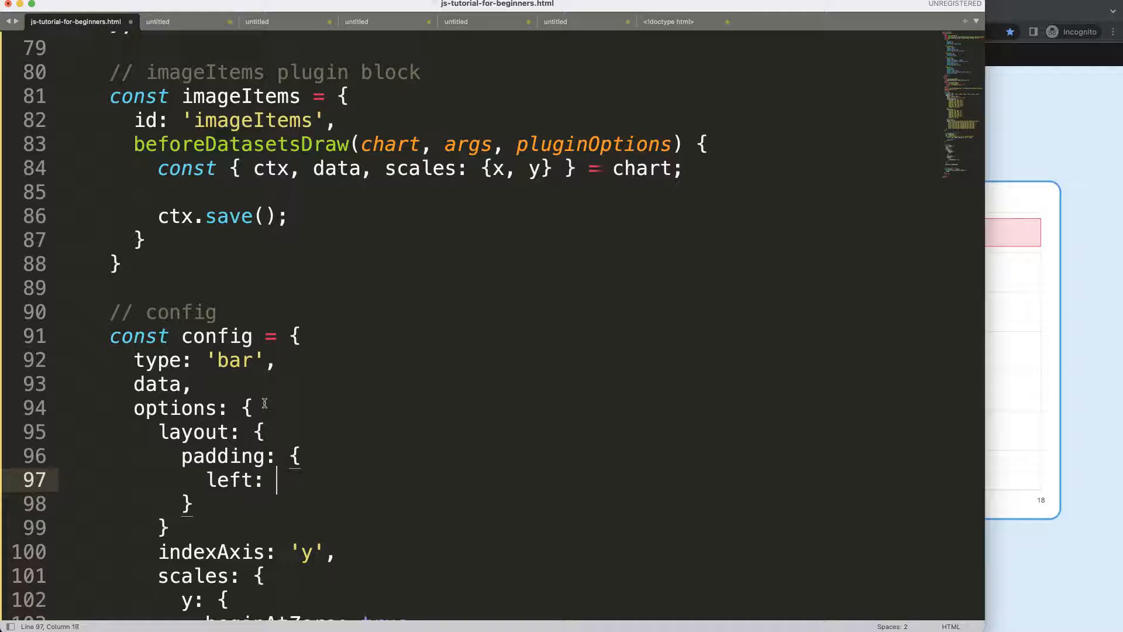
text(30)
click(495, 526)
text(,)
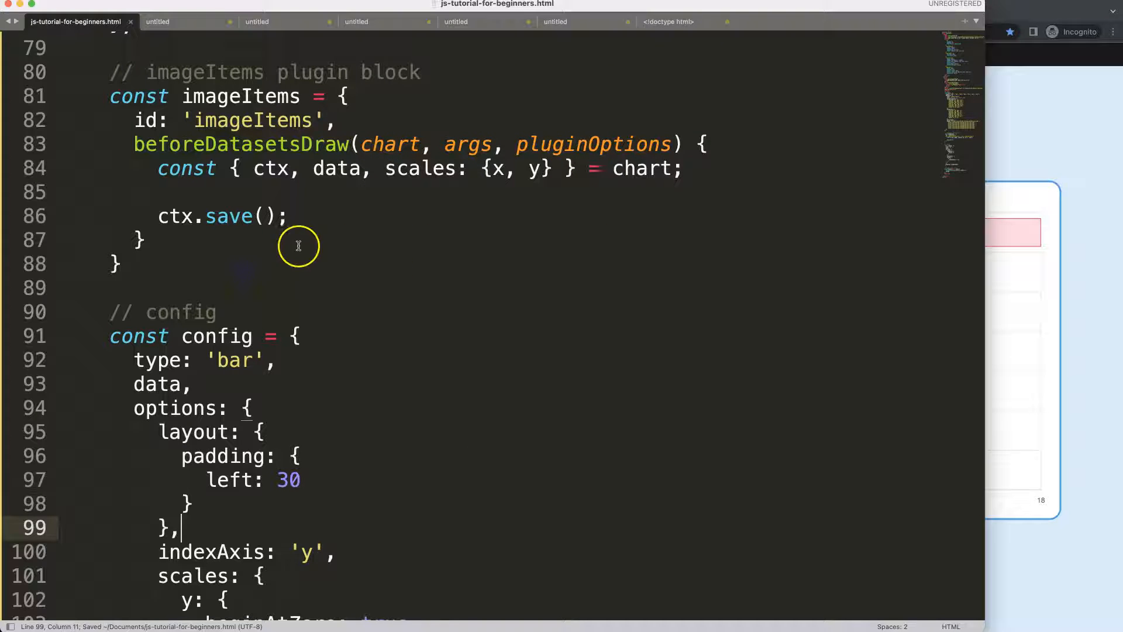
key(enter)
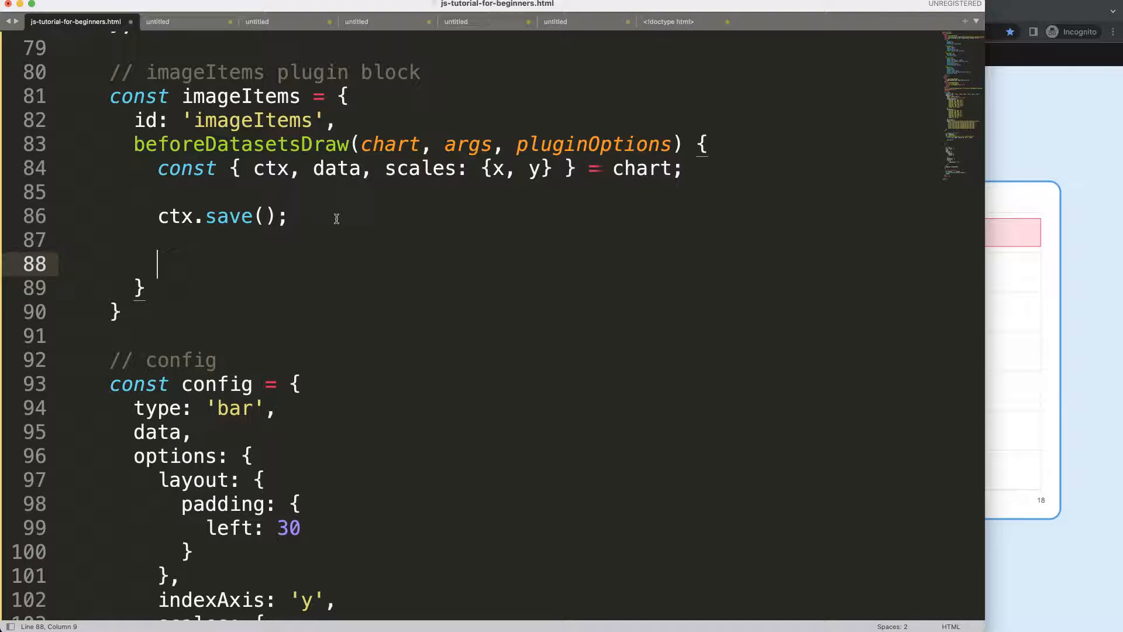
Declare const logo = new Image() inside the hook
text(const)
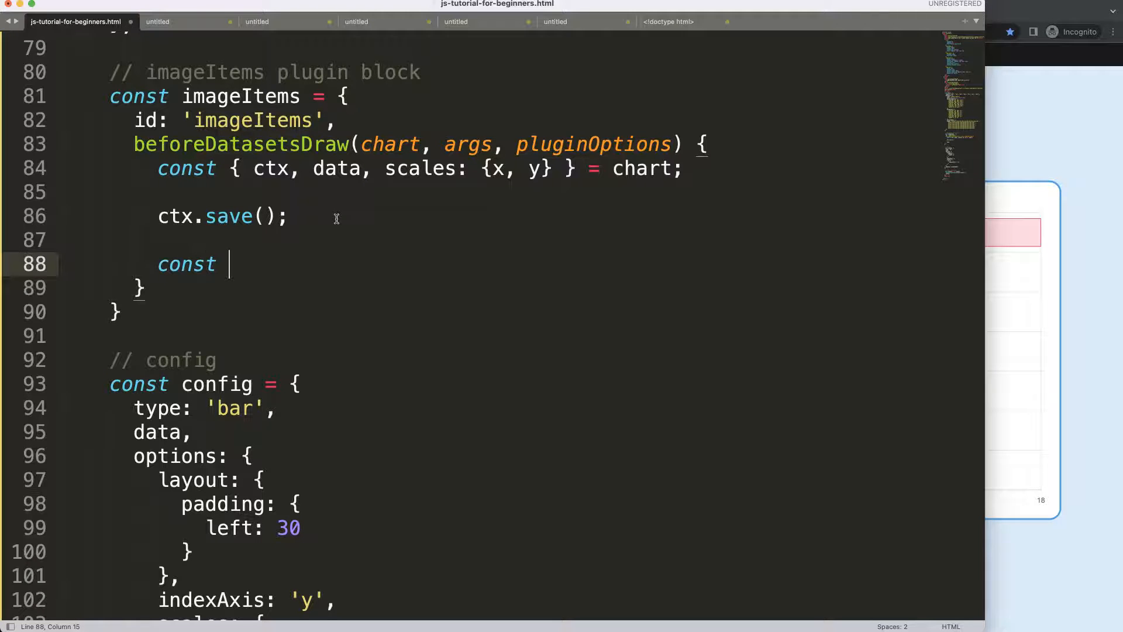
text(image)
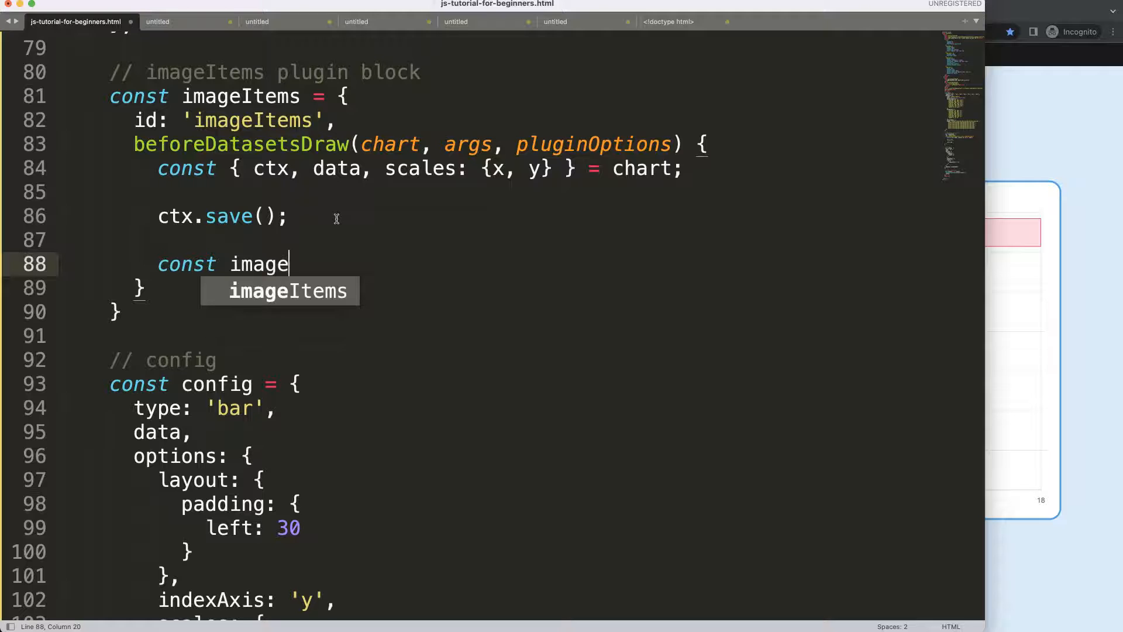
text(logo)
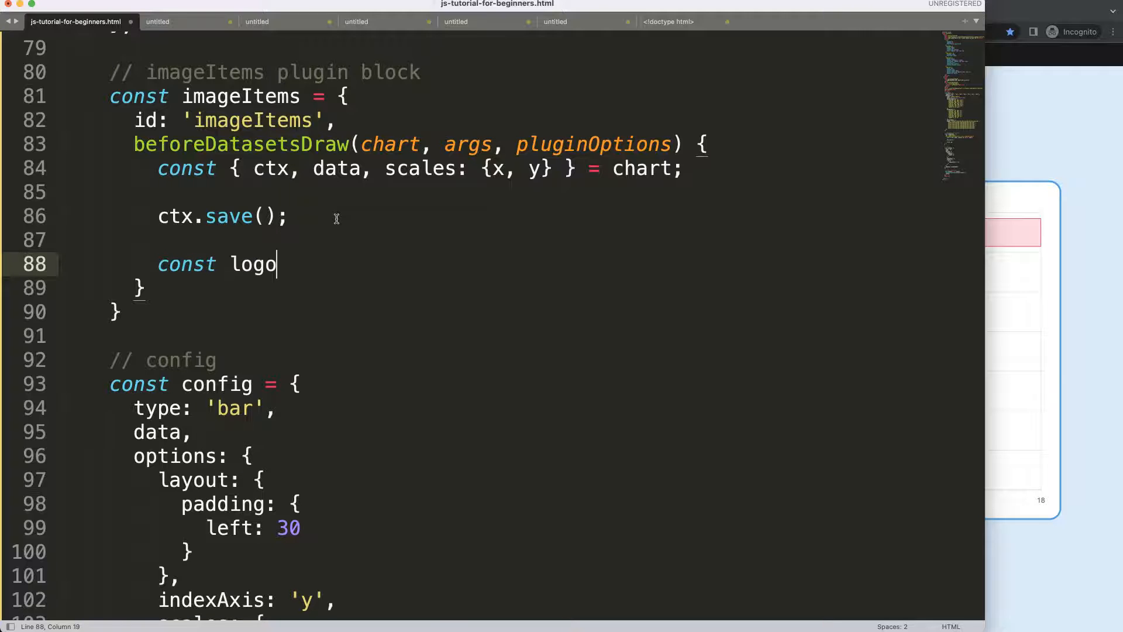
text(= new Image();)
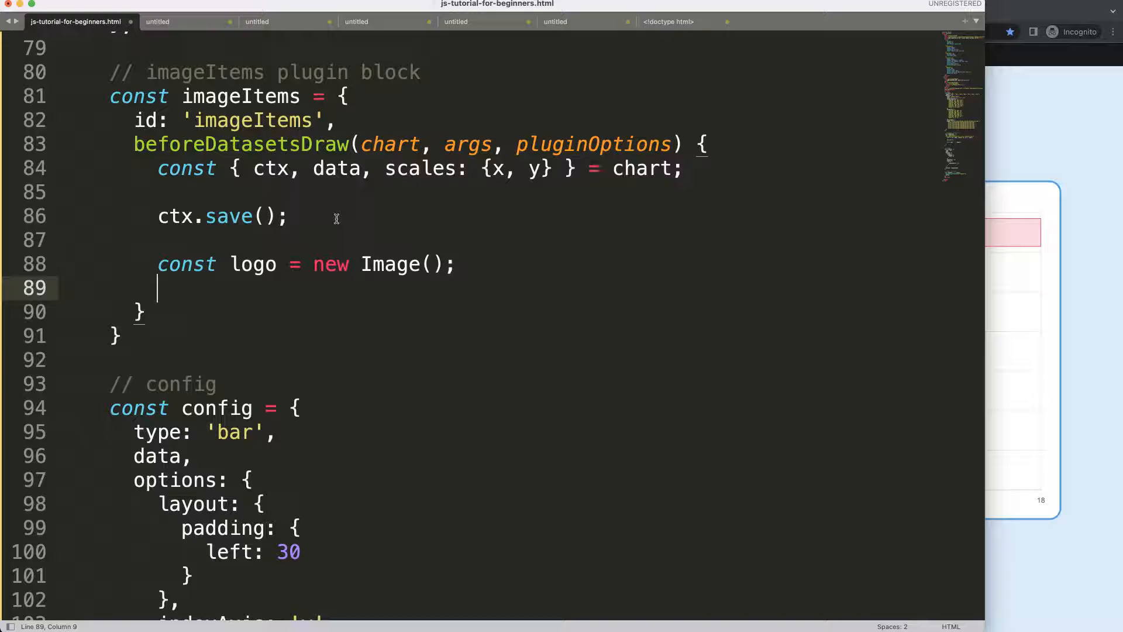
mouse_move(344, 263)
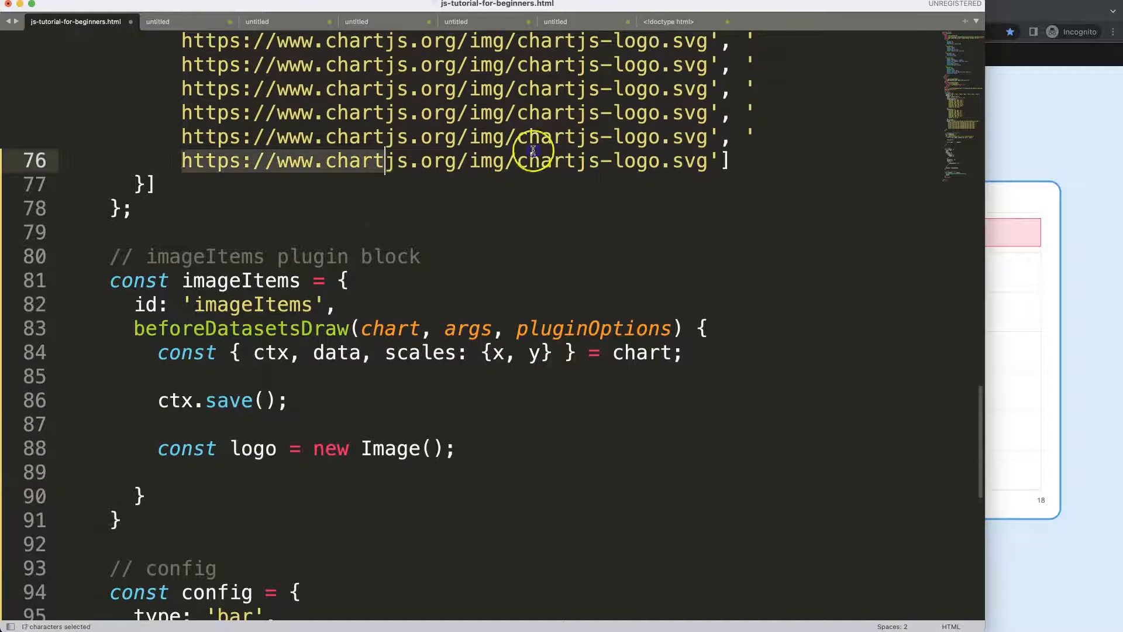
Set image.src to the copied Chart.js logo SVG URL
click(193, 472)
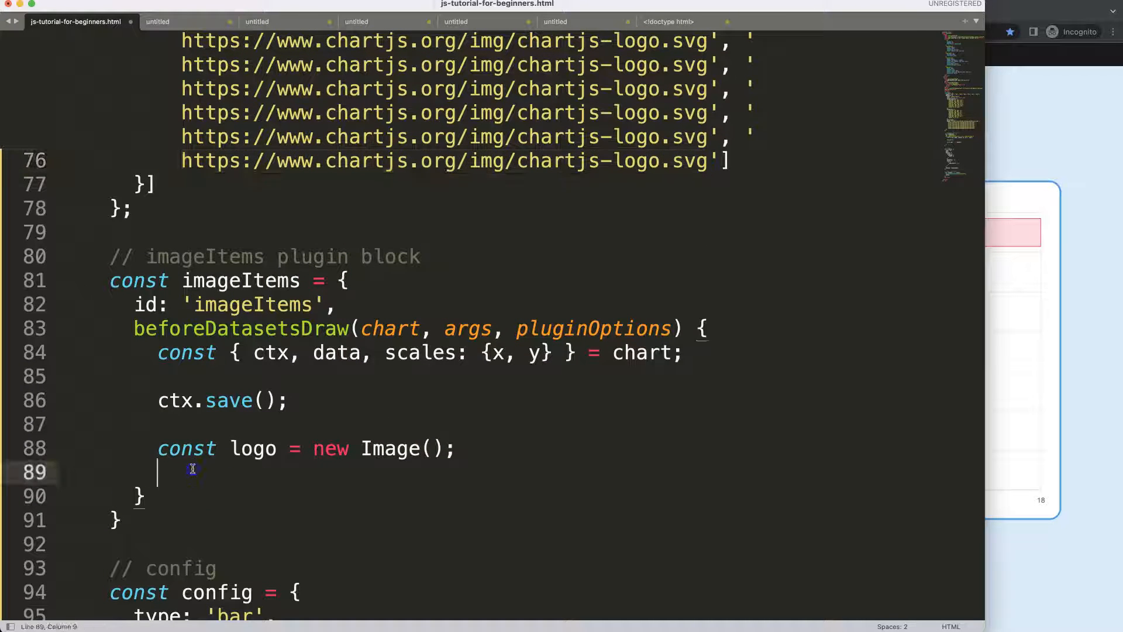
text(image.sr)
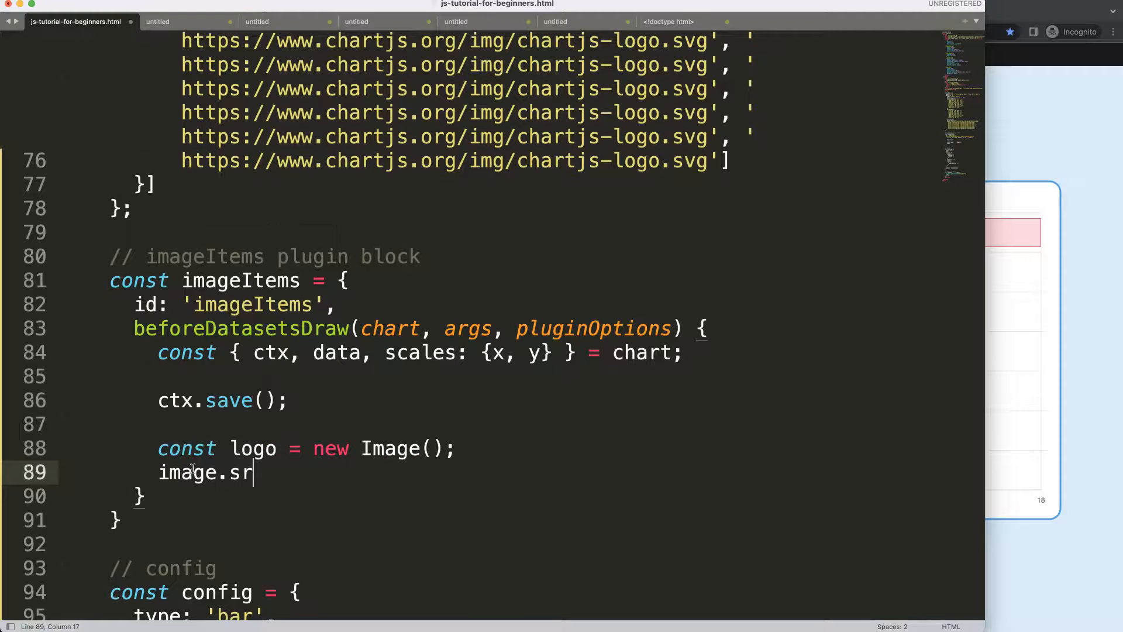
text(c =)
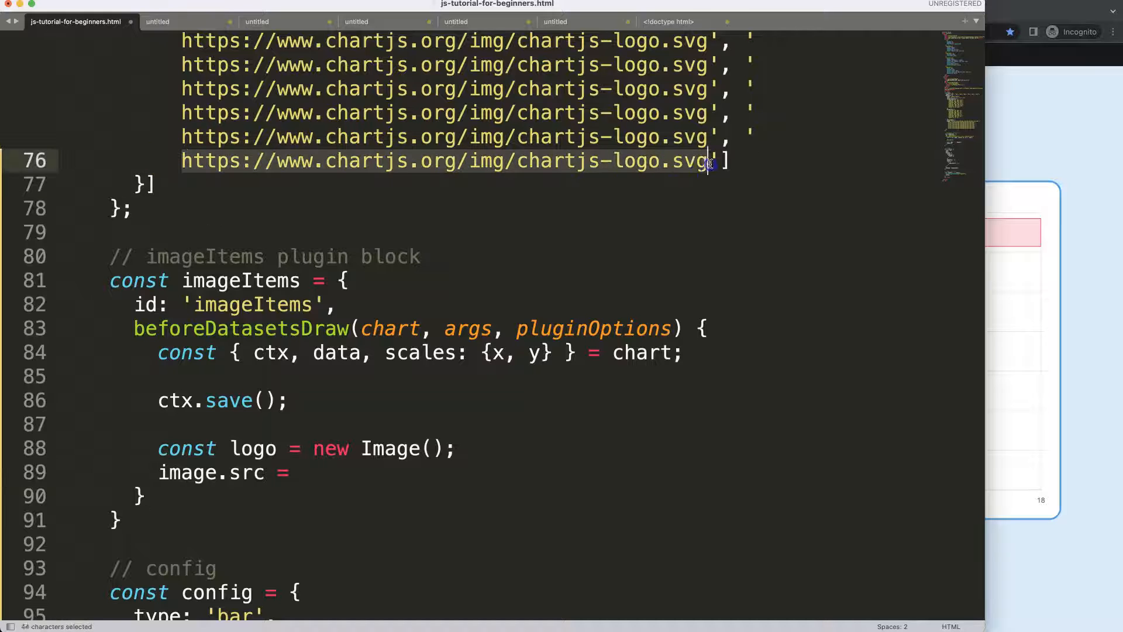
click(301, 471)
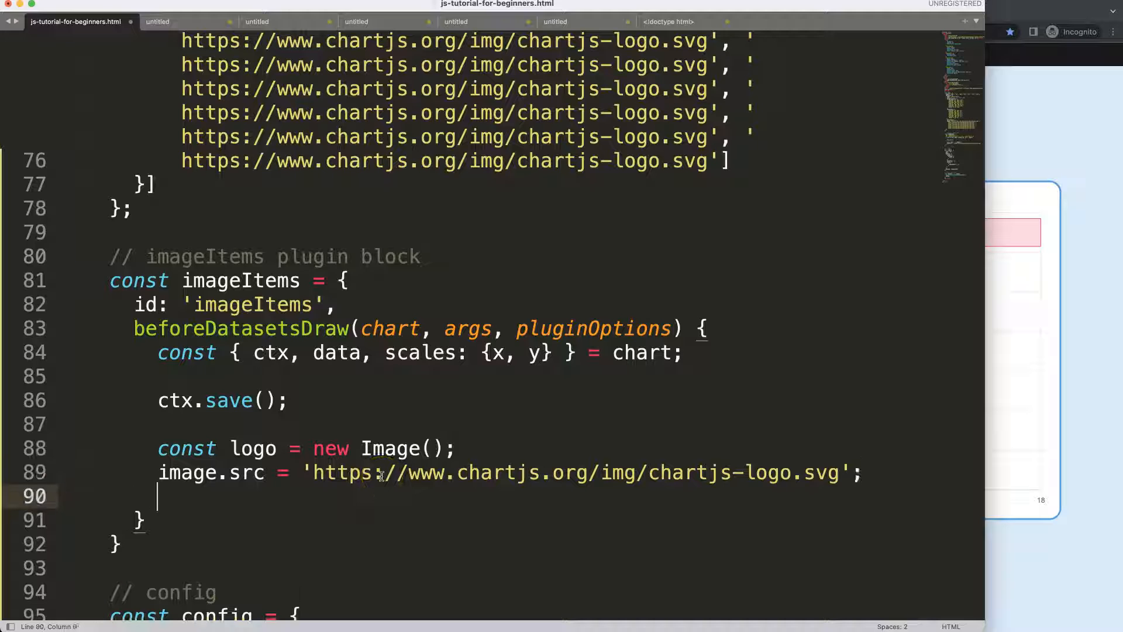
Write ctx.drawImage(imageName, x, y, w, h) and select the logo variable name to reuse
text(ctx.)
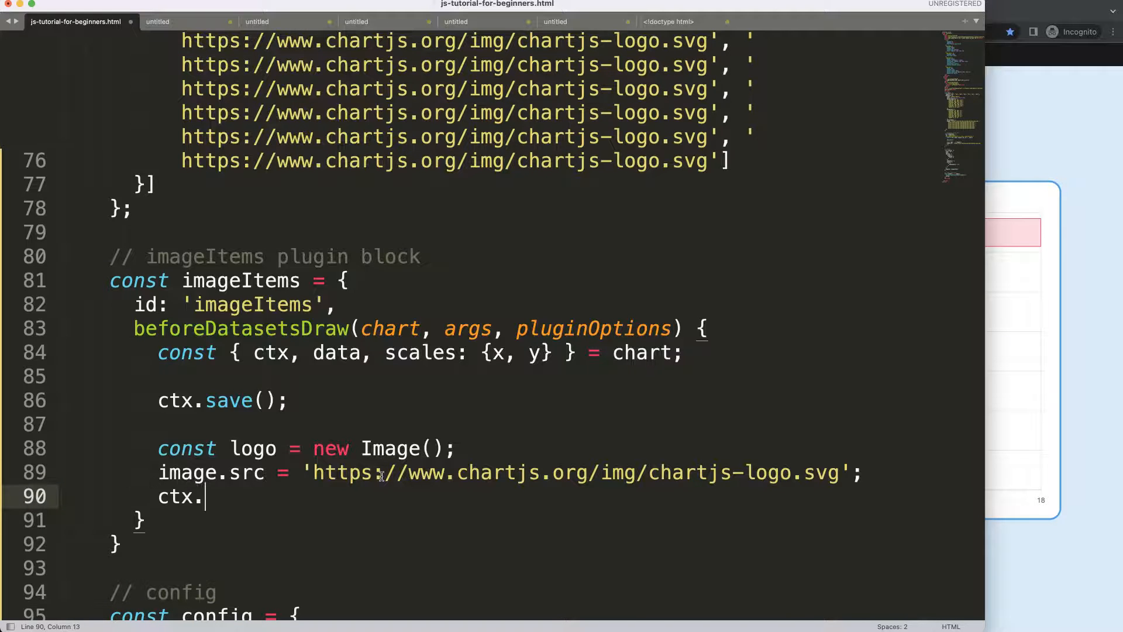
text(drawImage)
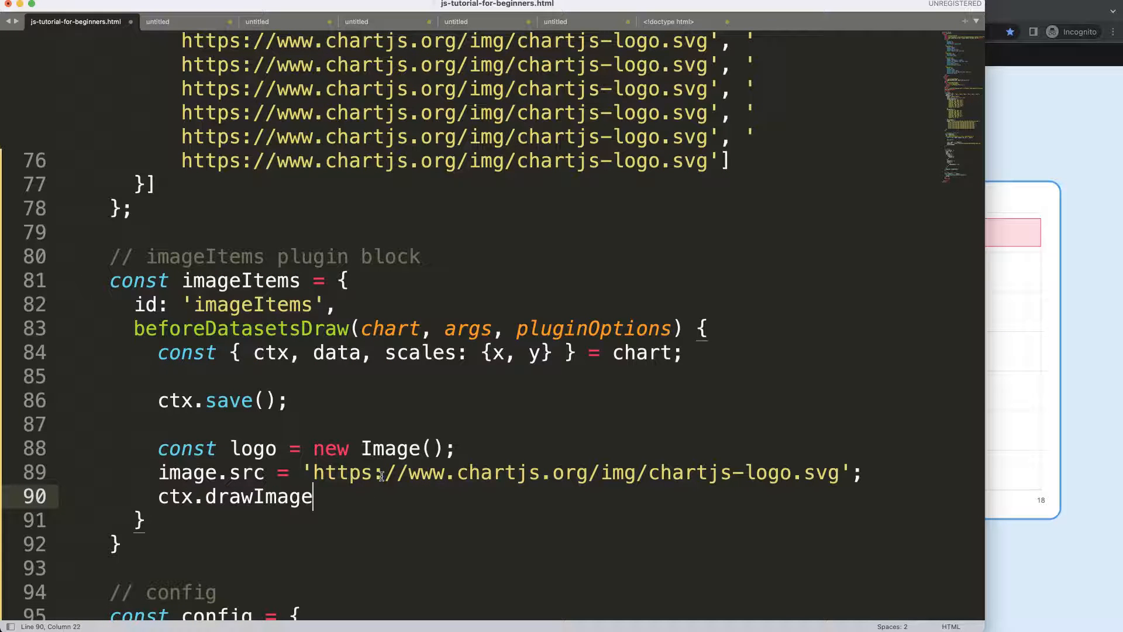
text(())
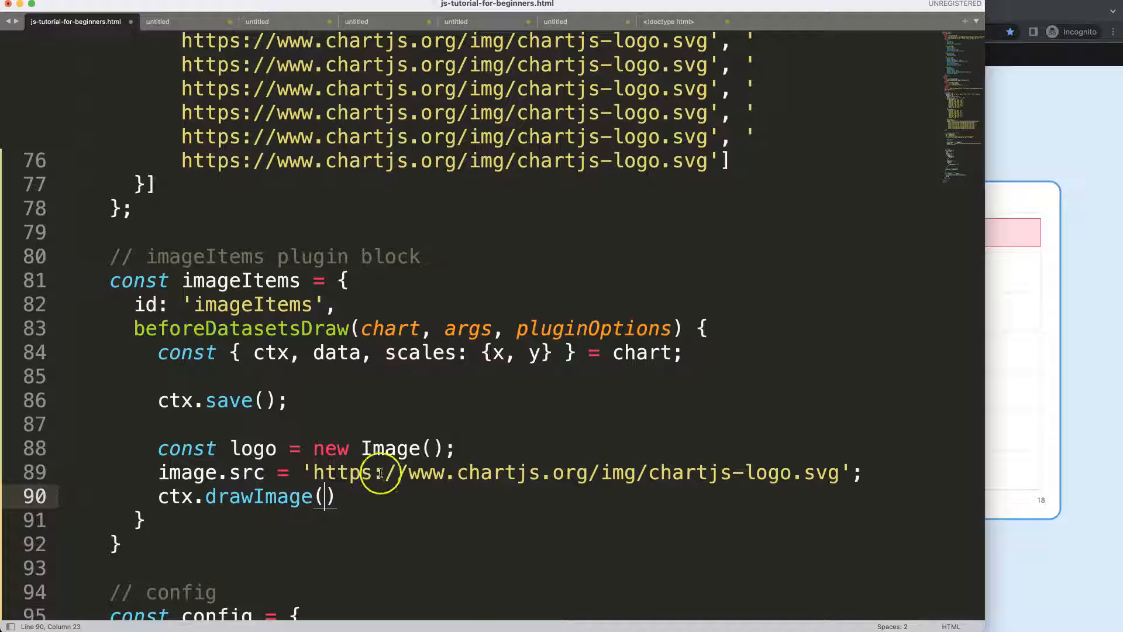
text(image)
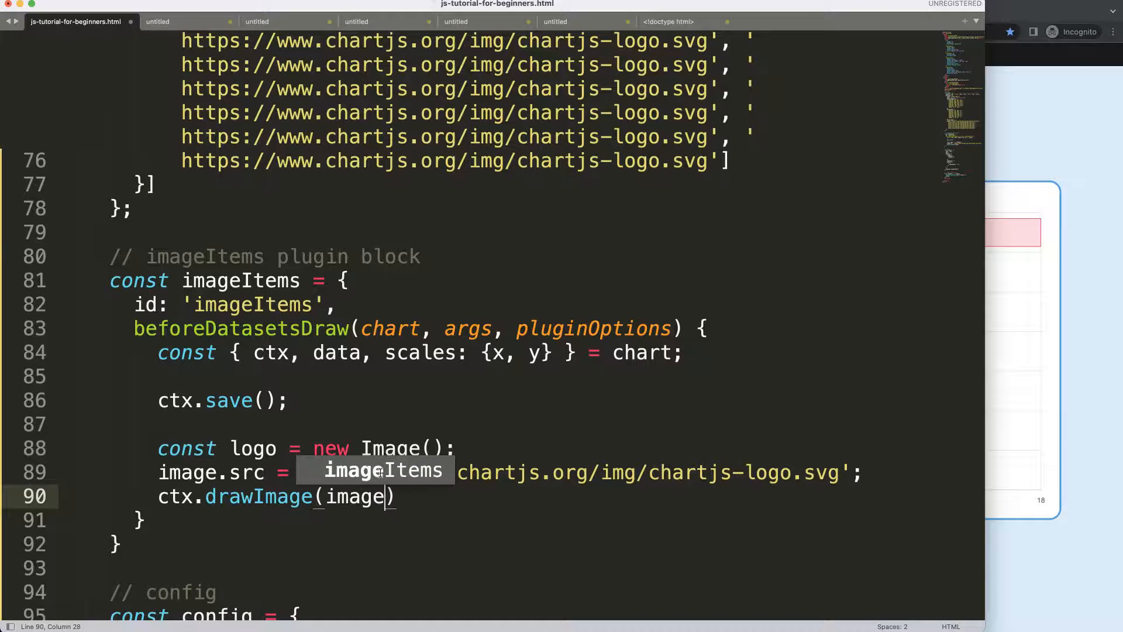
text(Name,)
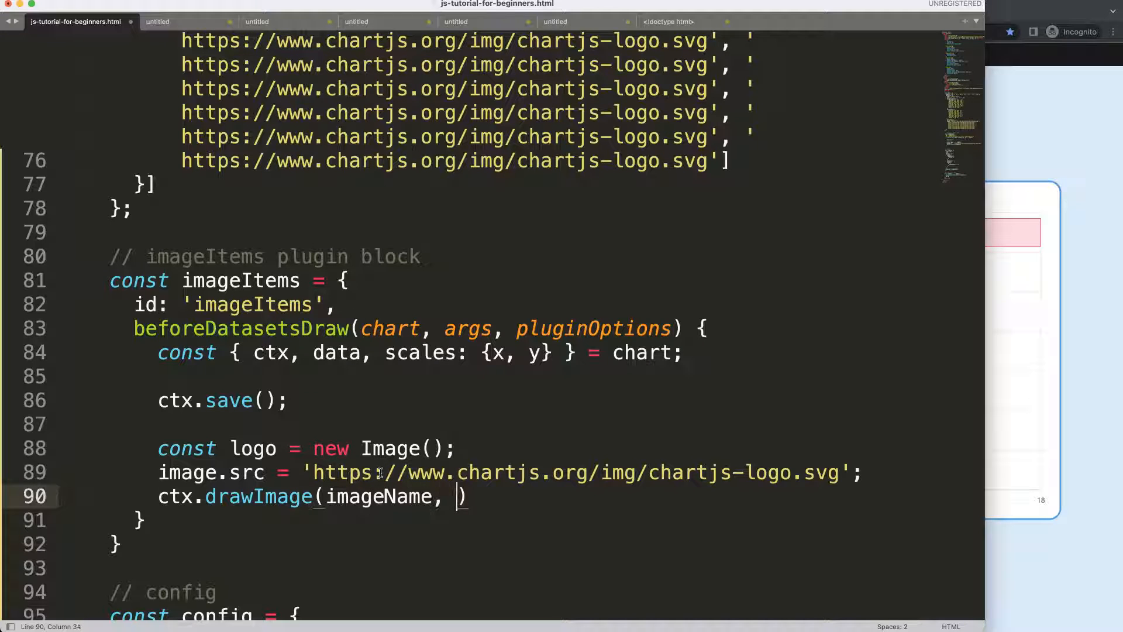
text(x, y,)
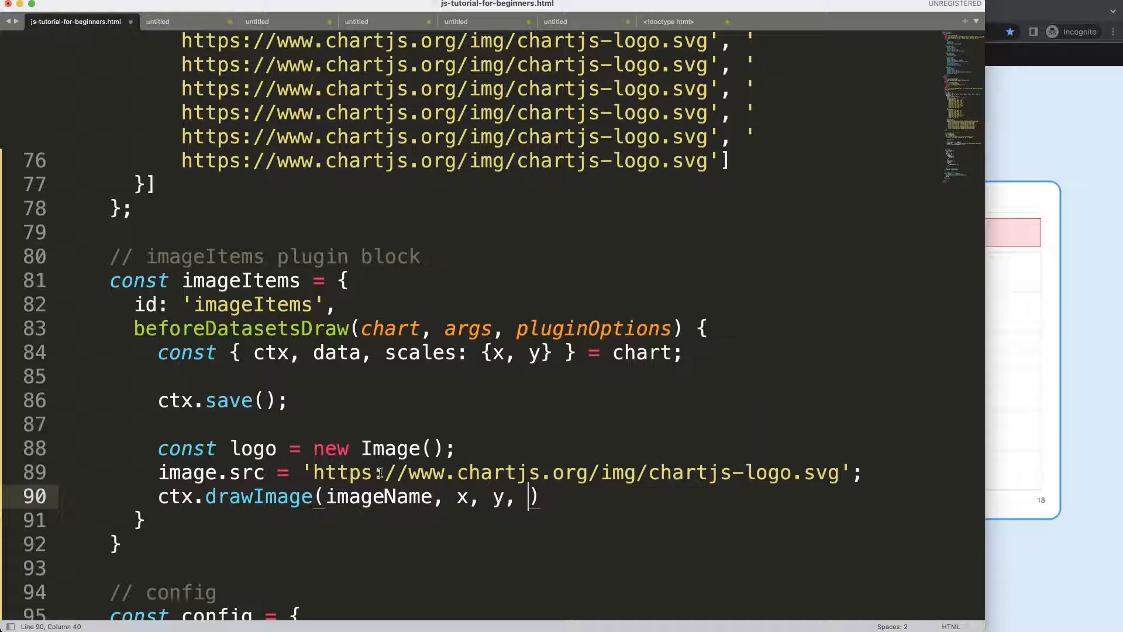
text(w, h)
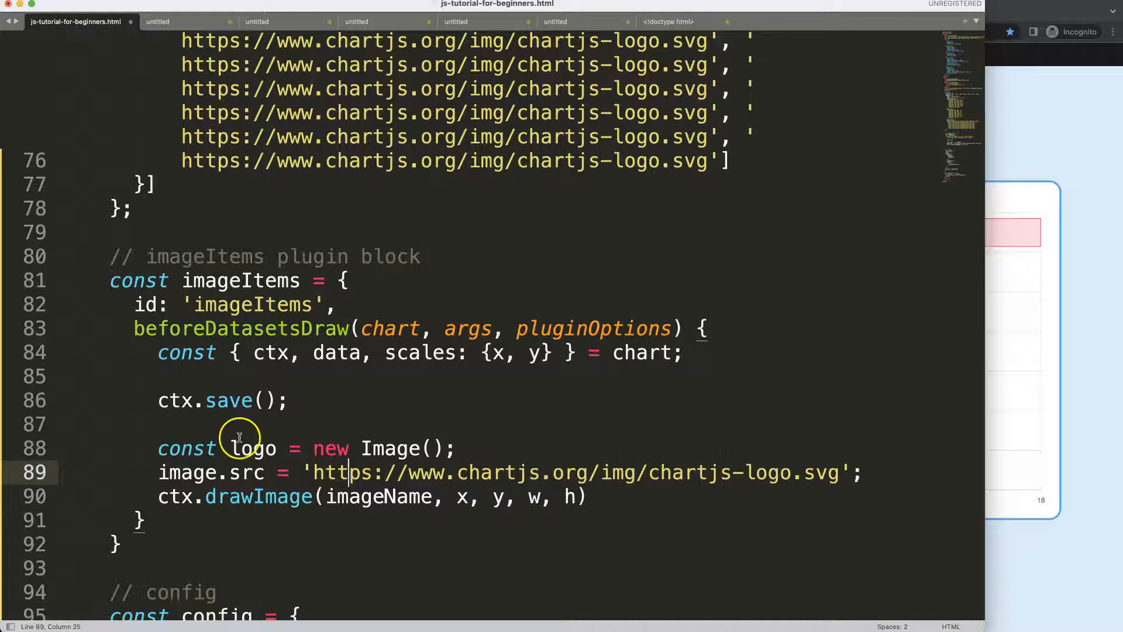
double_click(253, 448)
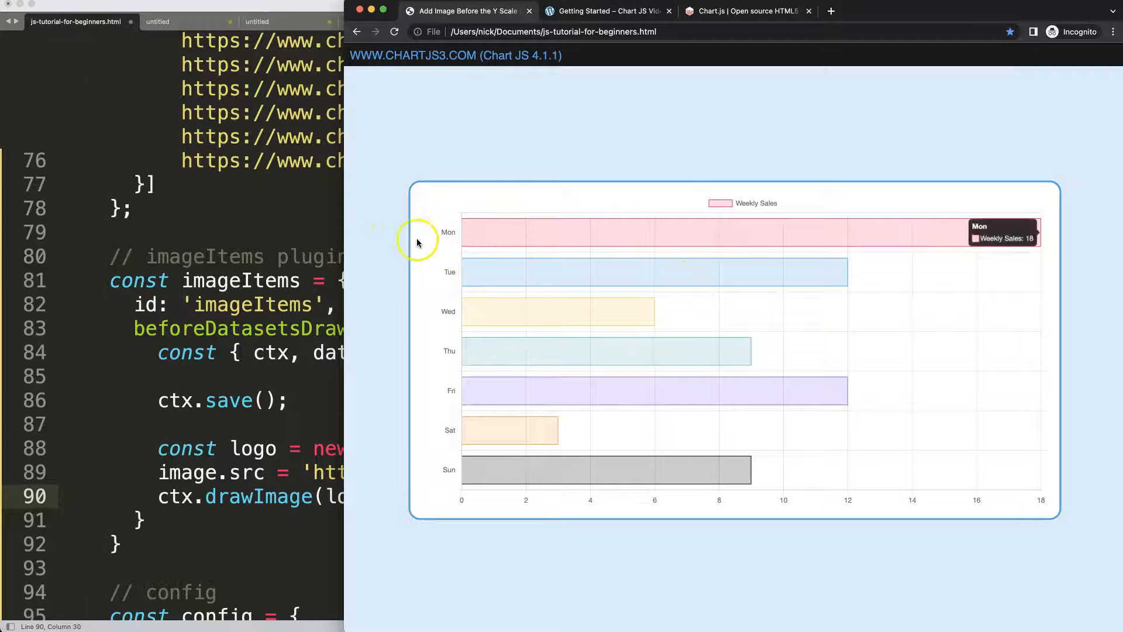
mouse_move(429, 238)
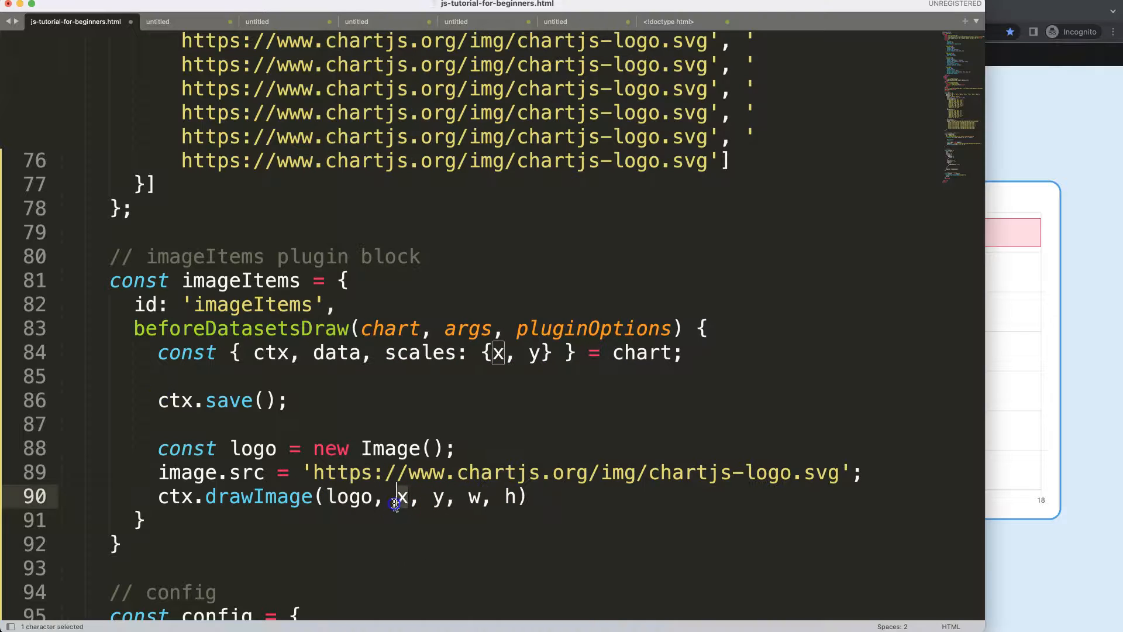
text(0)
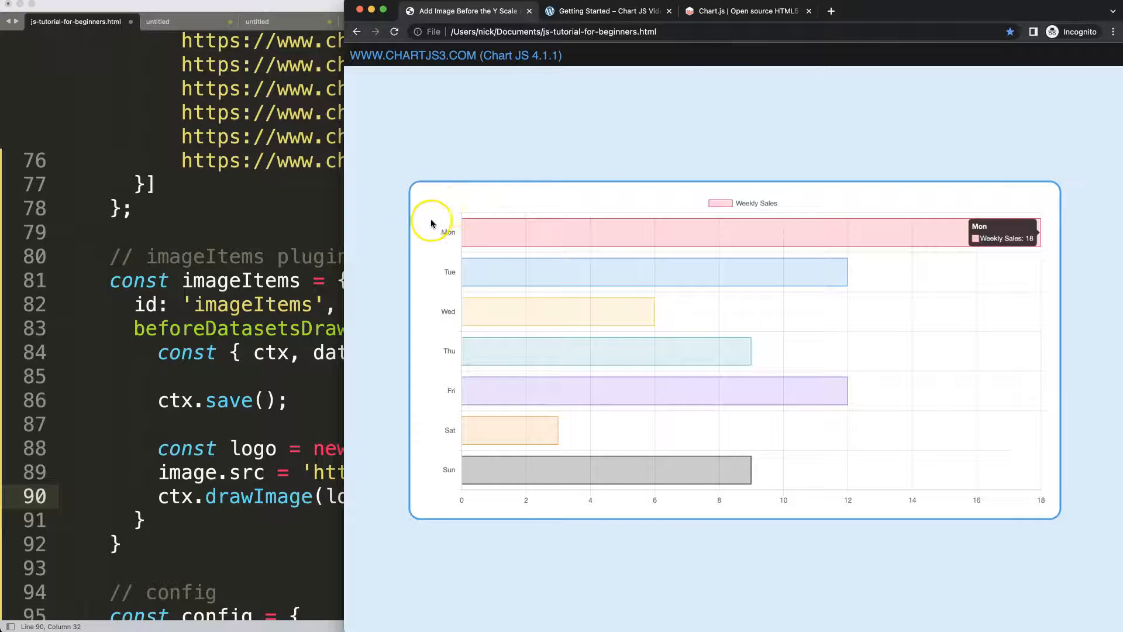
mouse_move(436, 257)
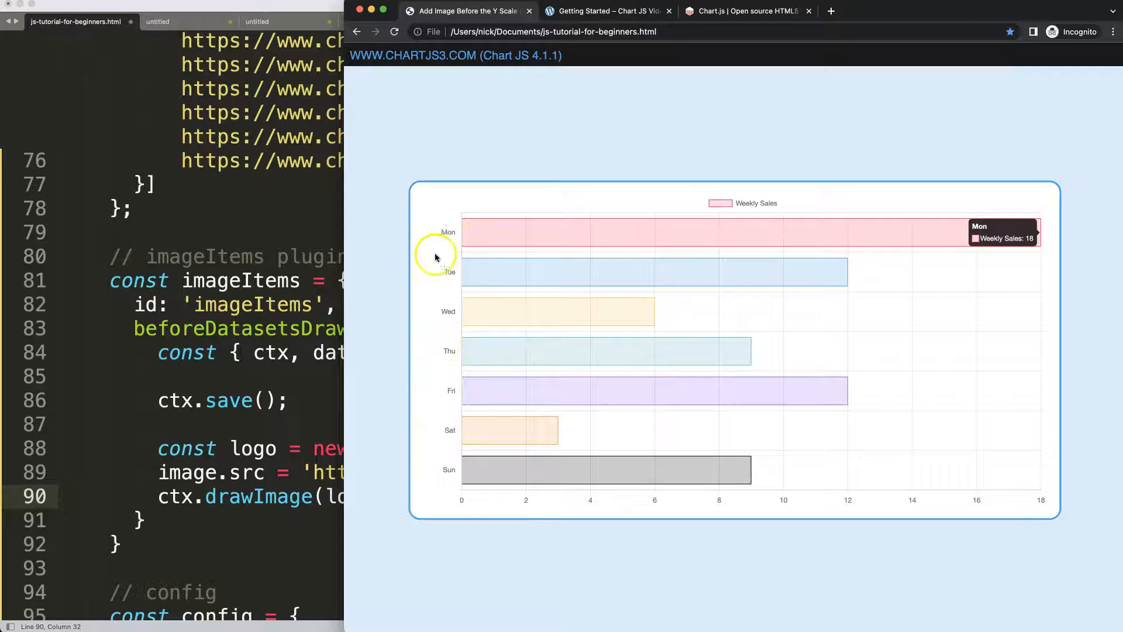
mouse_move(437, 236)
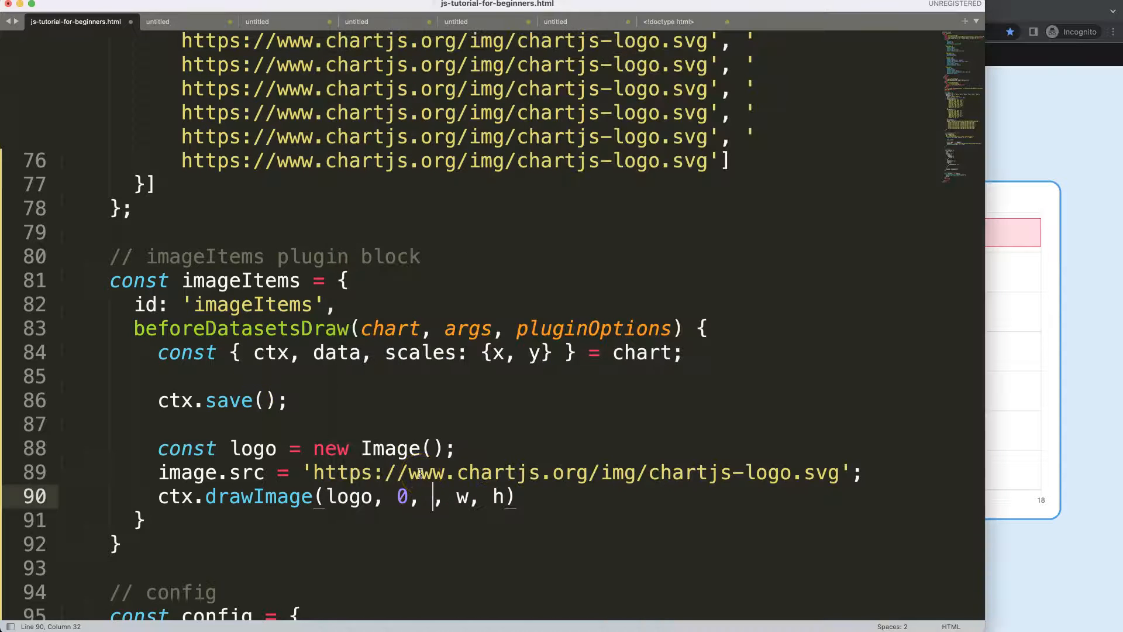
Make drawImage place logo at 0, y.getPixelForValue(0) sized 30 by 30
text(x.)
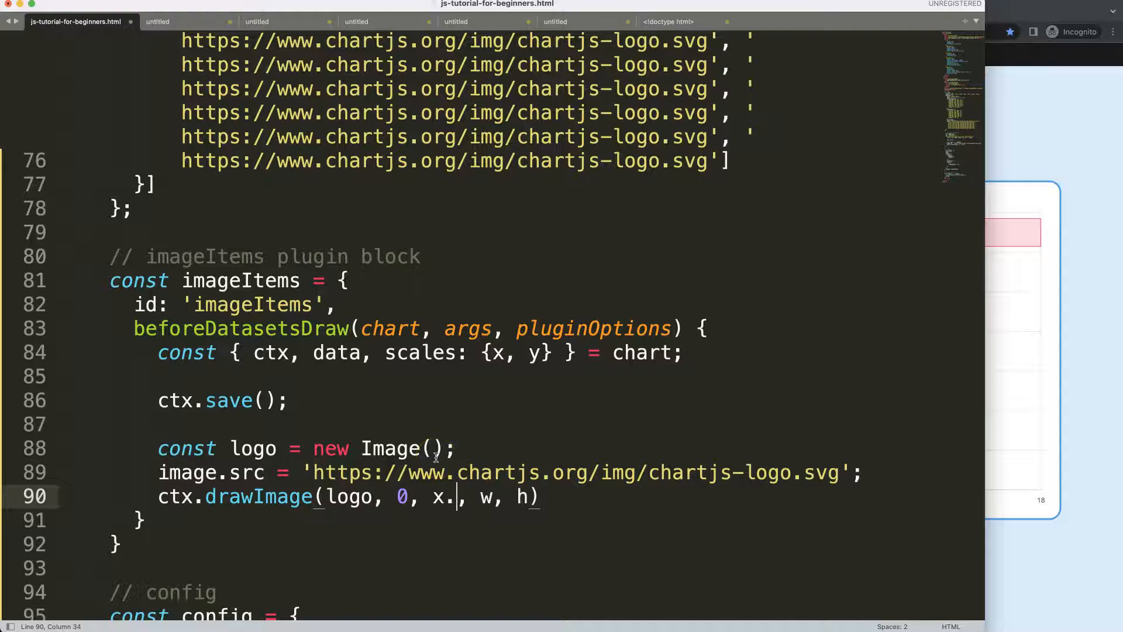
text(.getPixel)
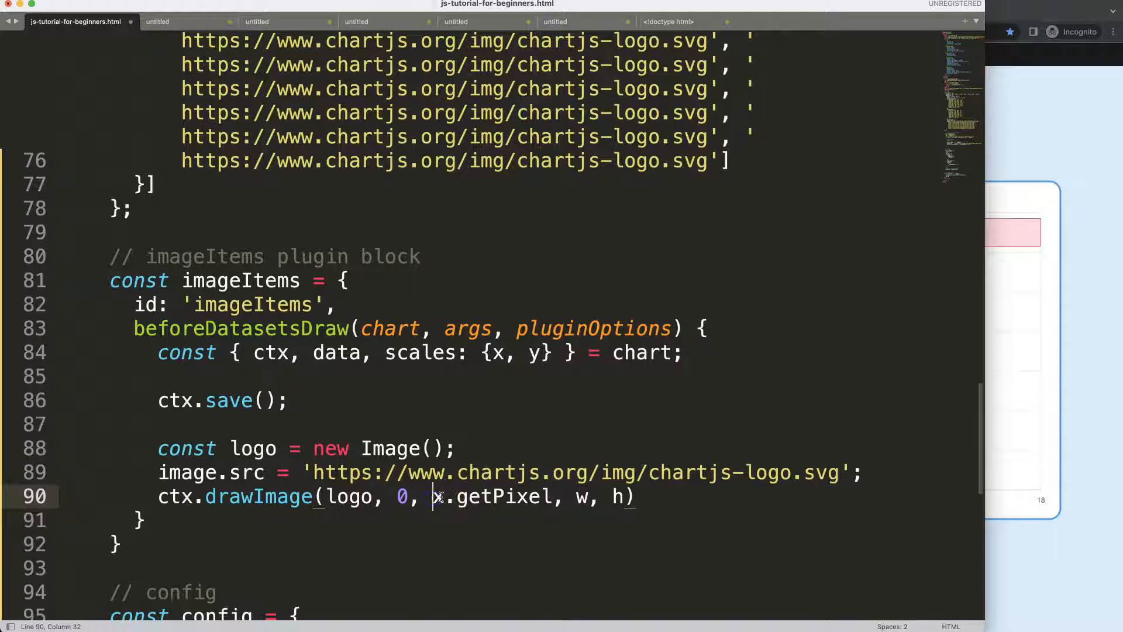
click(548, 472)
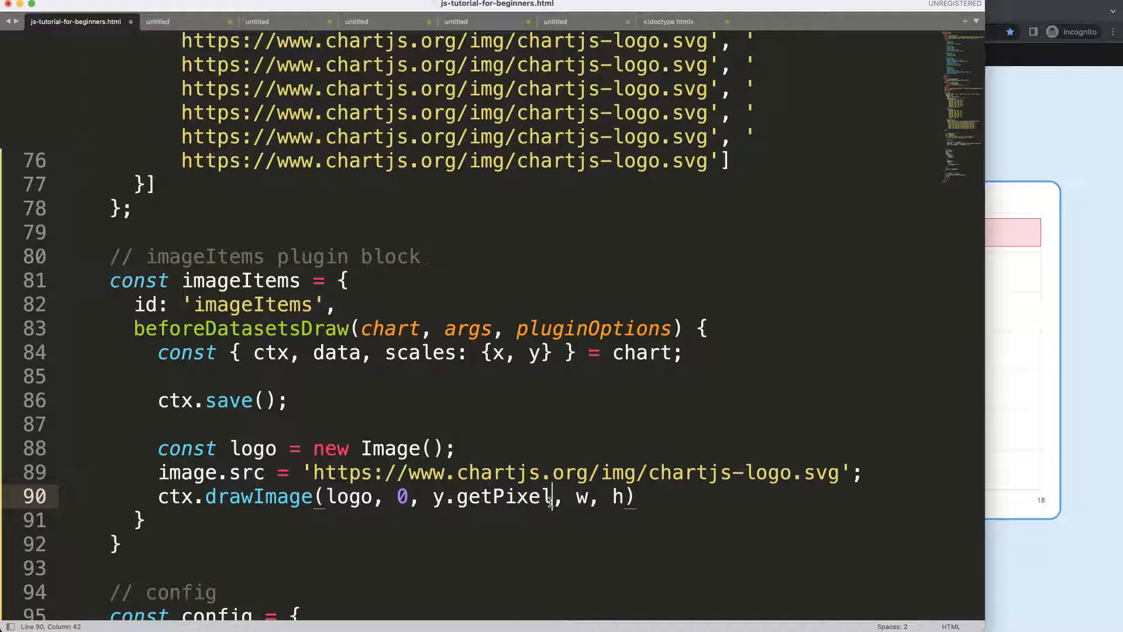
text(ForValue)
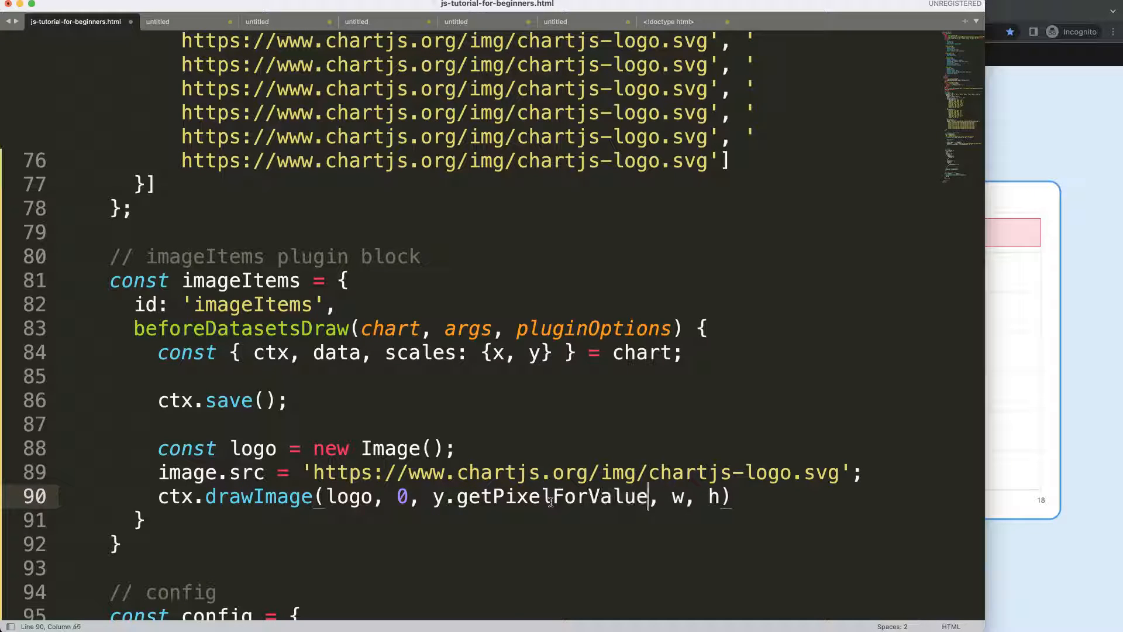
text(())
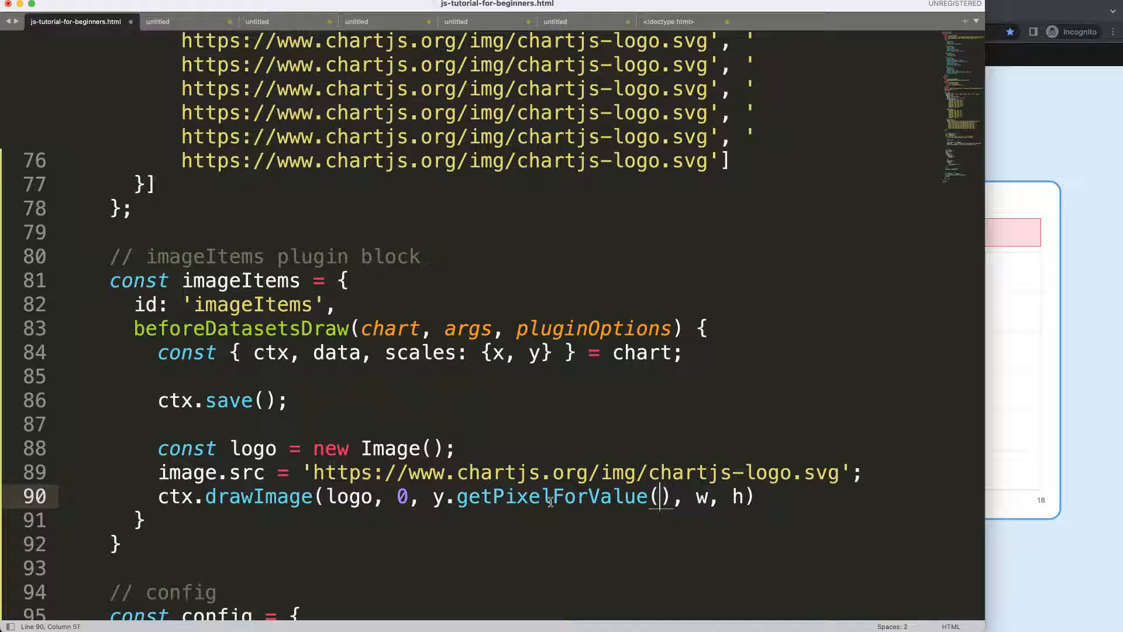
text(0)
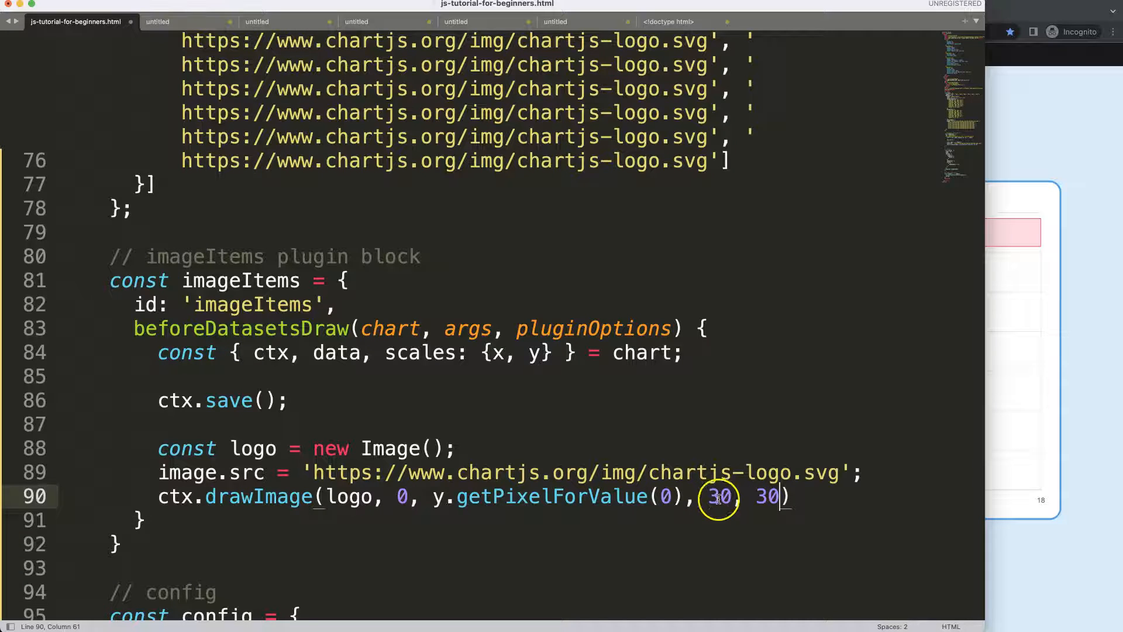
scroll(down, 3)
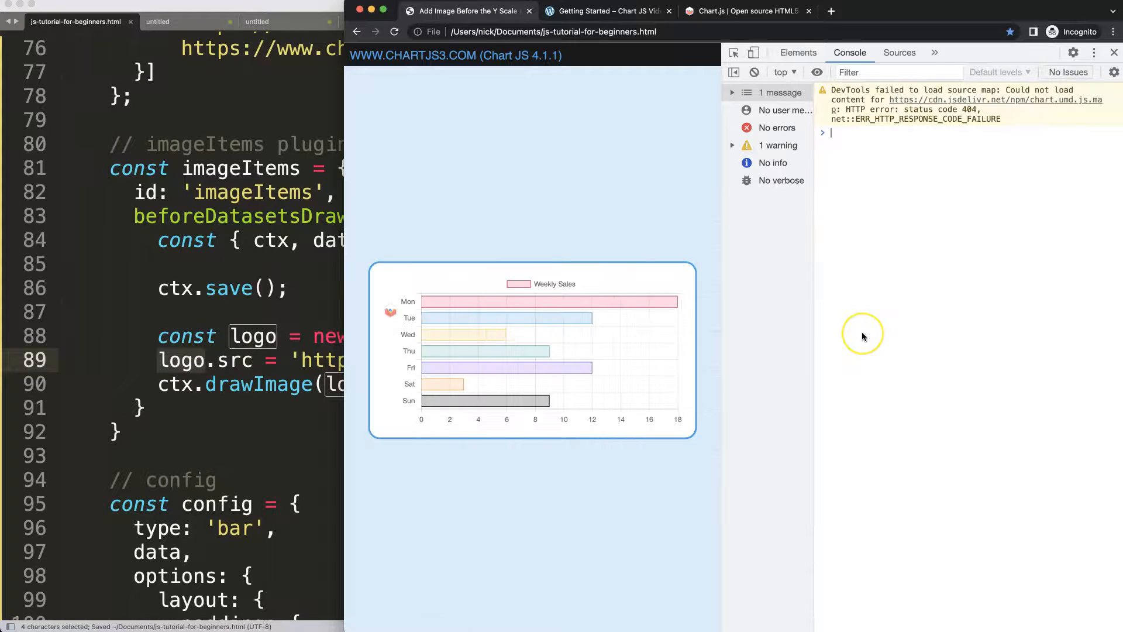
Close DevTools to view the chart with the logo drawn left of Mon
click(1115, 53)
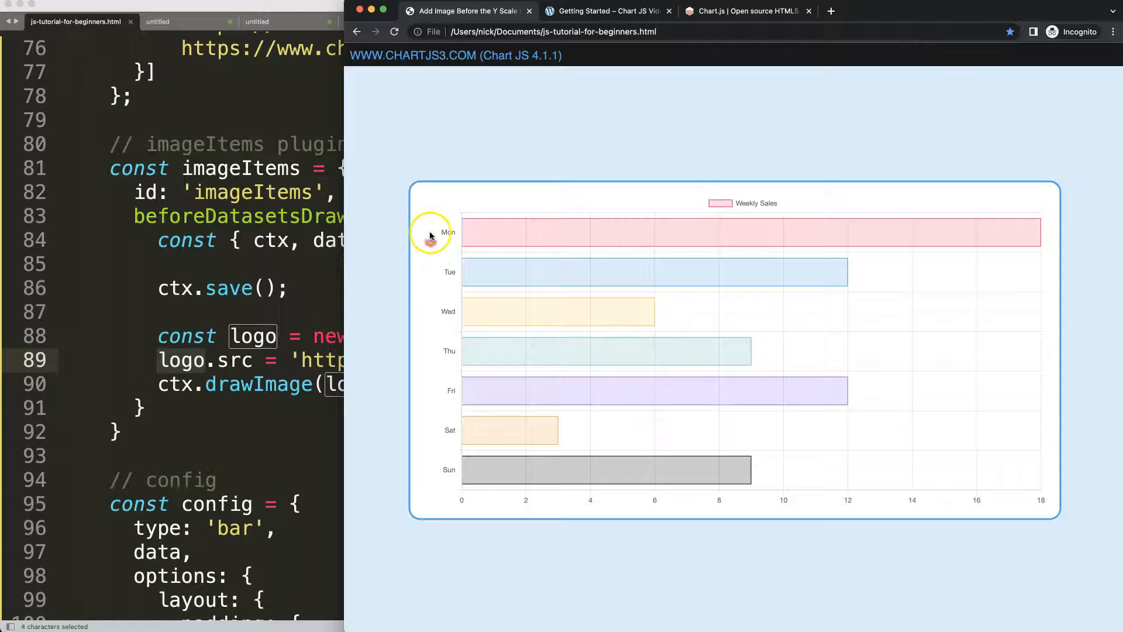
mouse_move(430, 257)
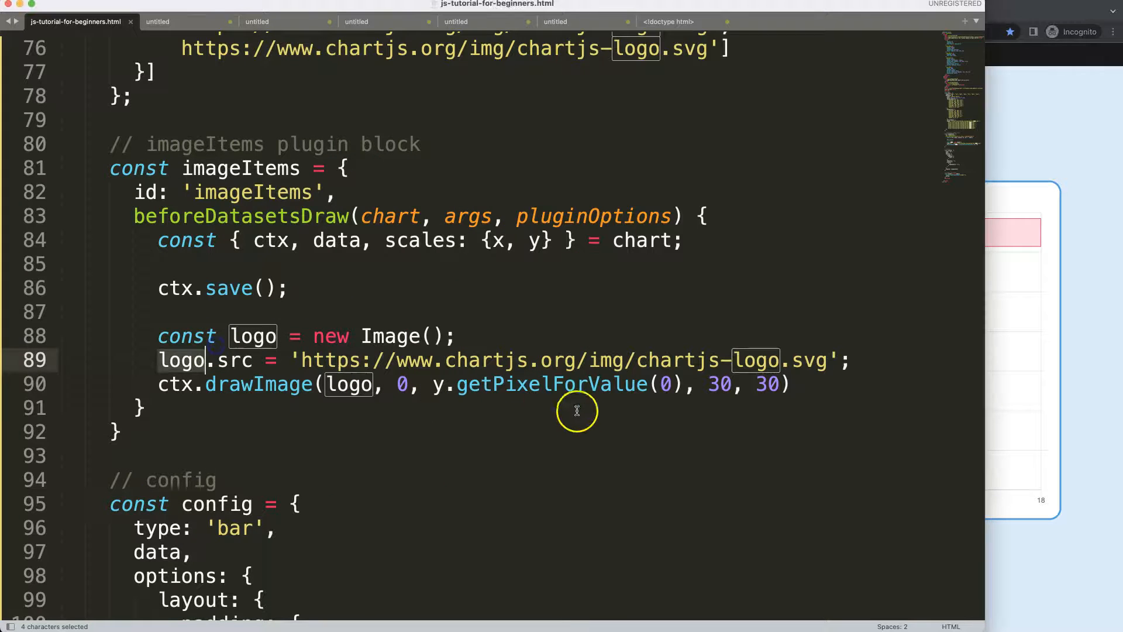
Offset the logo's y position by getPixelForValue(0) - 15 and set its width and height to 30
click(774, 385)
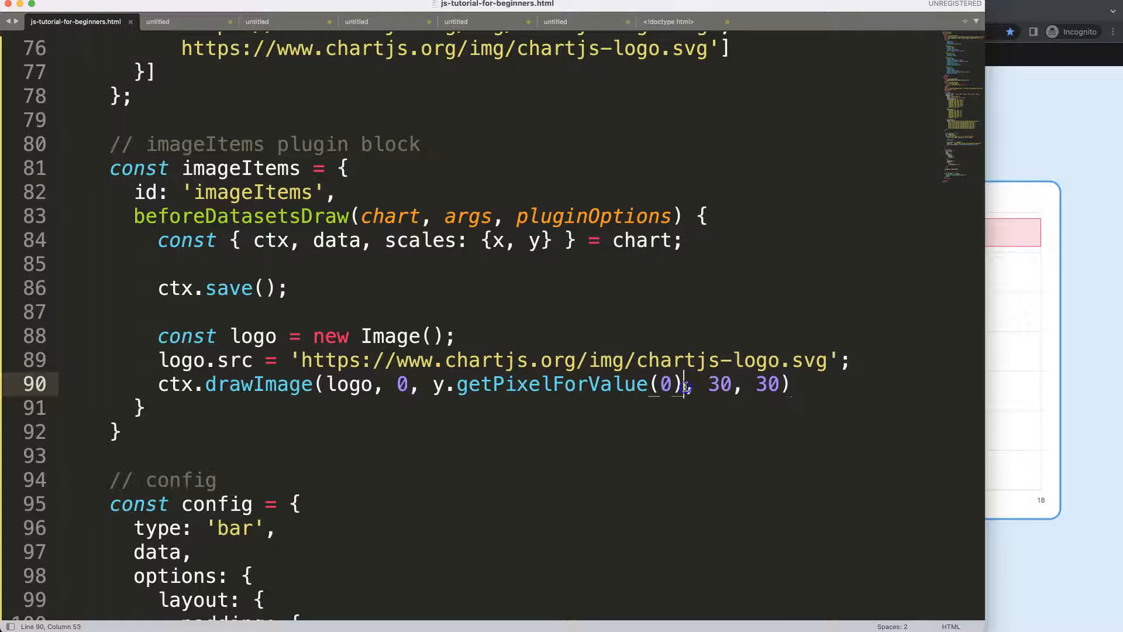
text(-)
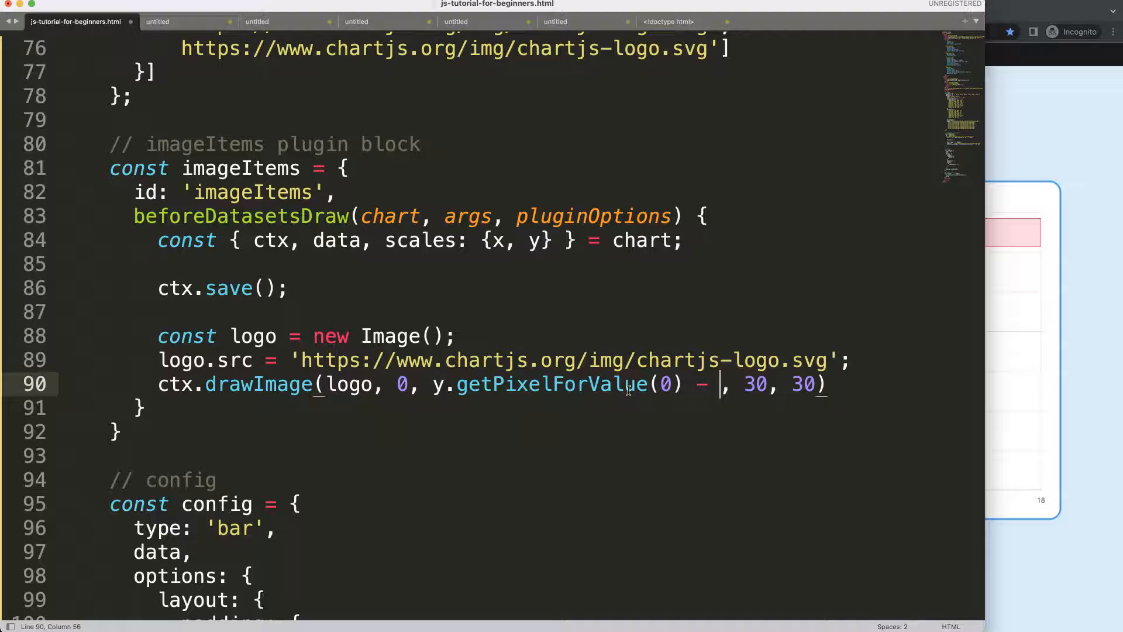
text(15)
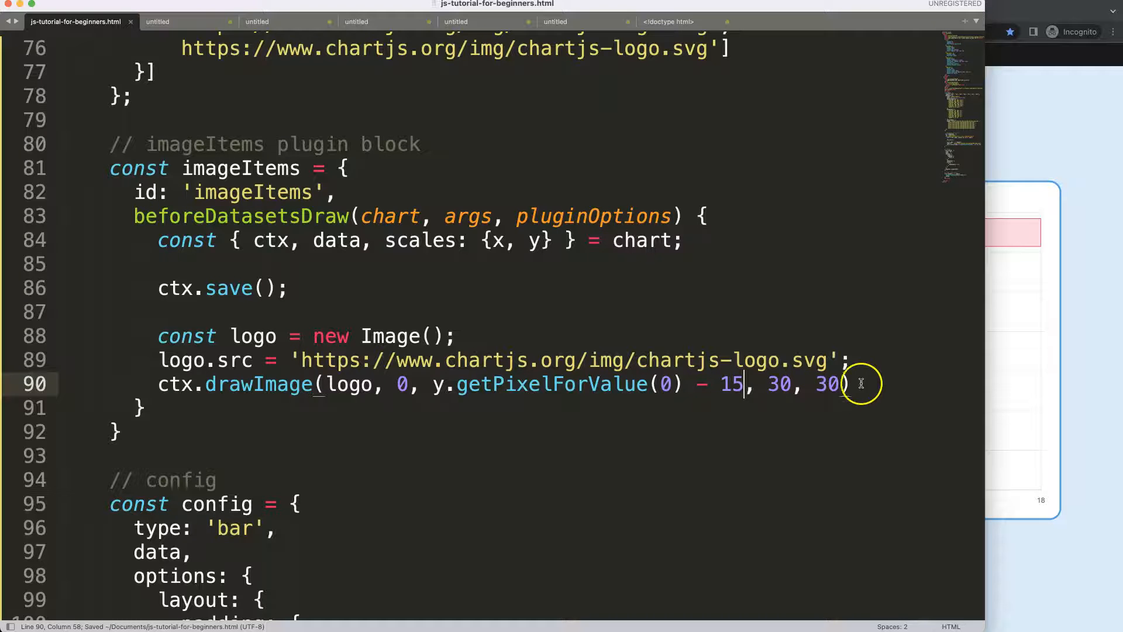
double_click(730, 384)
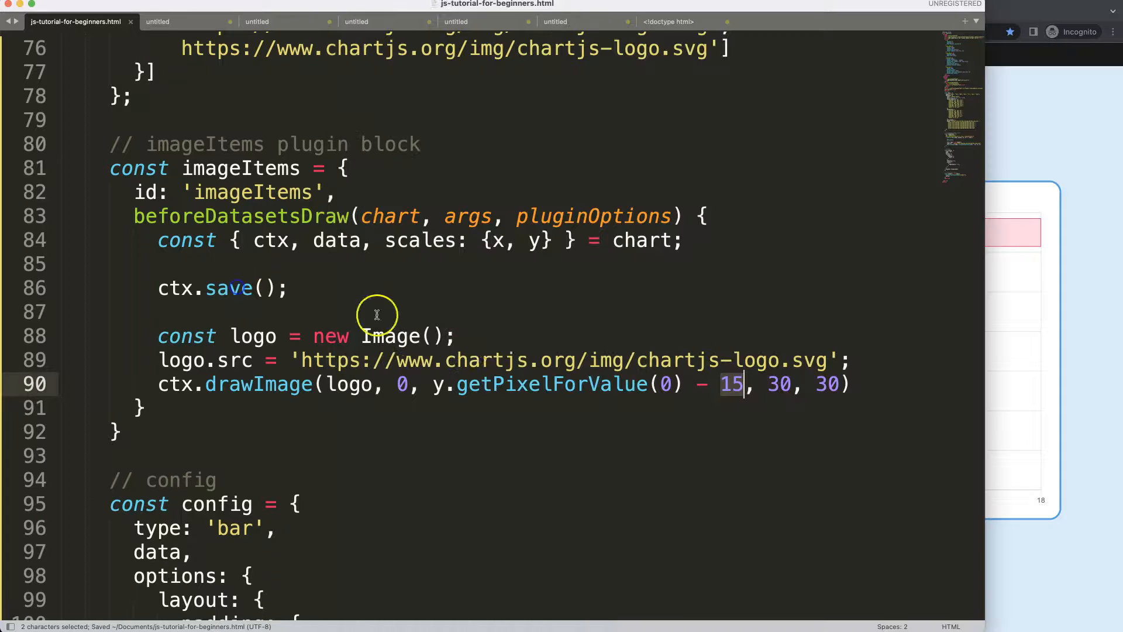
click(449, 336)
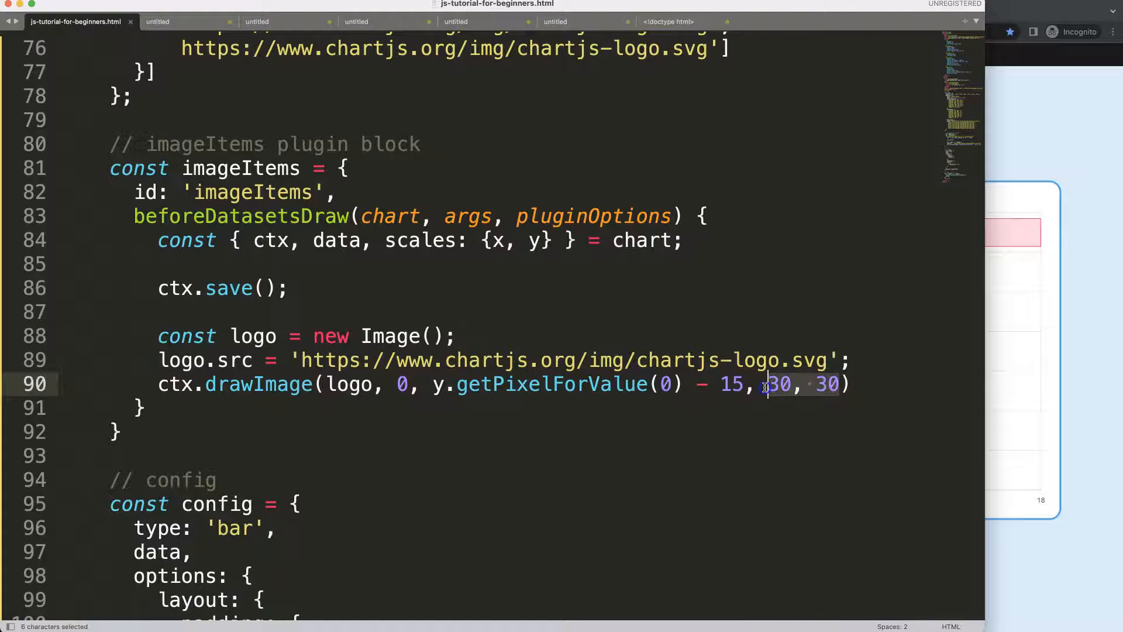
Destructure options in the hook and add a console.log of it after ctx.save()
scroll(down, 3)
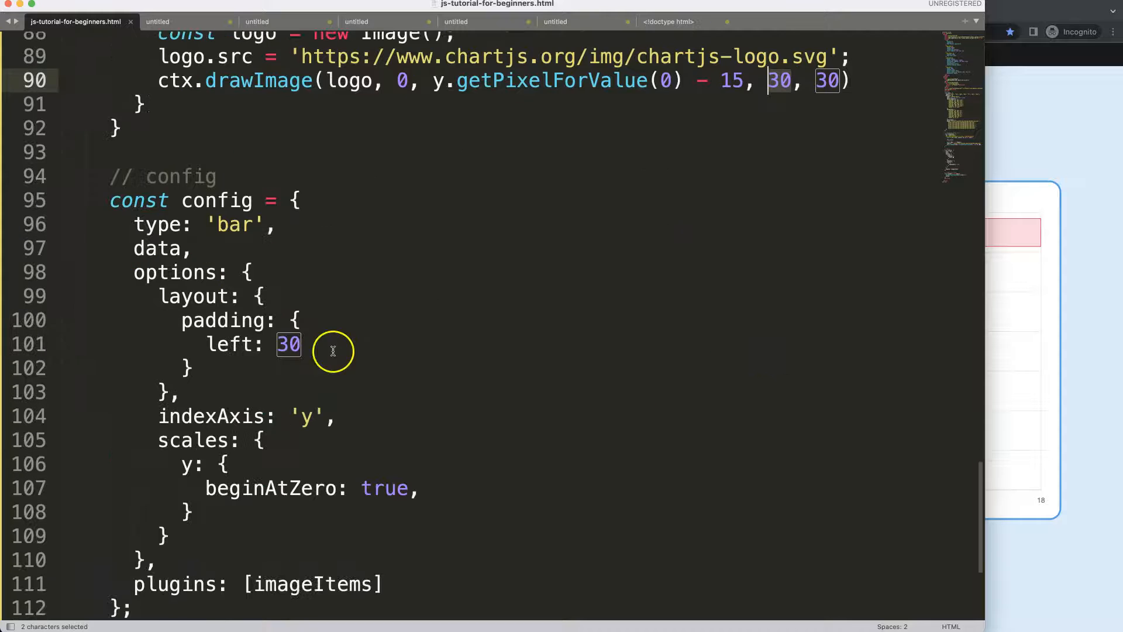
scroll(up, 3)
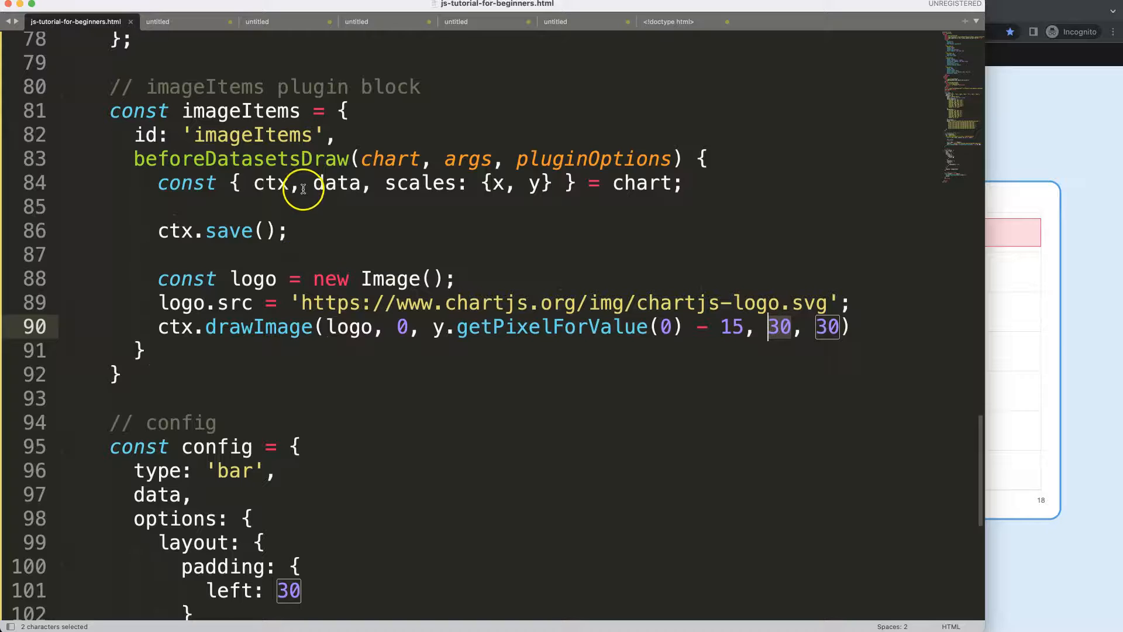
text(optin)
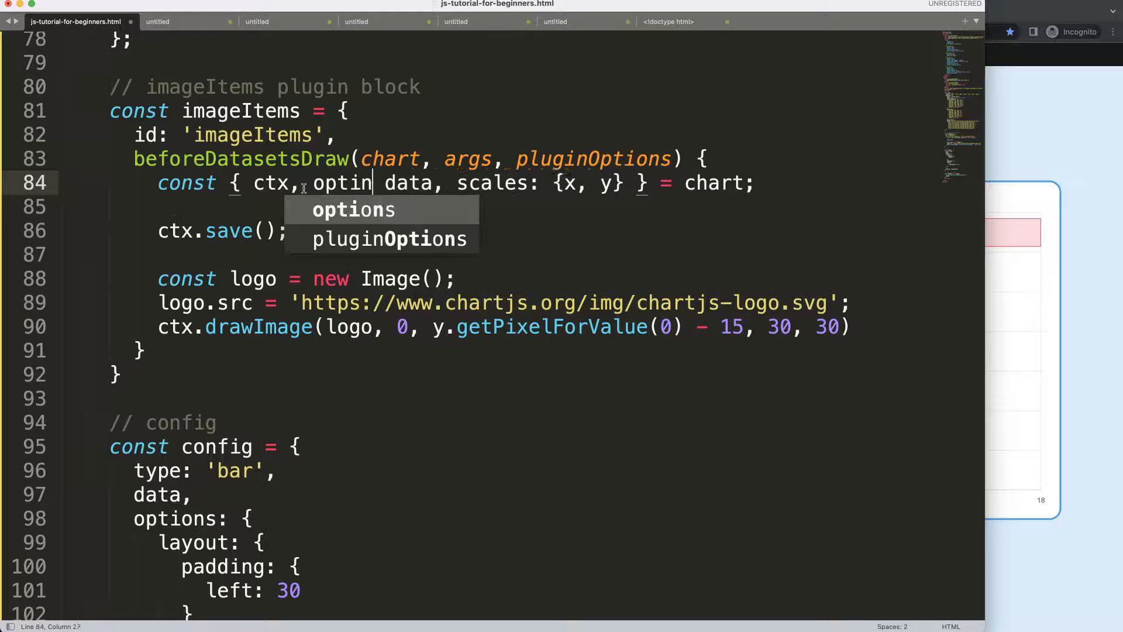
click(353, 209)
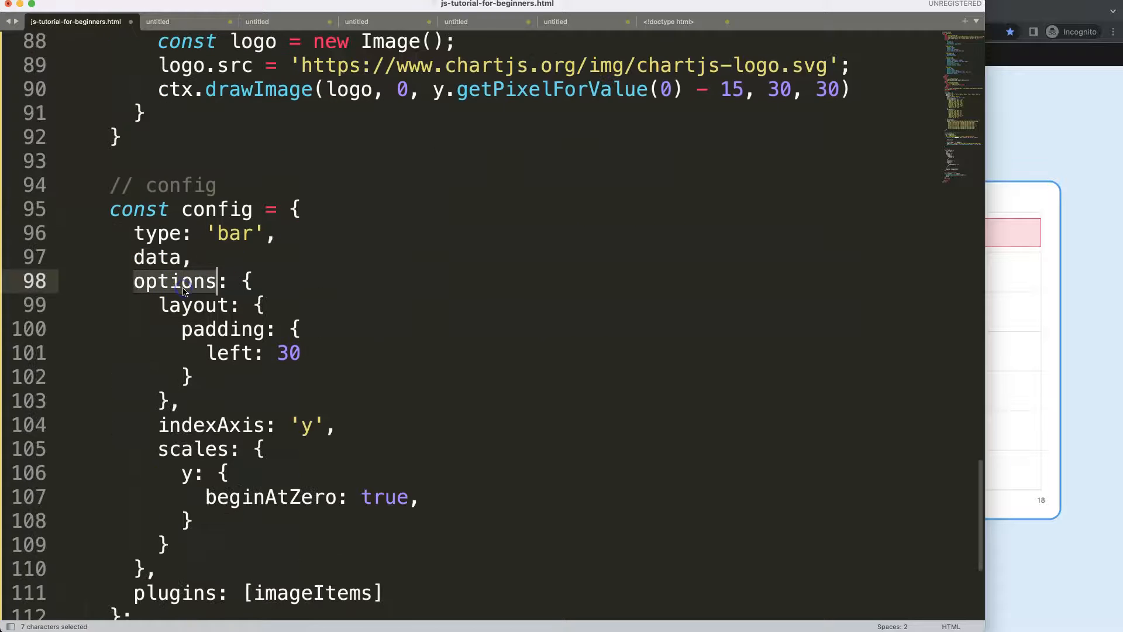
click(241, 352)
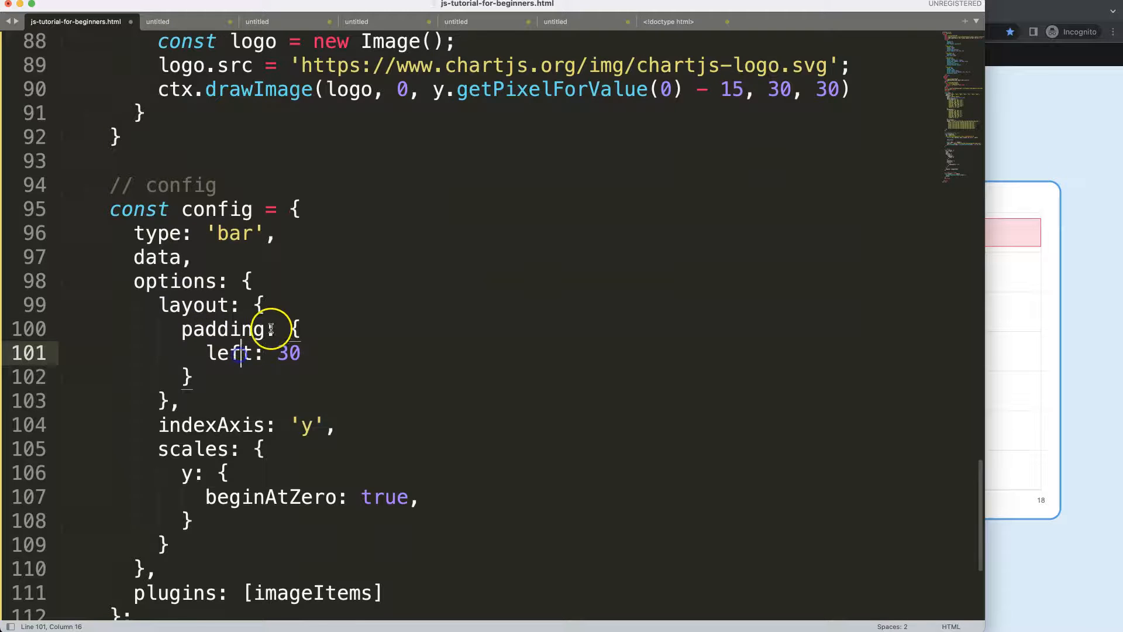
scroll(up, 3)
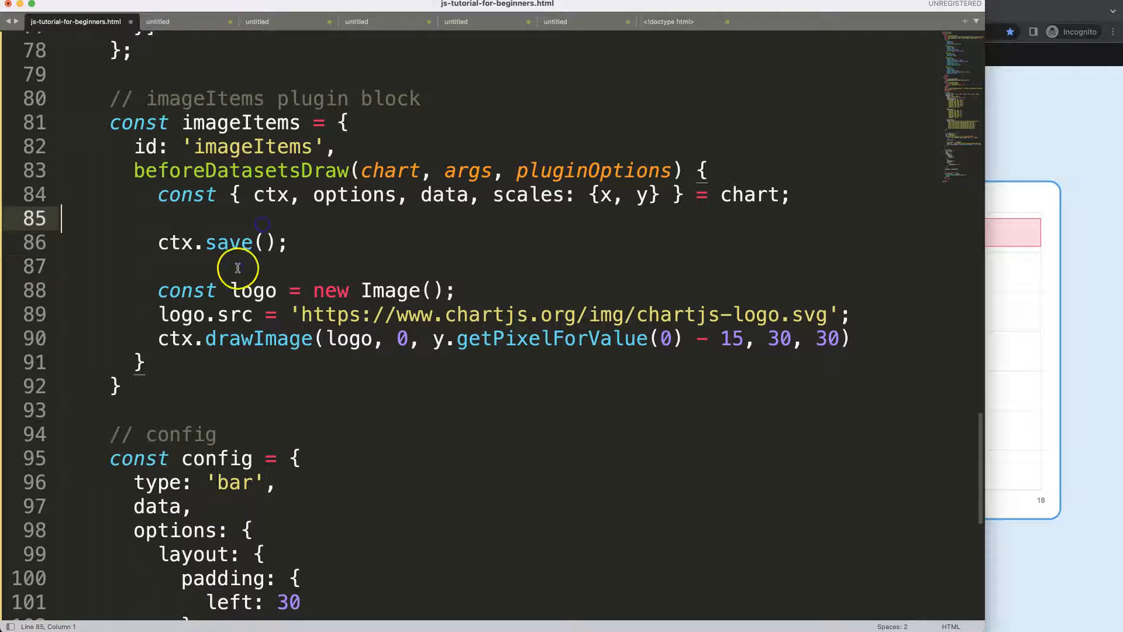
text(console.log)
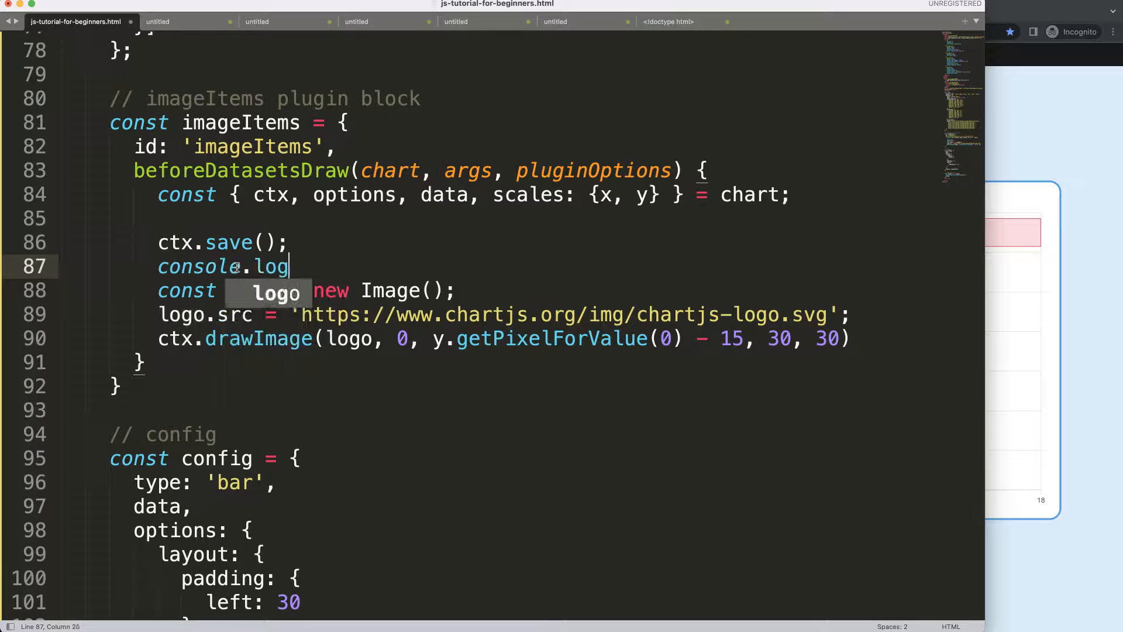
text((options)
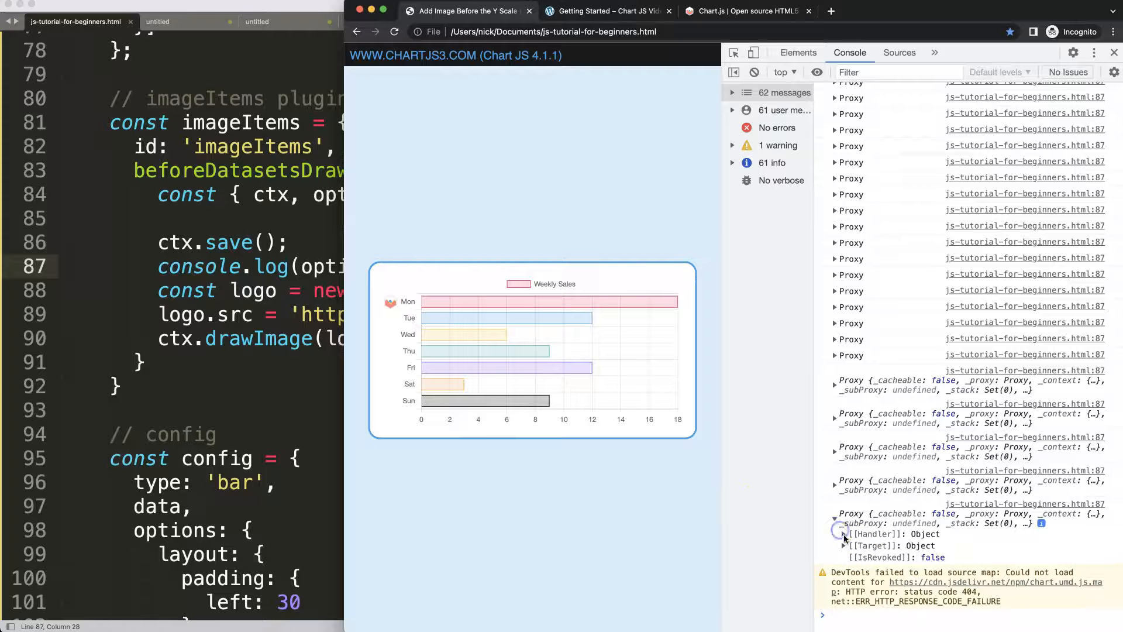
Log the chart object instead, inspect it in DevTools, then narrow the log to chart.options.layout
click(844, 534)
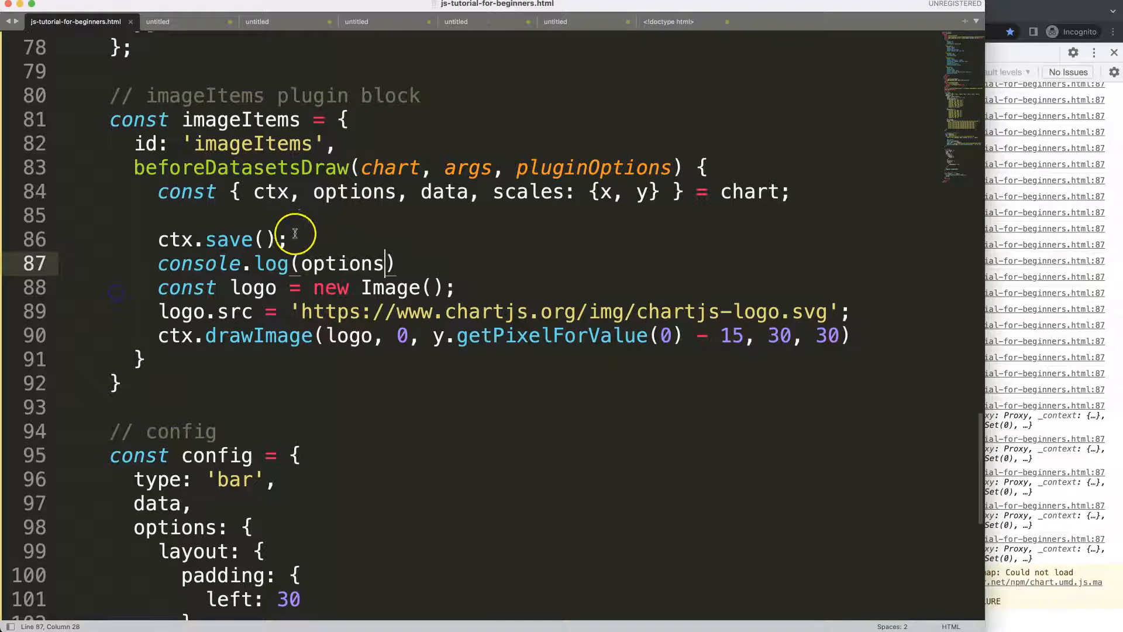
double_click(344, 264)
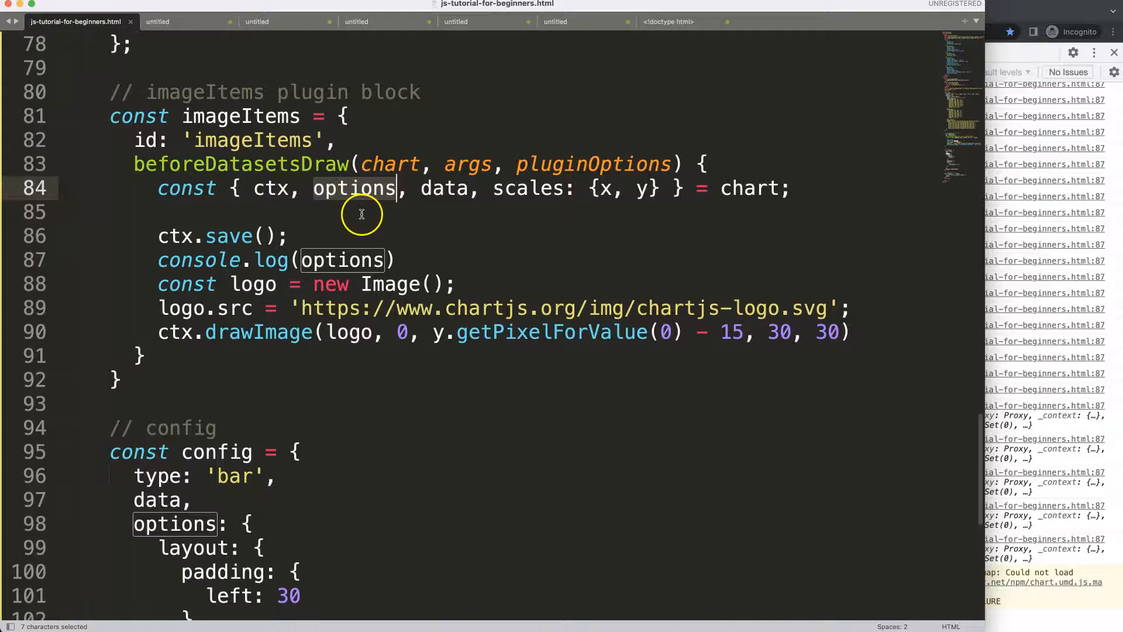
mouse_move(341, 196)
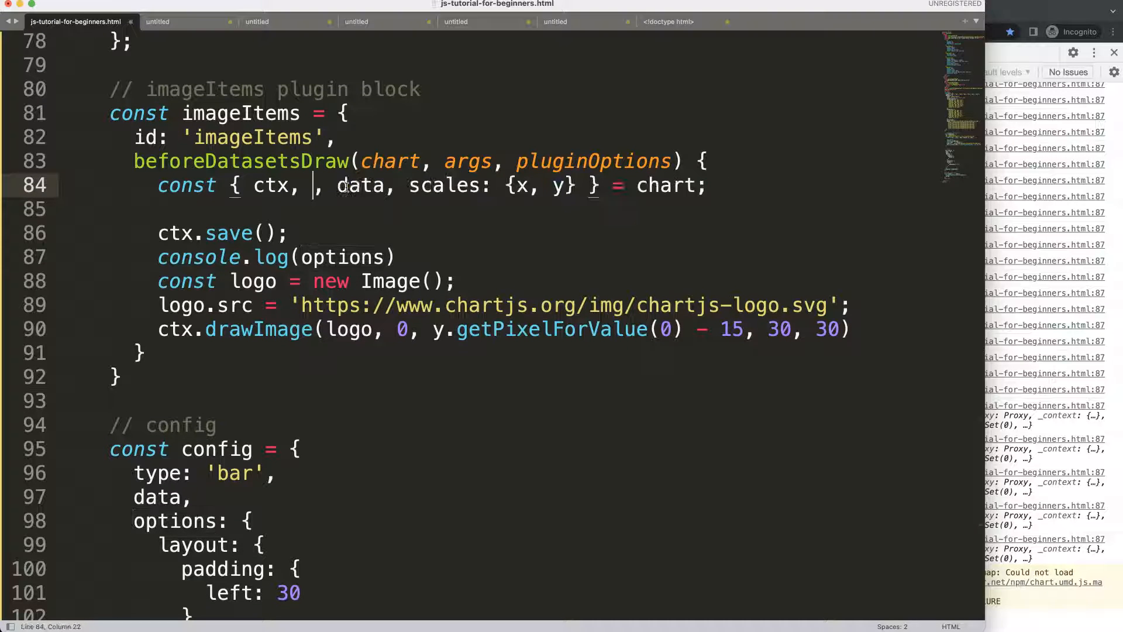
text(ch)
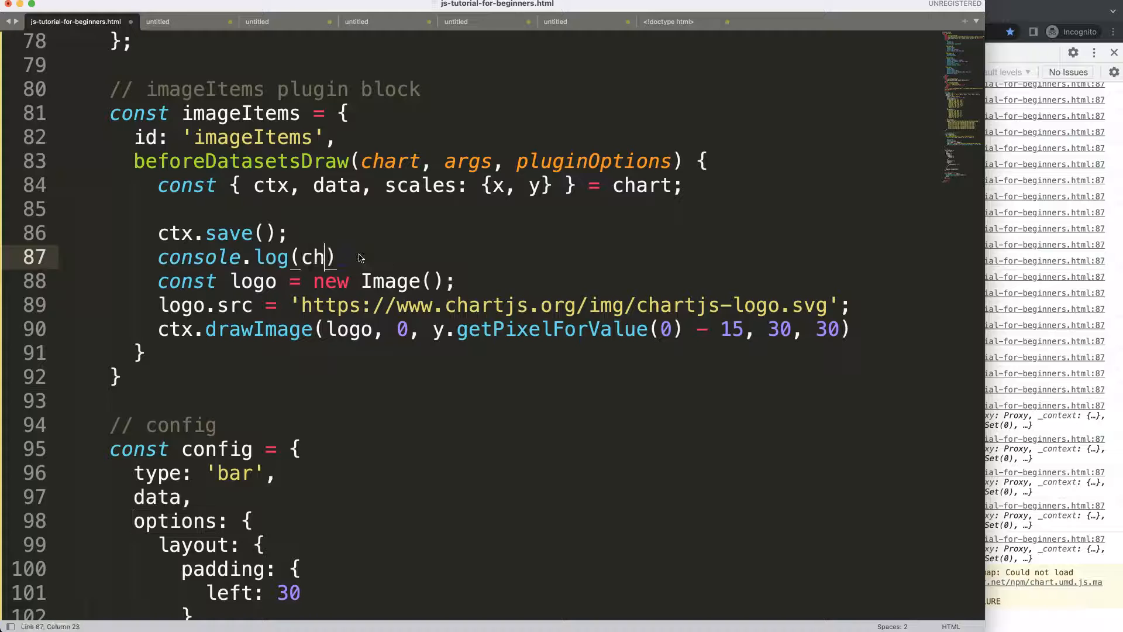
key(cmd+s)
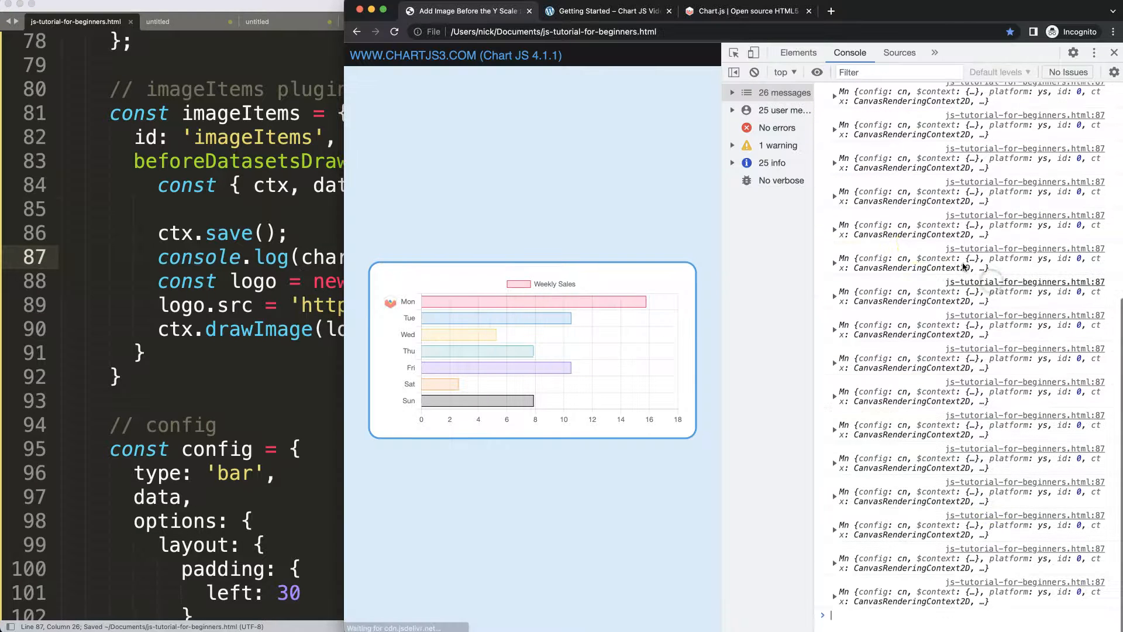
click(835, 136)
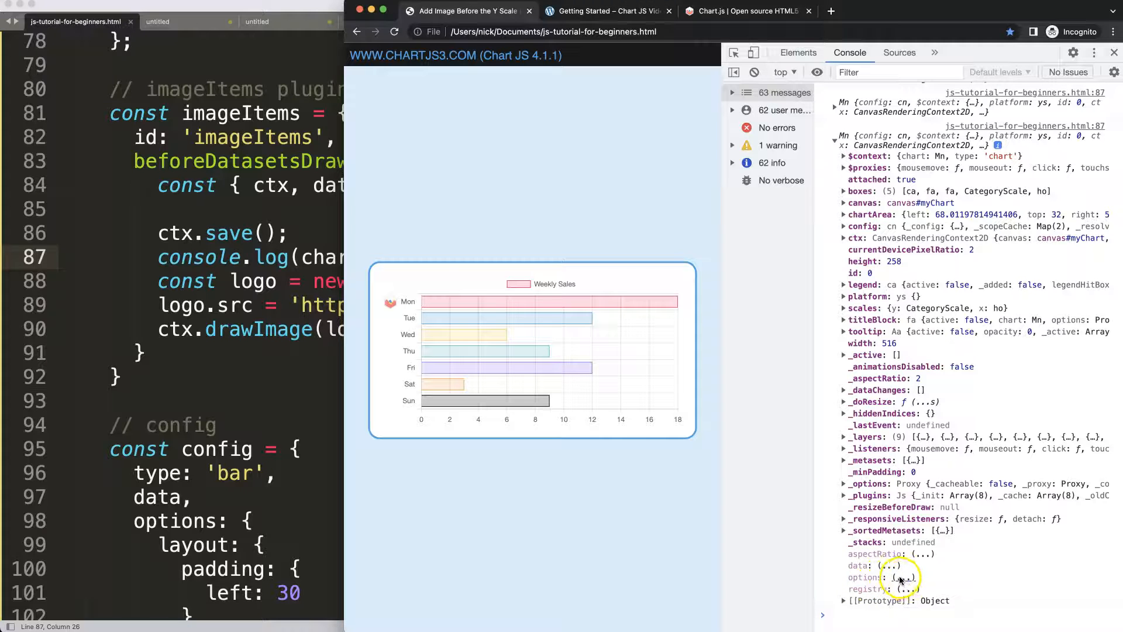
click(866, 577)
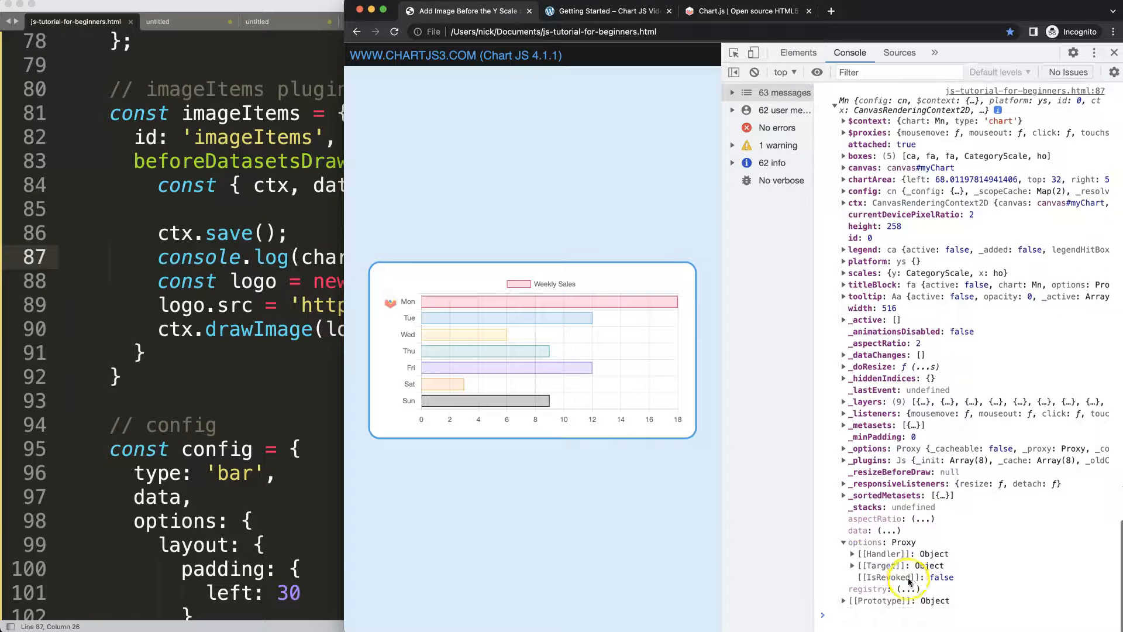
click(851, 553)
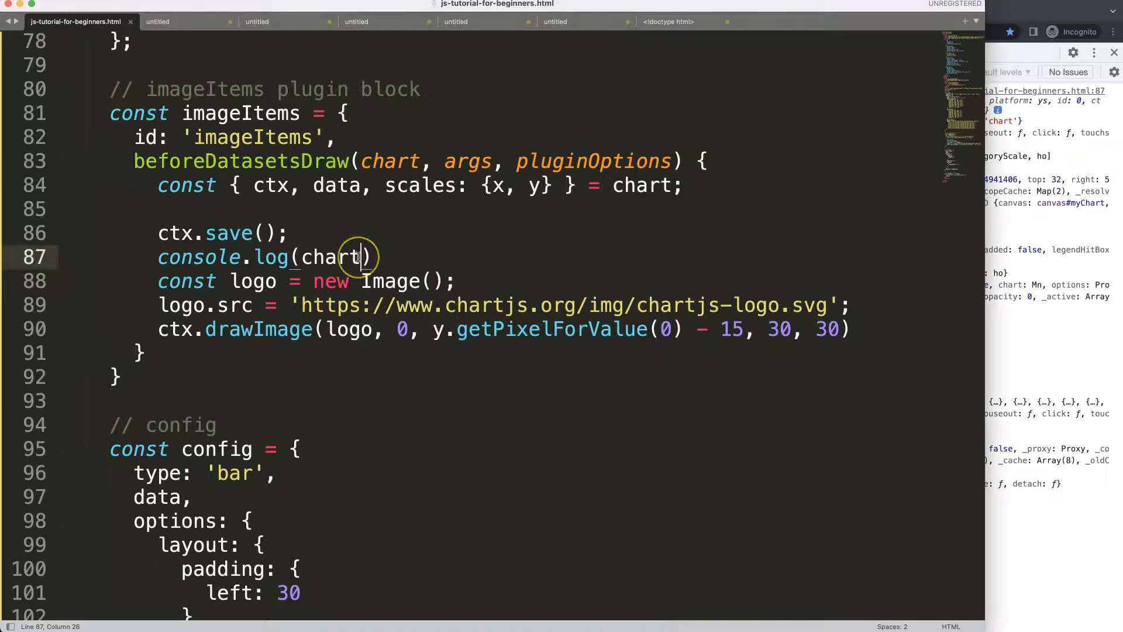
text(.options.)
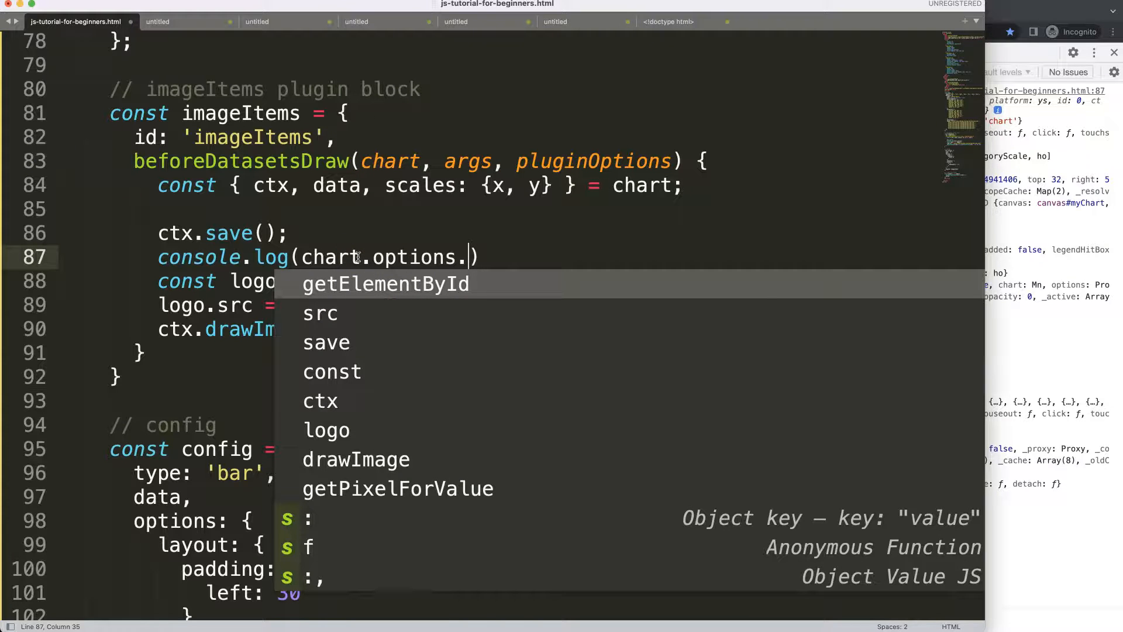
text(layout)
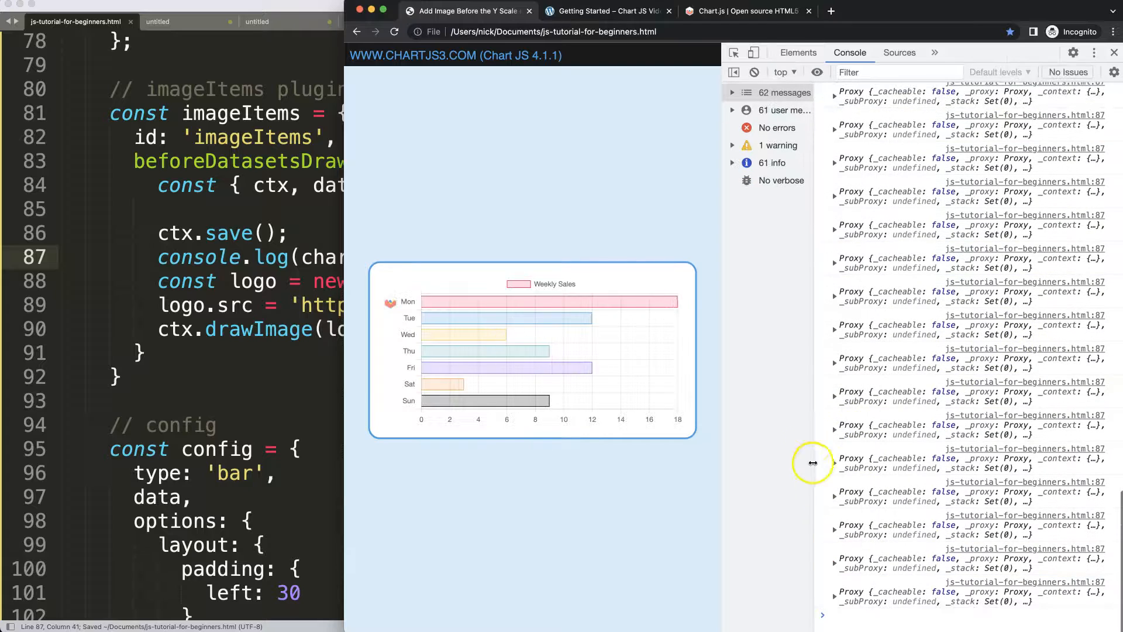
Expand the logged layout Proxy in Chrome's console to reveal its padding values
click(835, 502)
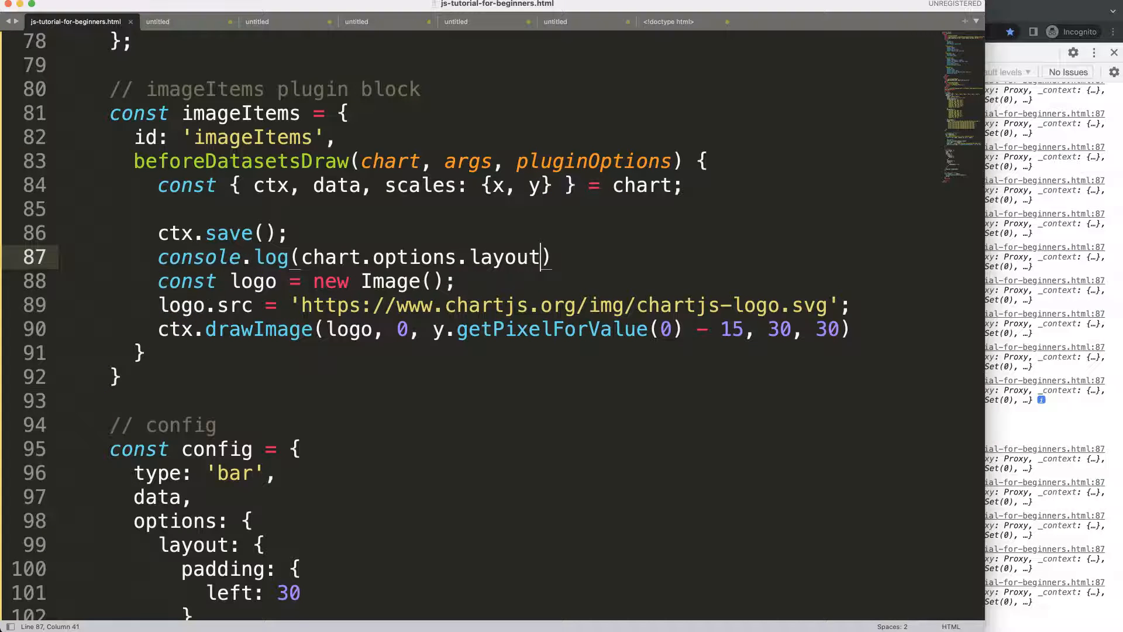
scroll(down, 3)
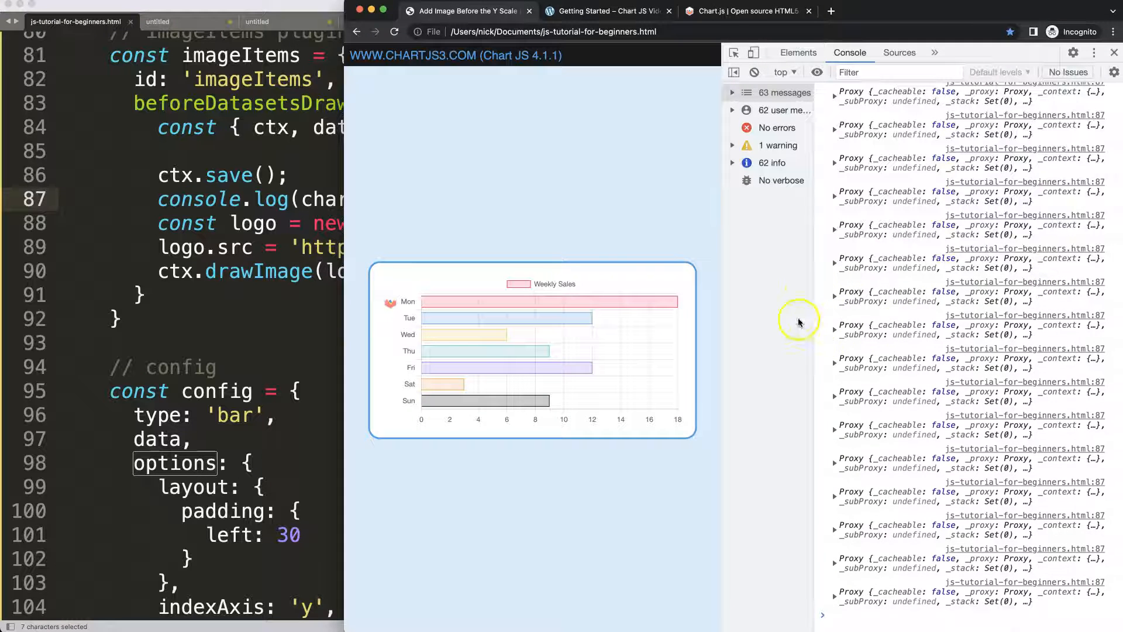
click(836, 330)
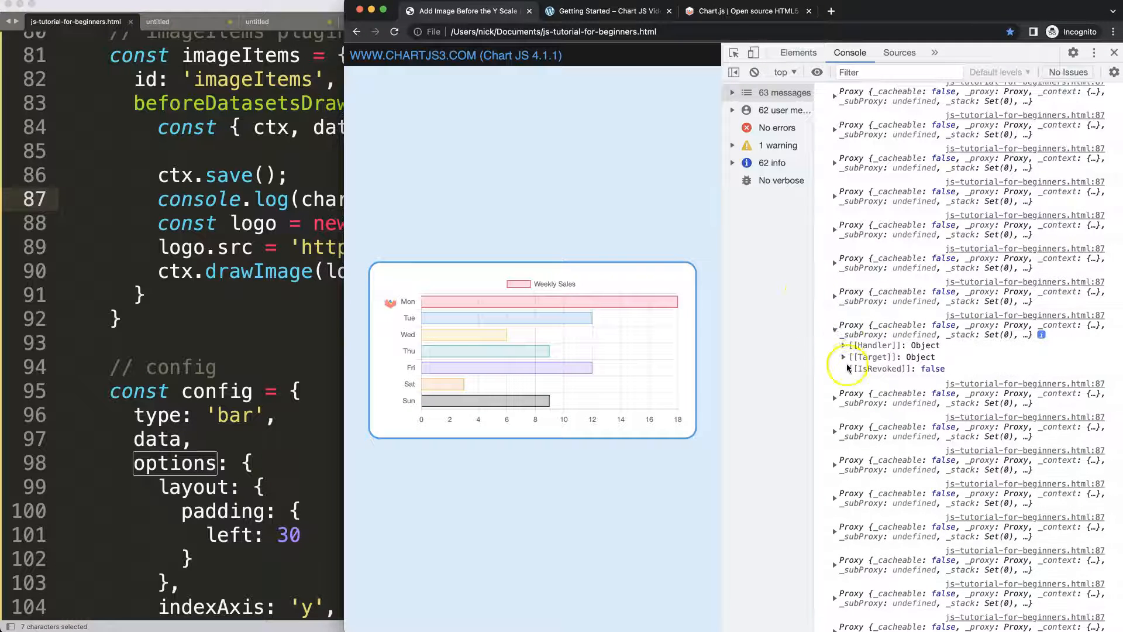
click(844, 357)
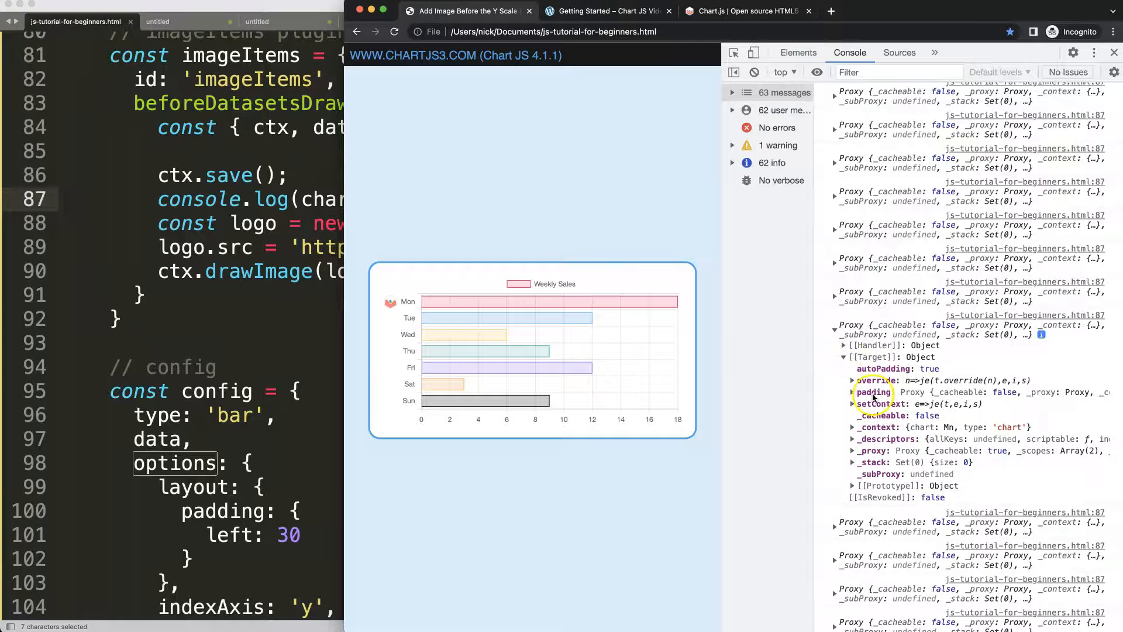
click(853, 392)
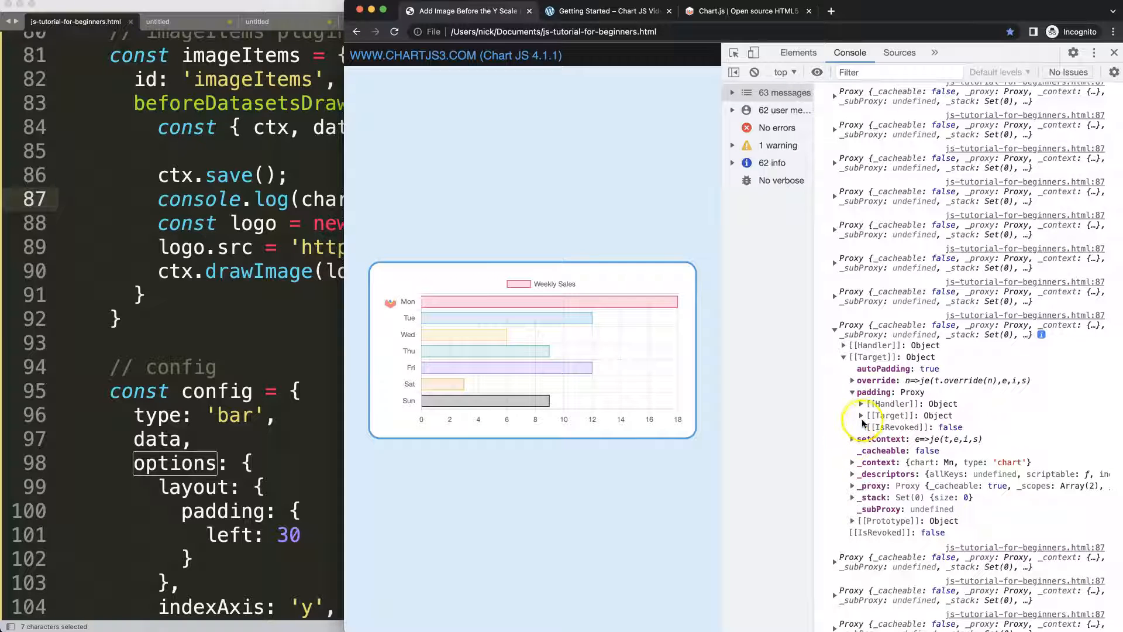
click(855, 392)
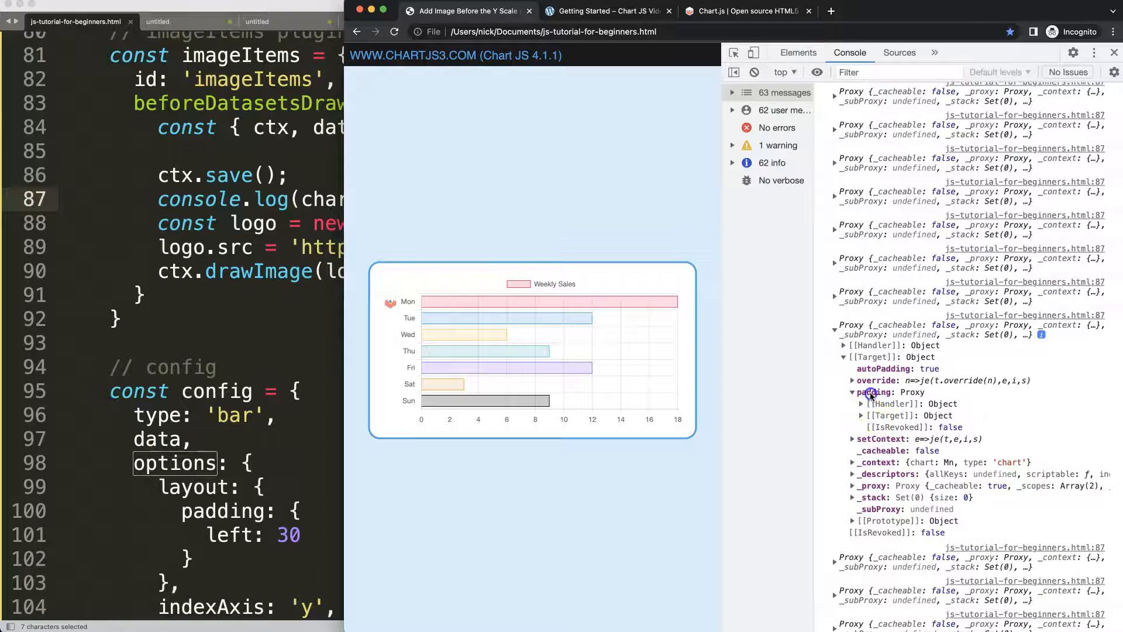
click(863, 337)
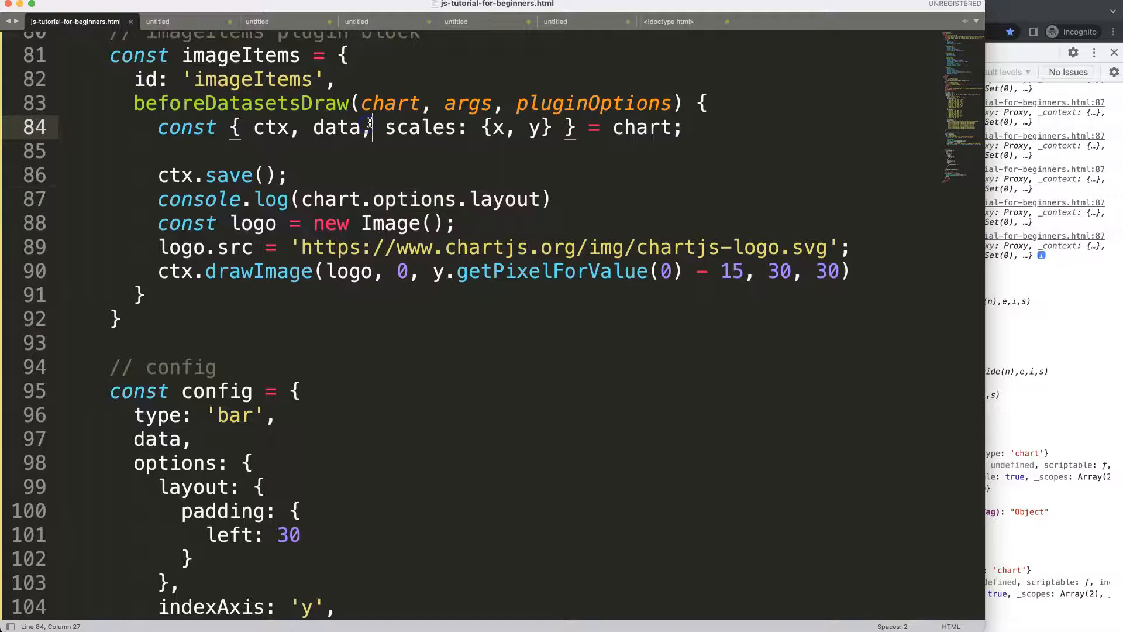
Point the logged value at options.layout.padding.left instead of the chart prefix
text(options)
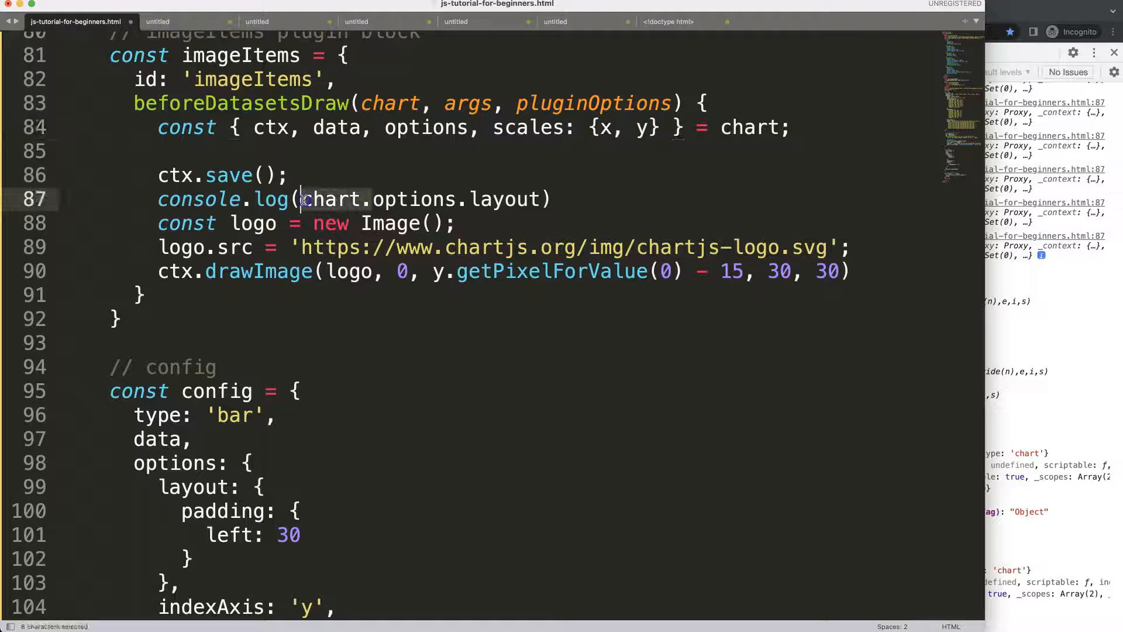
key(Backspace)
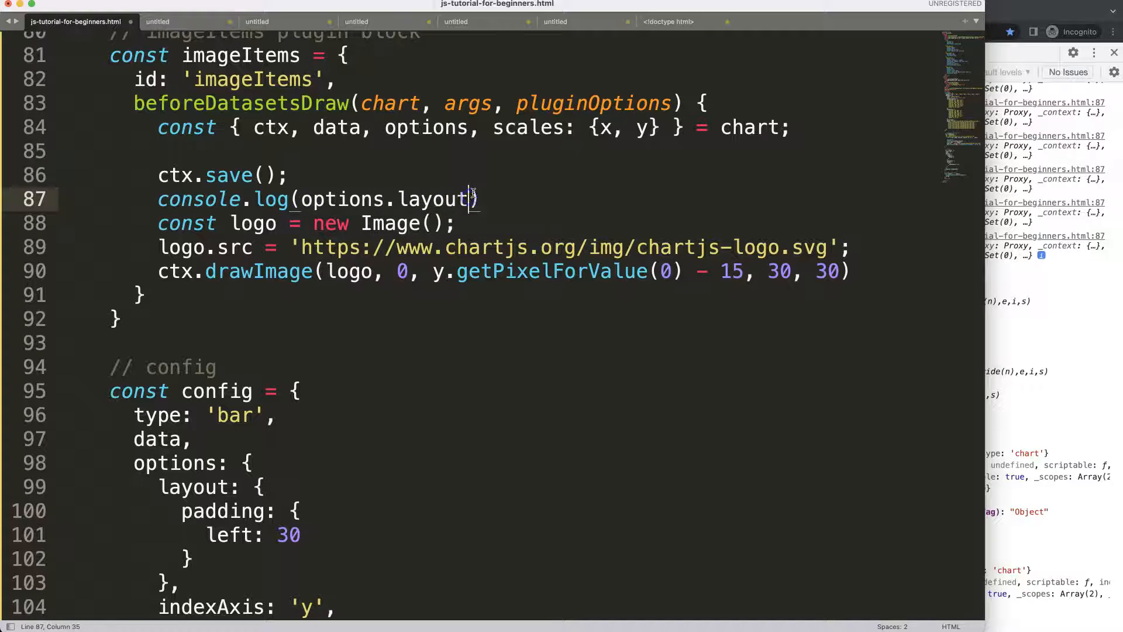
text(.padding)
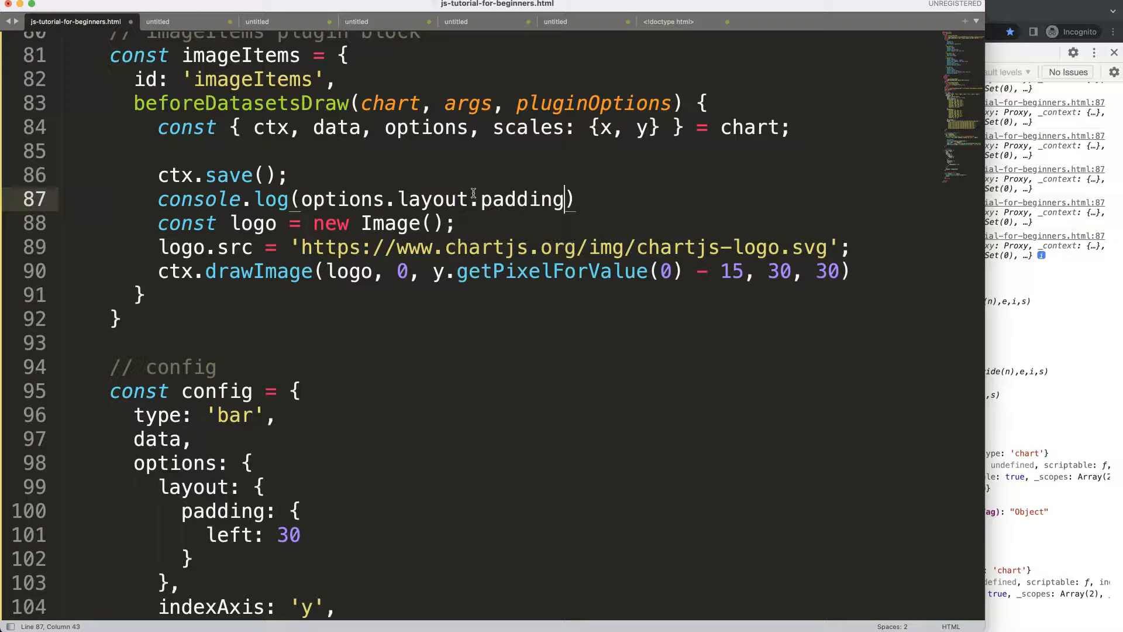
text(.left)
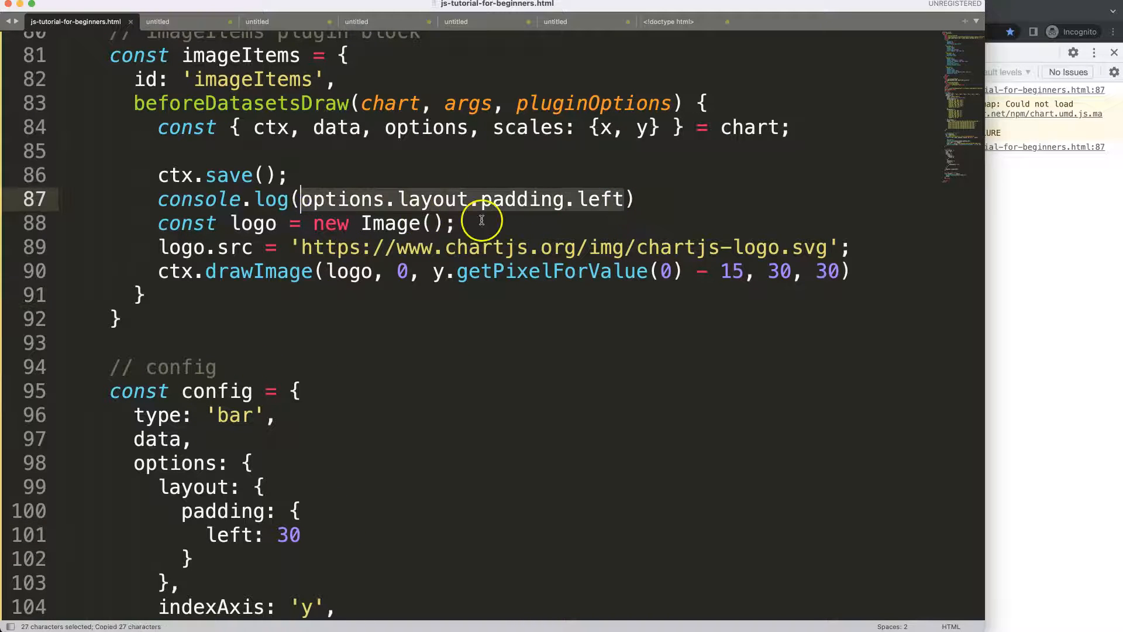
Store it as const imageSize and use imageSize for the drawImage offset, width and height
click(279, 199)
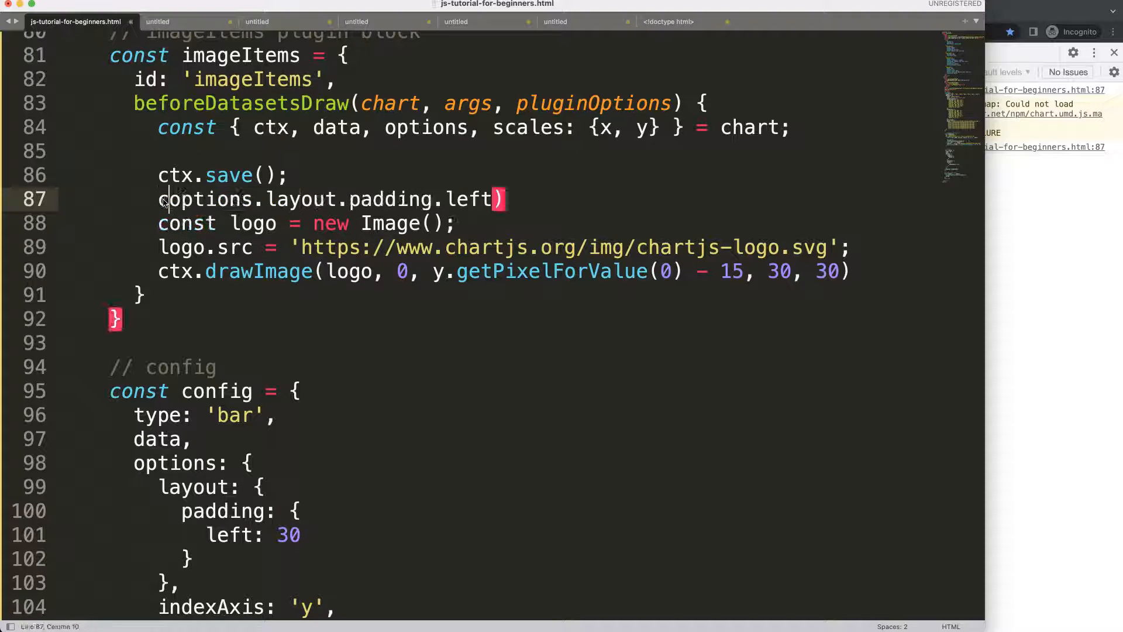
text(const)
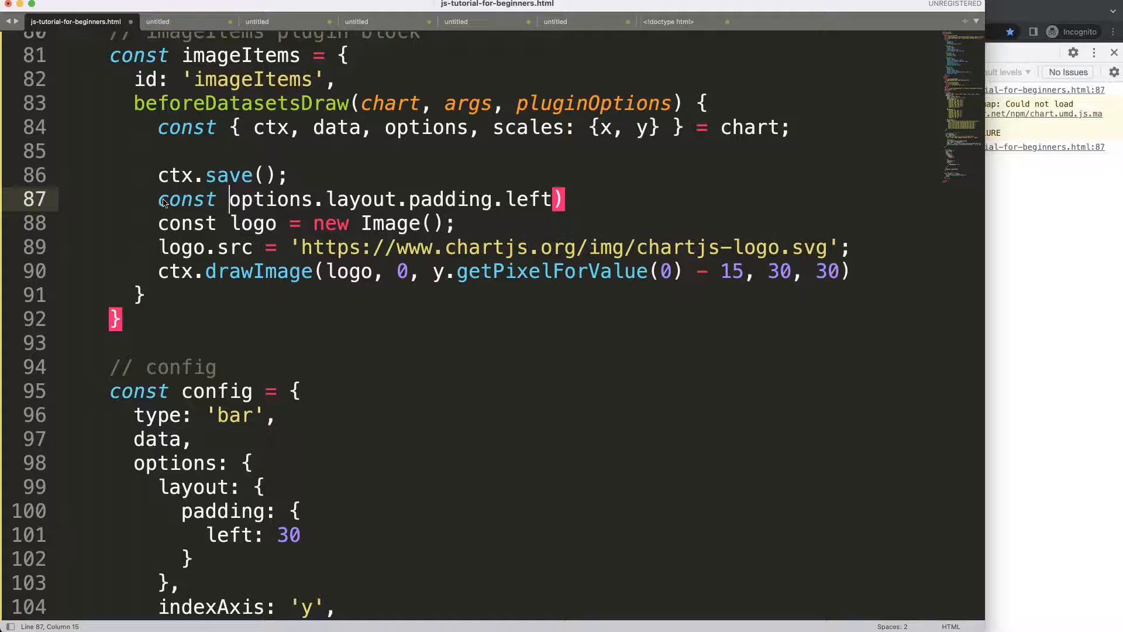
text(imageSize =)
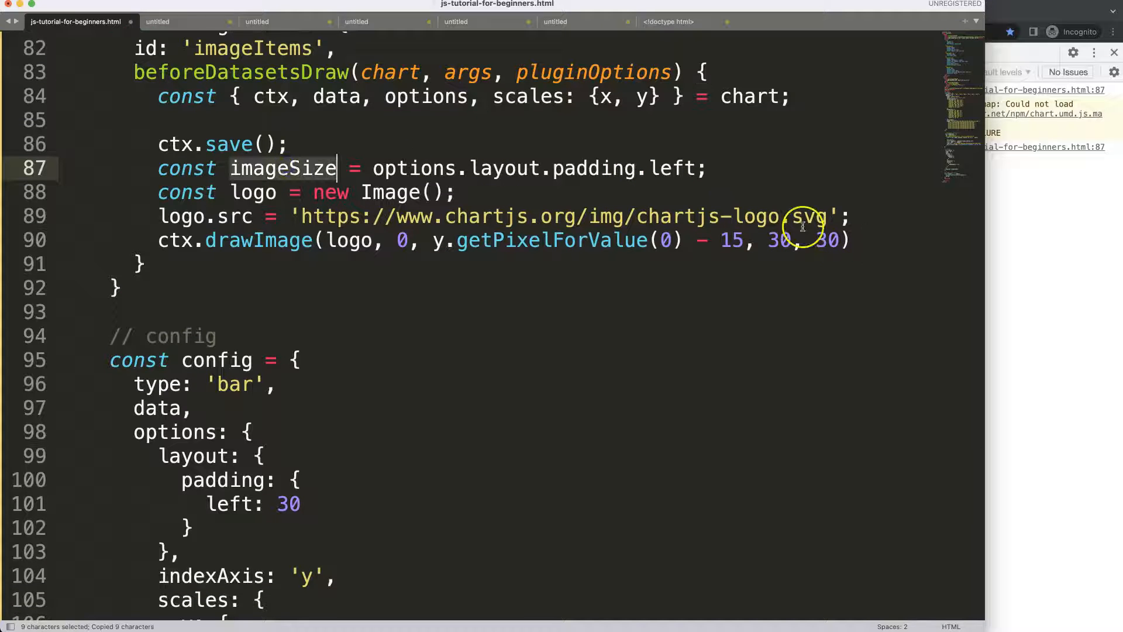
click(778, 240)
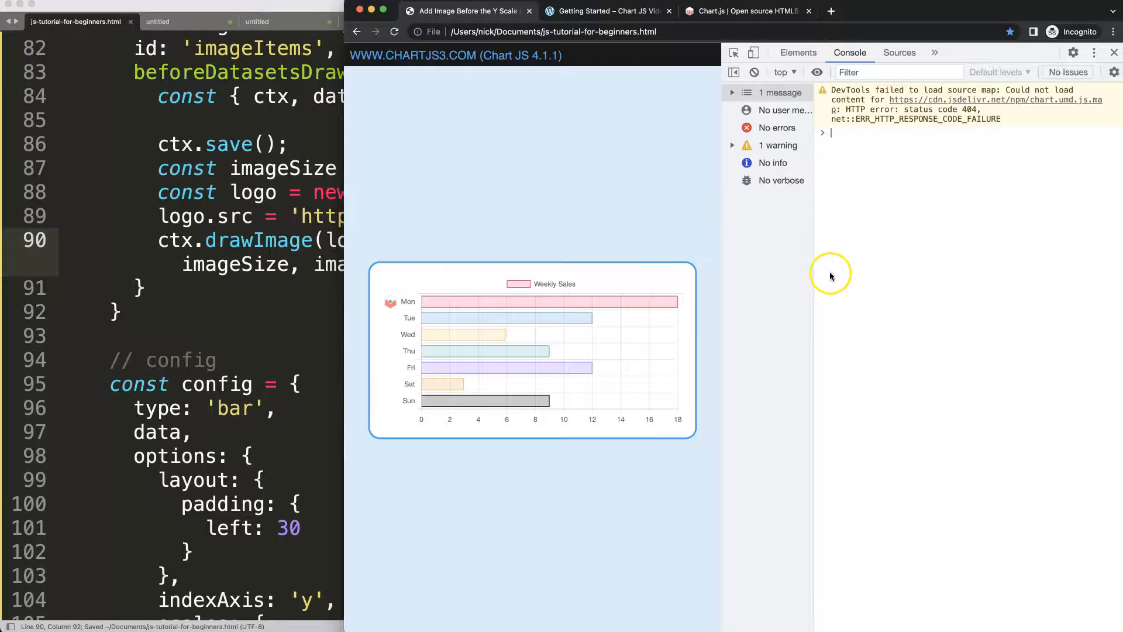
click(1115, 52)
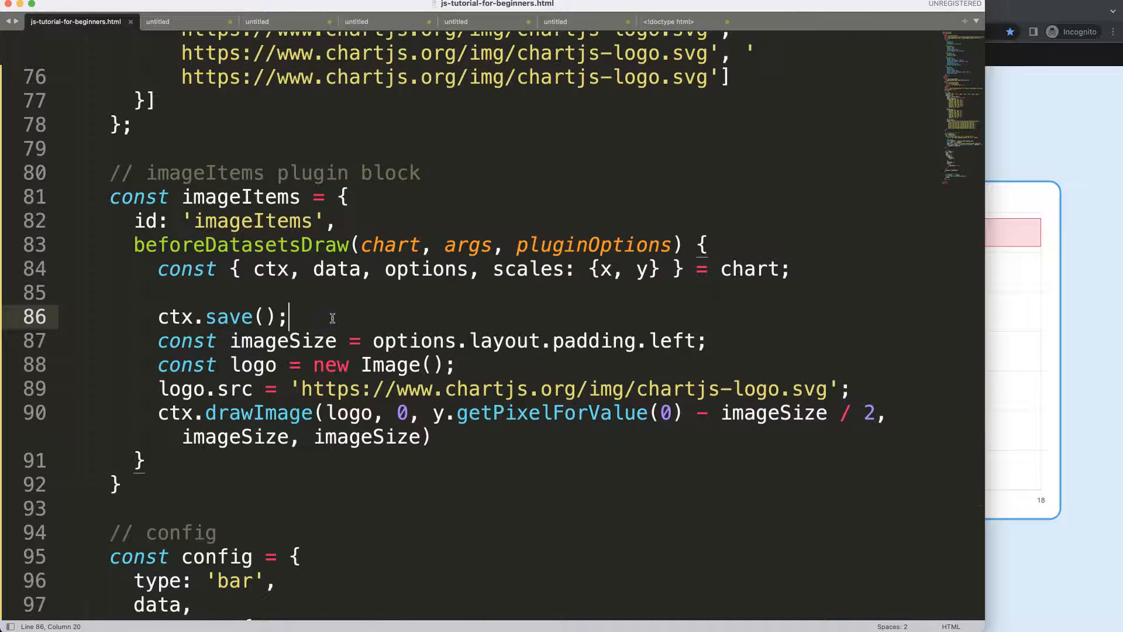
Wrap the logo drawing in a data.datasets[0].image.forEach loop after ctx.save()
click(709, 340)
text(f)
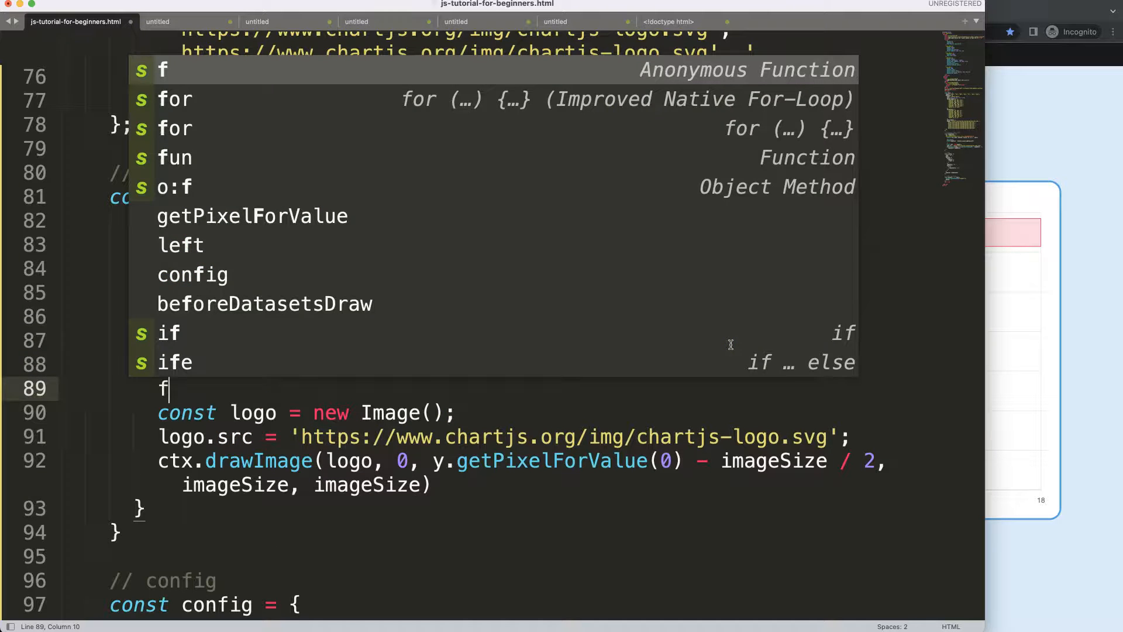
text(uncti)
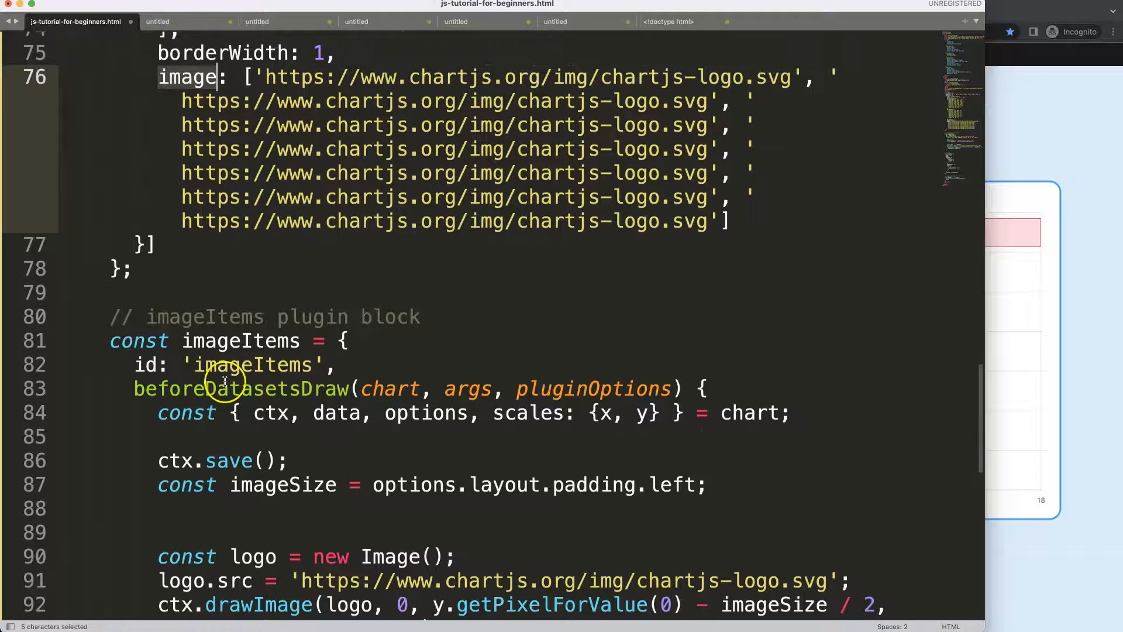
scroll(down, 3)
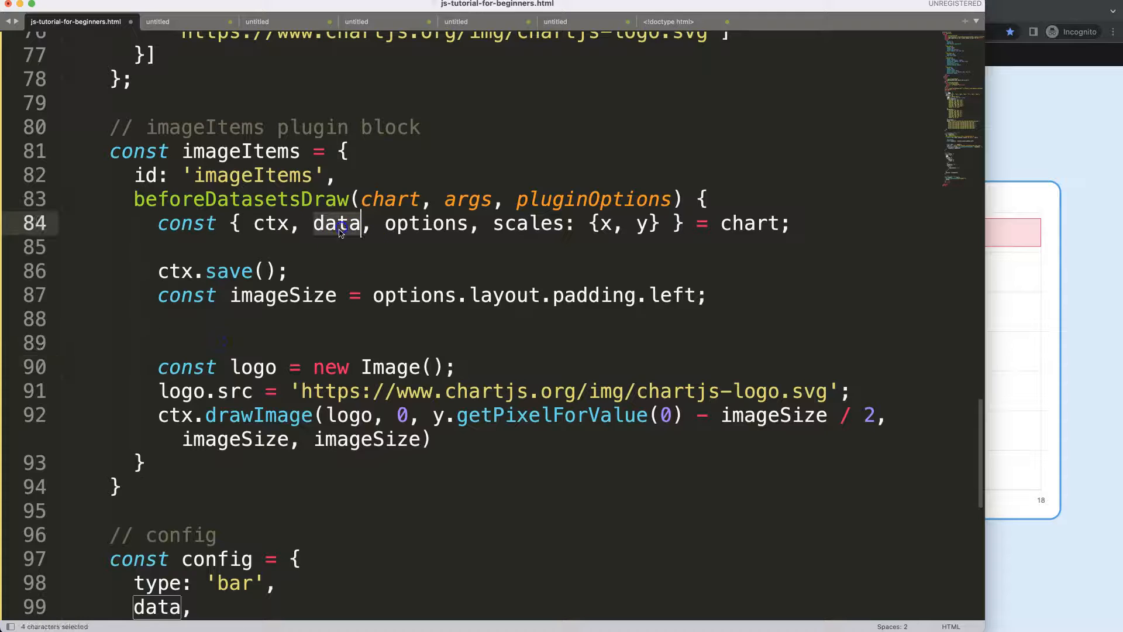
text(data.)
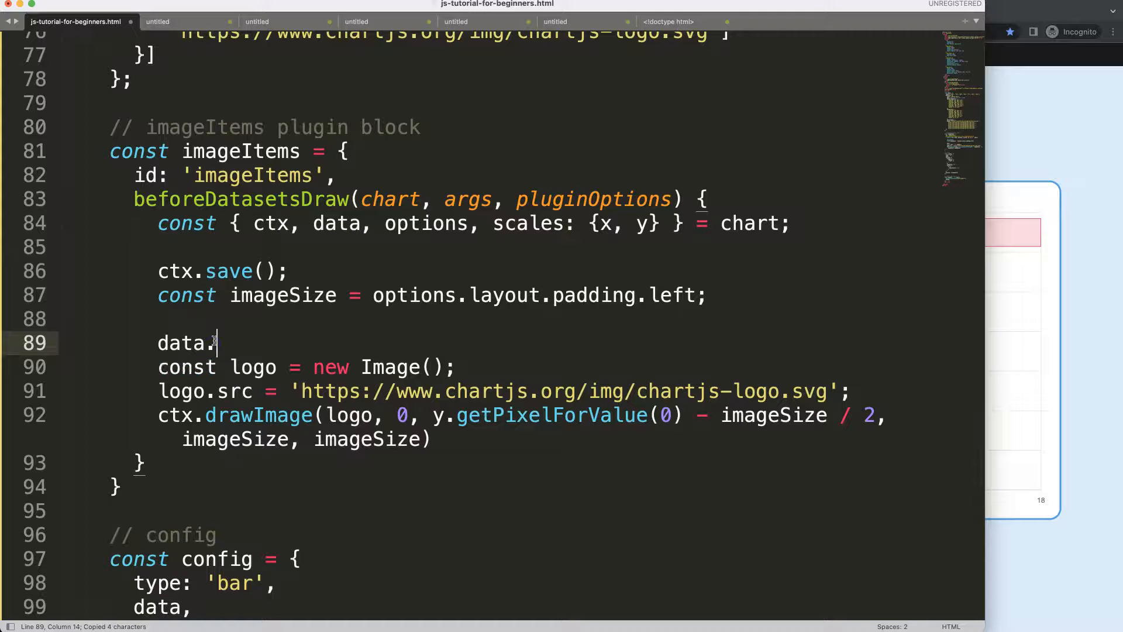
text(datas)
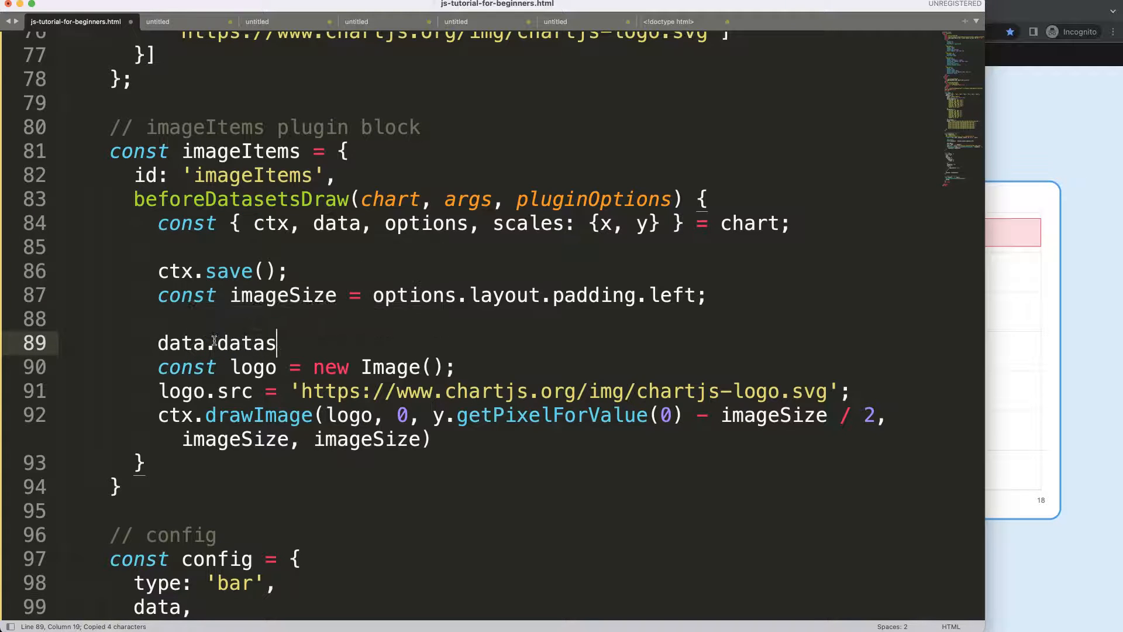
text(ets[0])
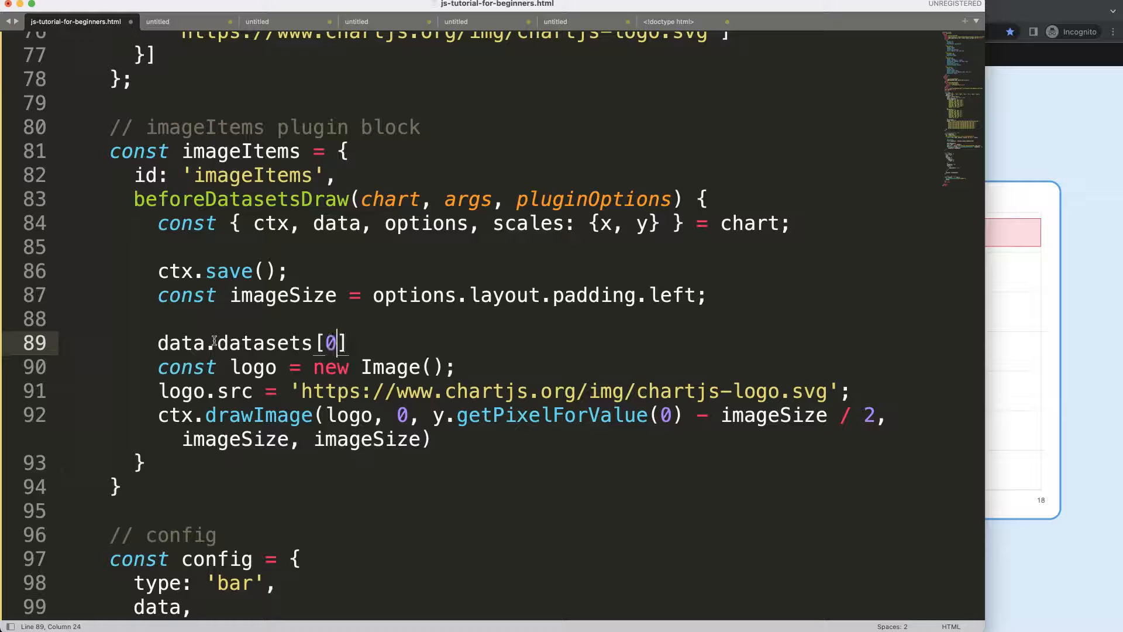
text(.da)
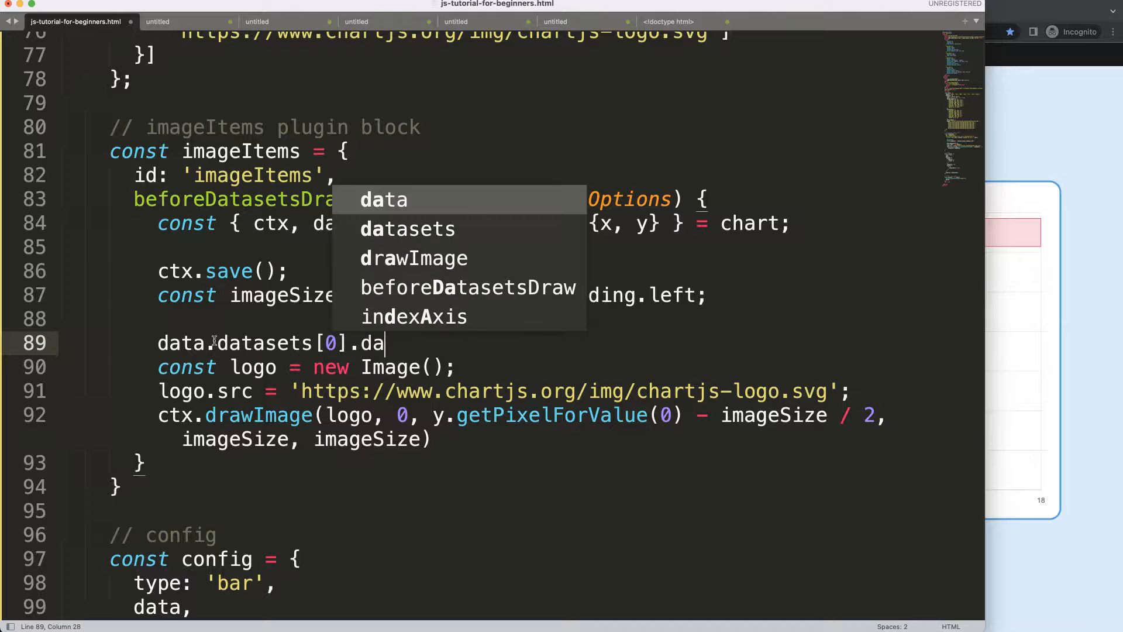
text(image.)
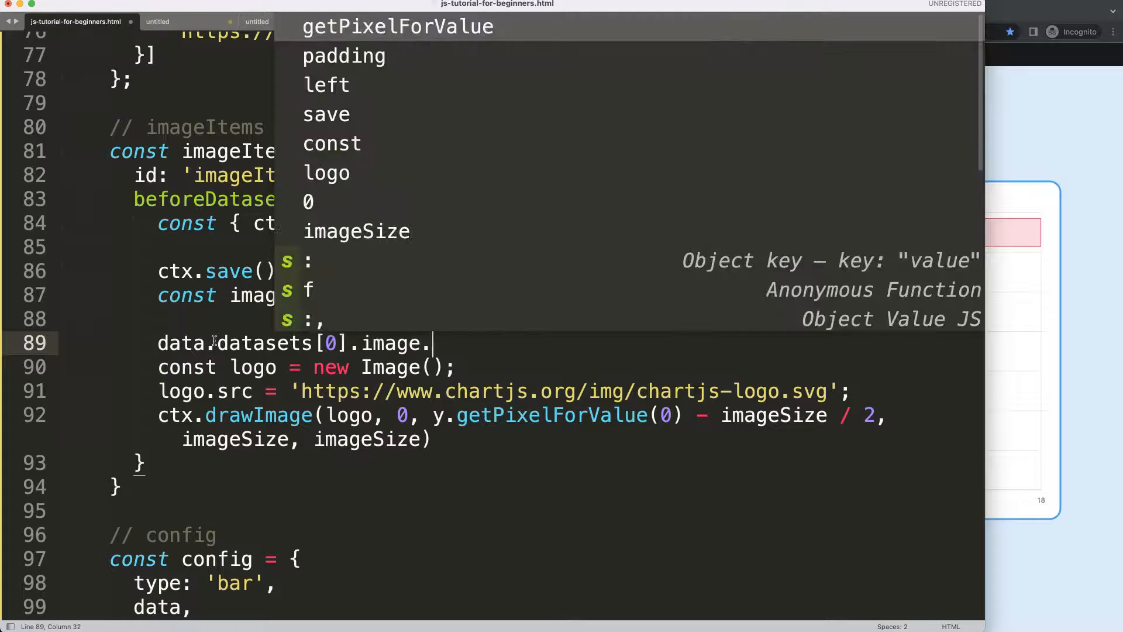
text(forEach())
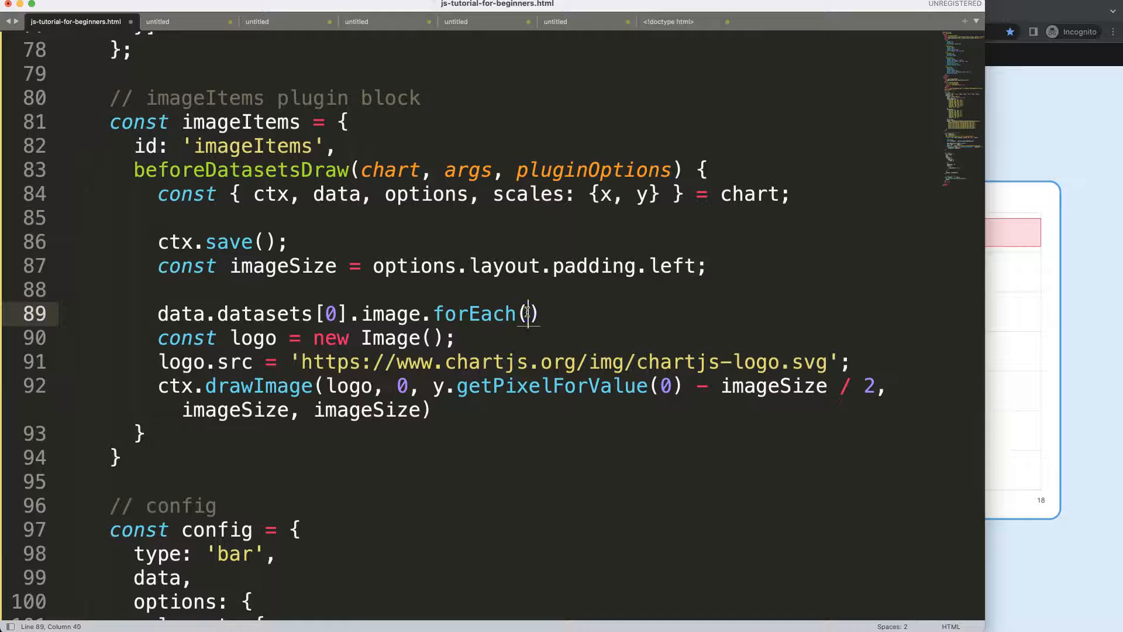
Give the loop (imageLink, index) parameters and replace the fixed zero with index
text(image,)
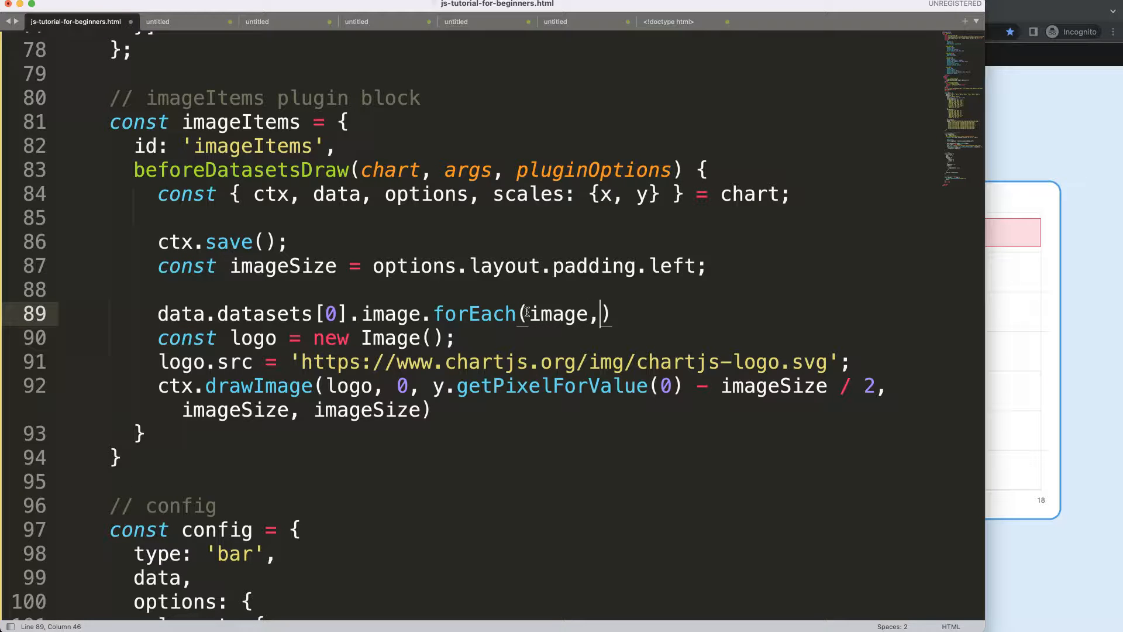
key(BackSpace)
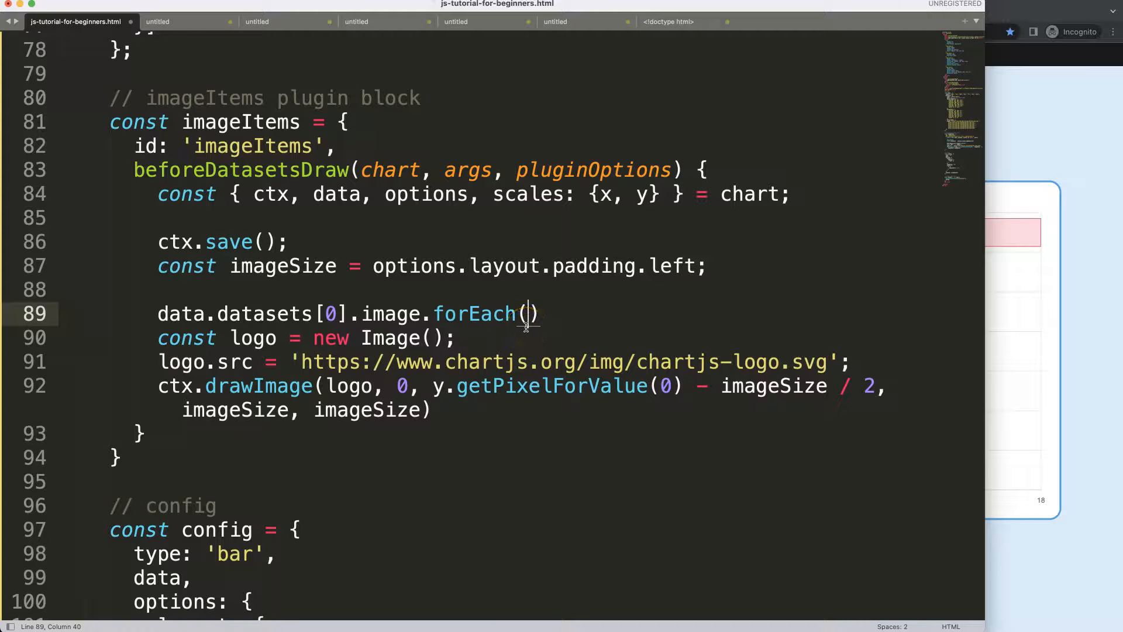
text(imageLink, index)
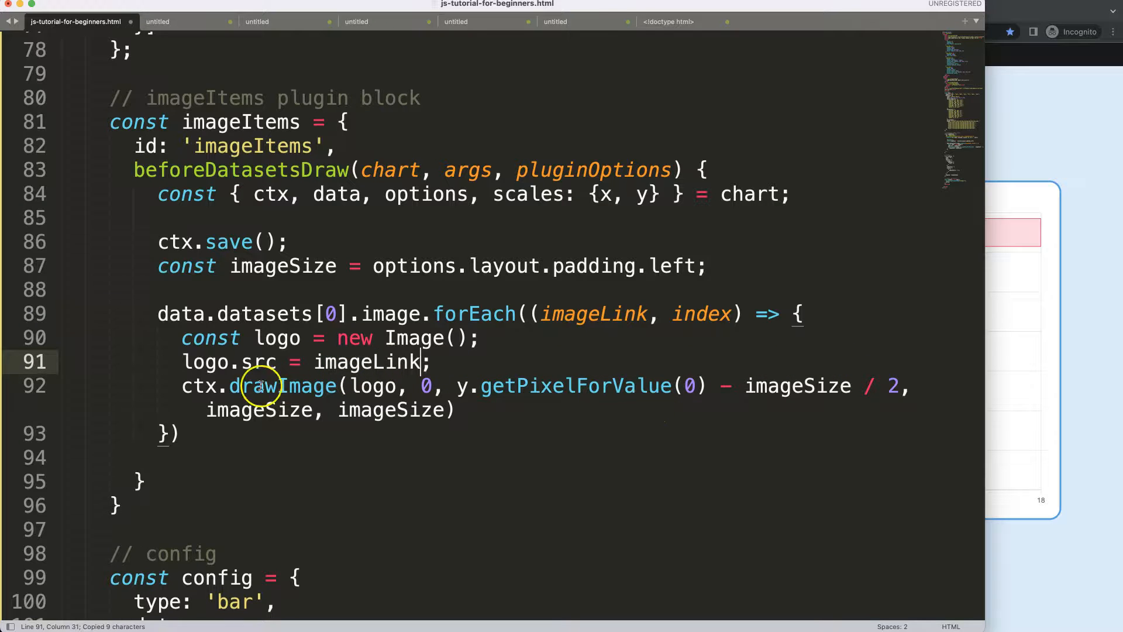
mouse_move(372, 401)
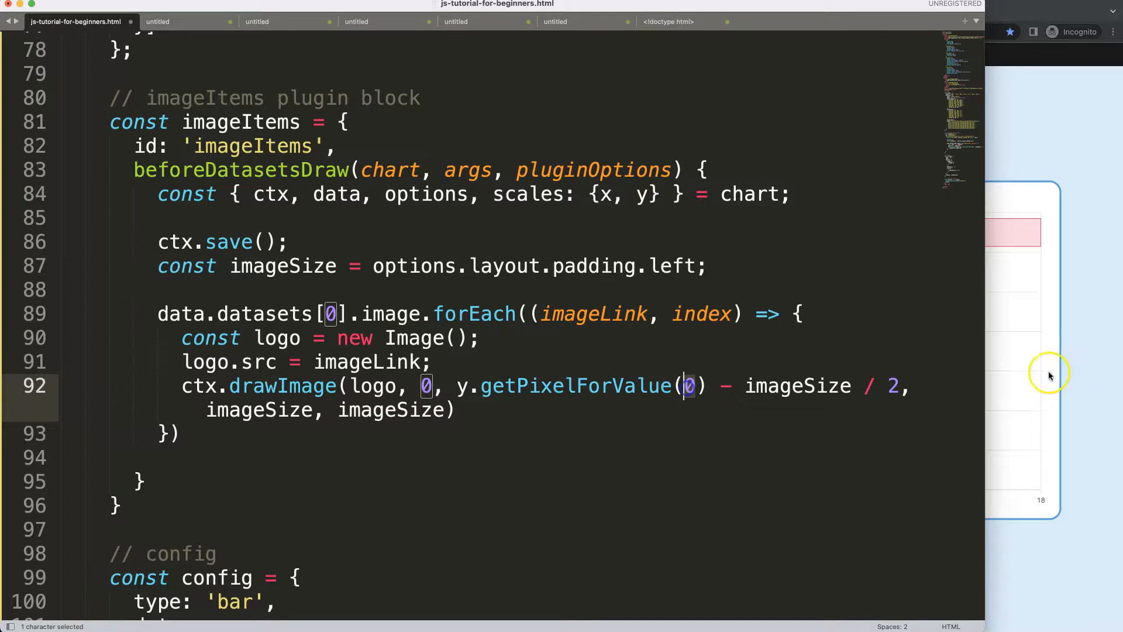
click(1049, 372)
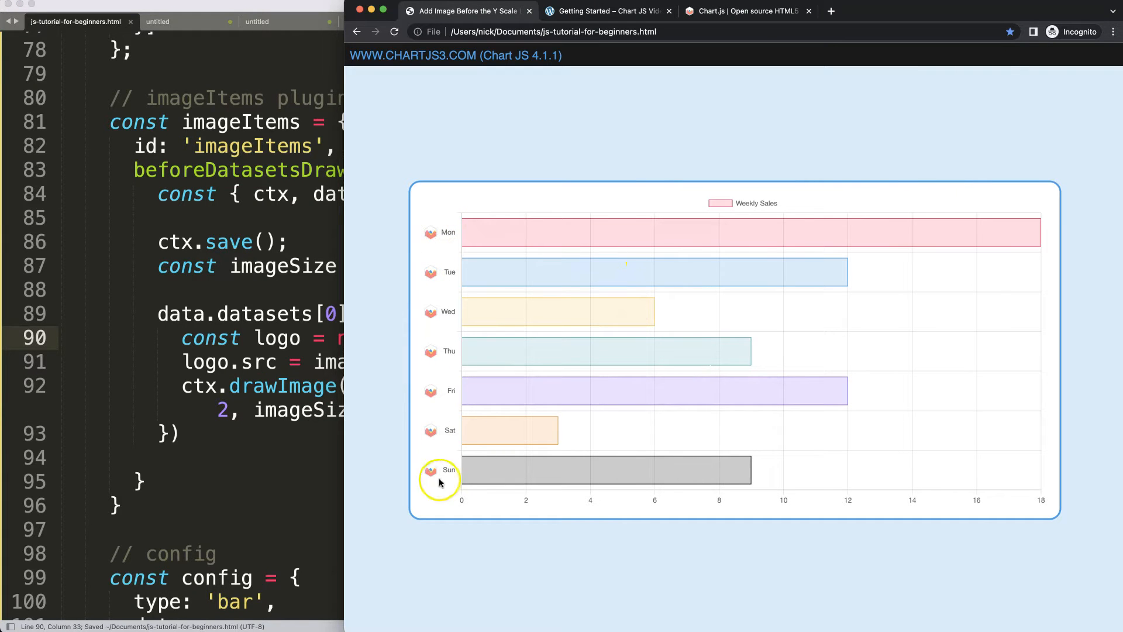
mouse_move(442, 265)
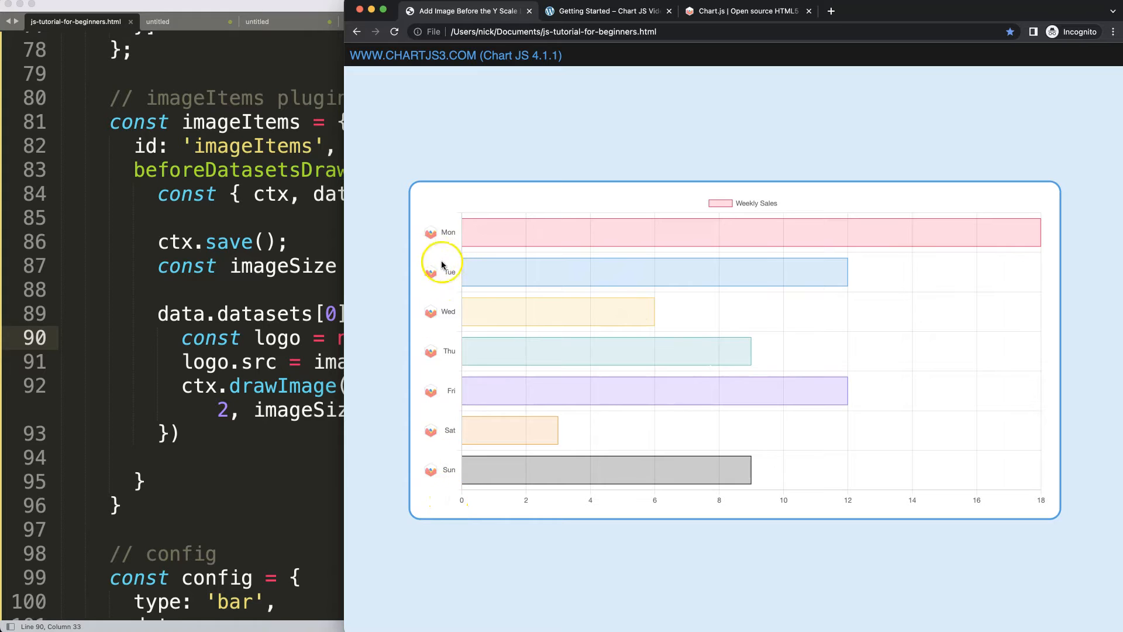
mouse_move(281, 505)
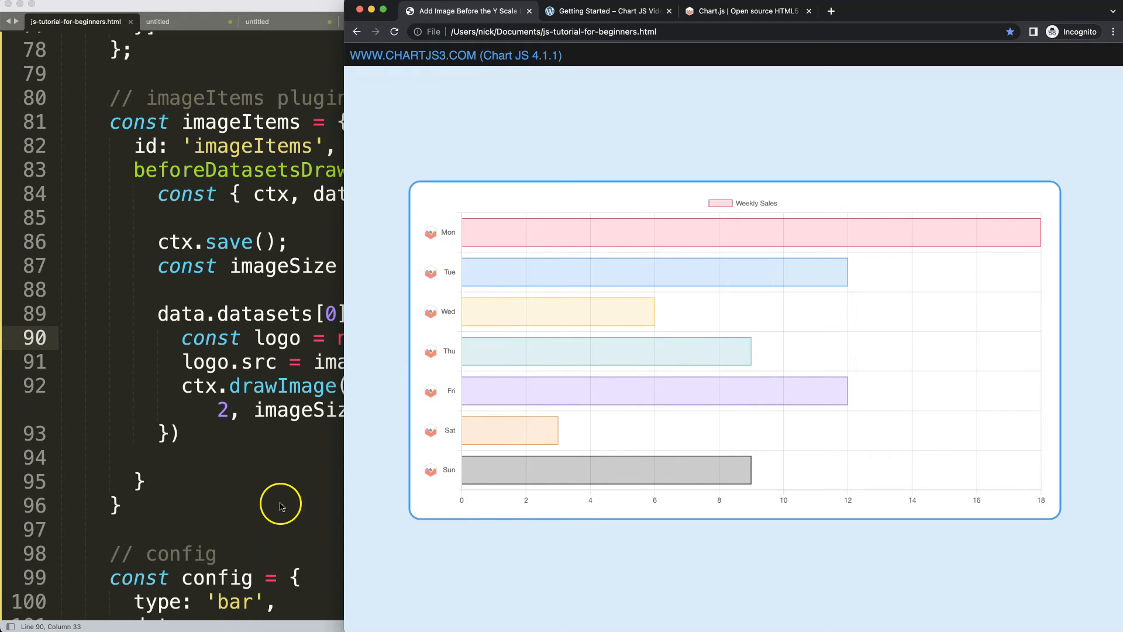